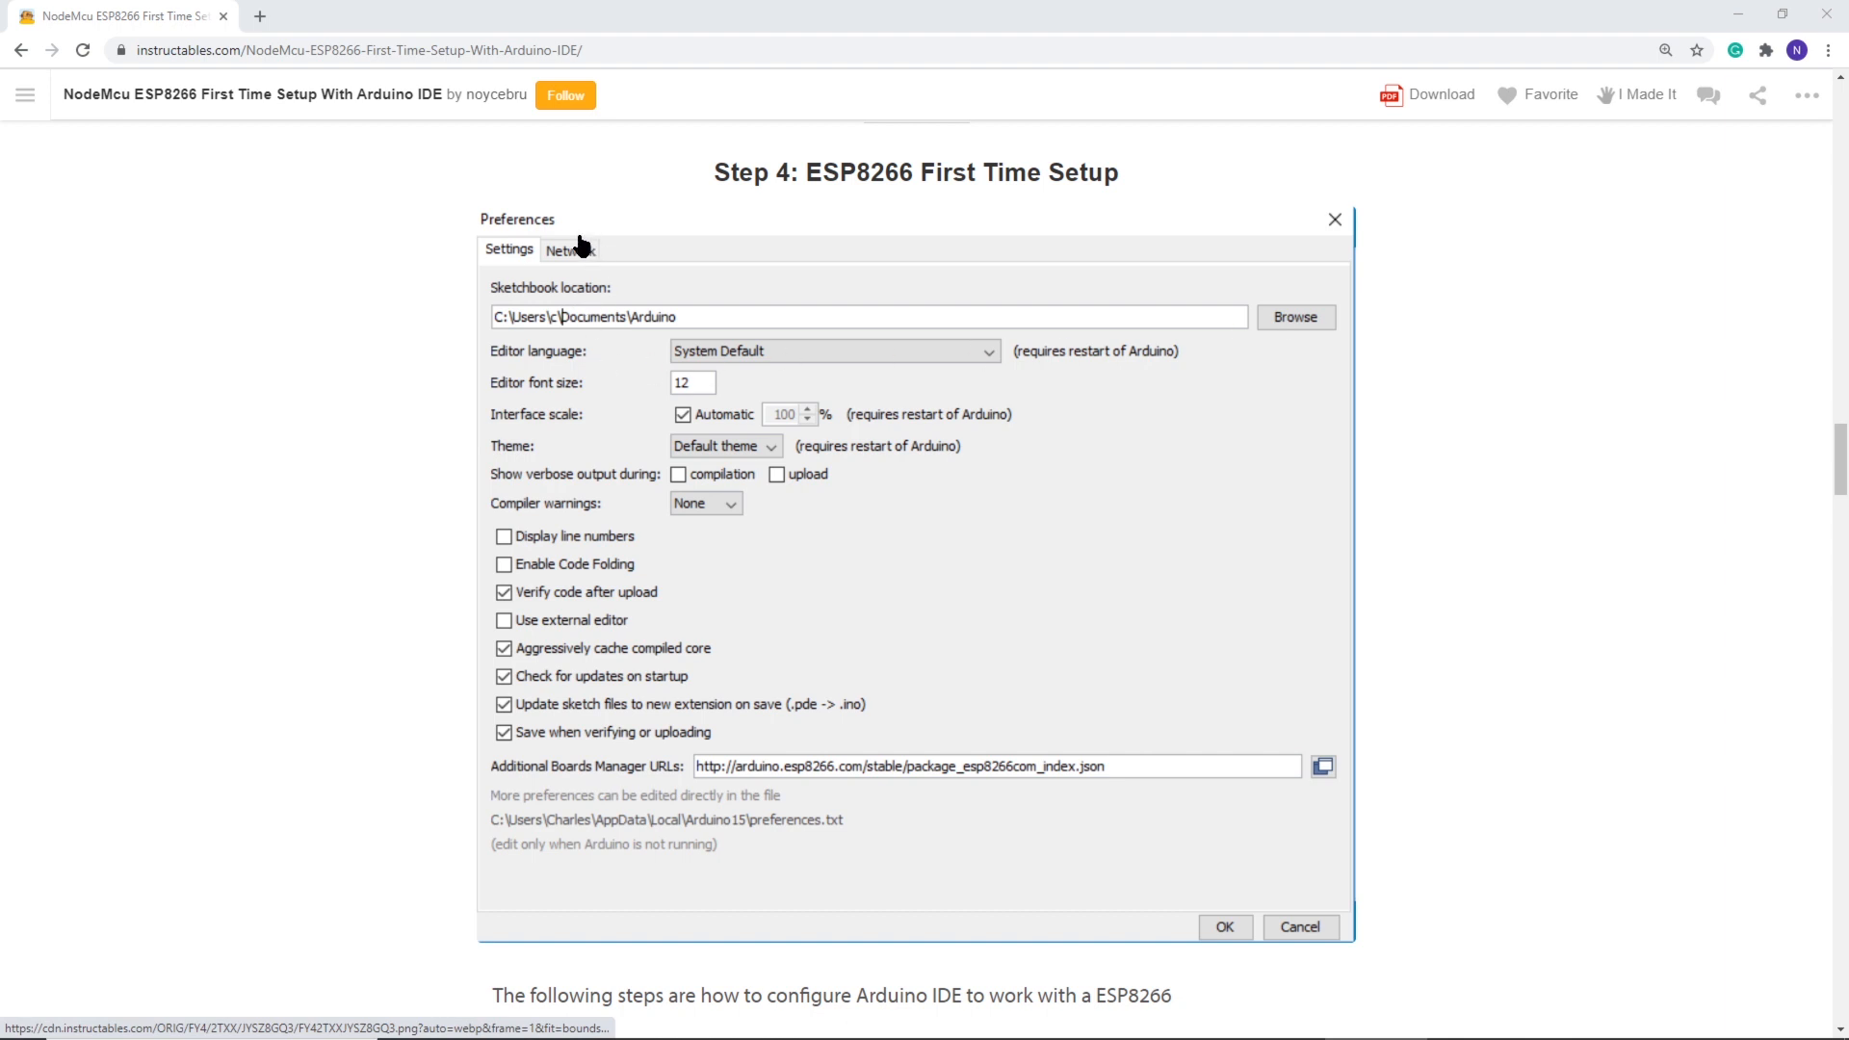
{"action": "mouse_move", "coordinate": [718, 179]}
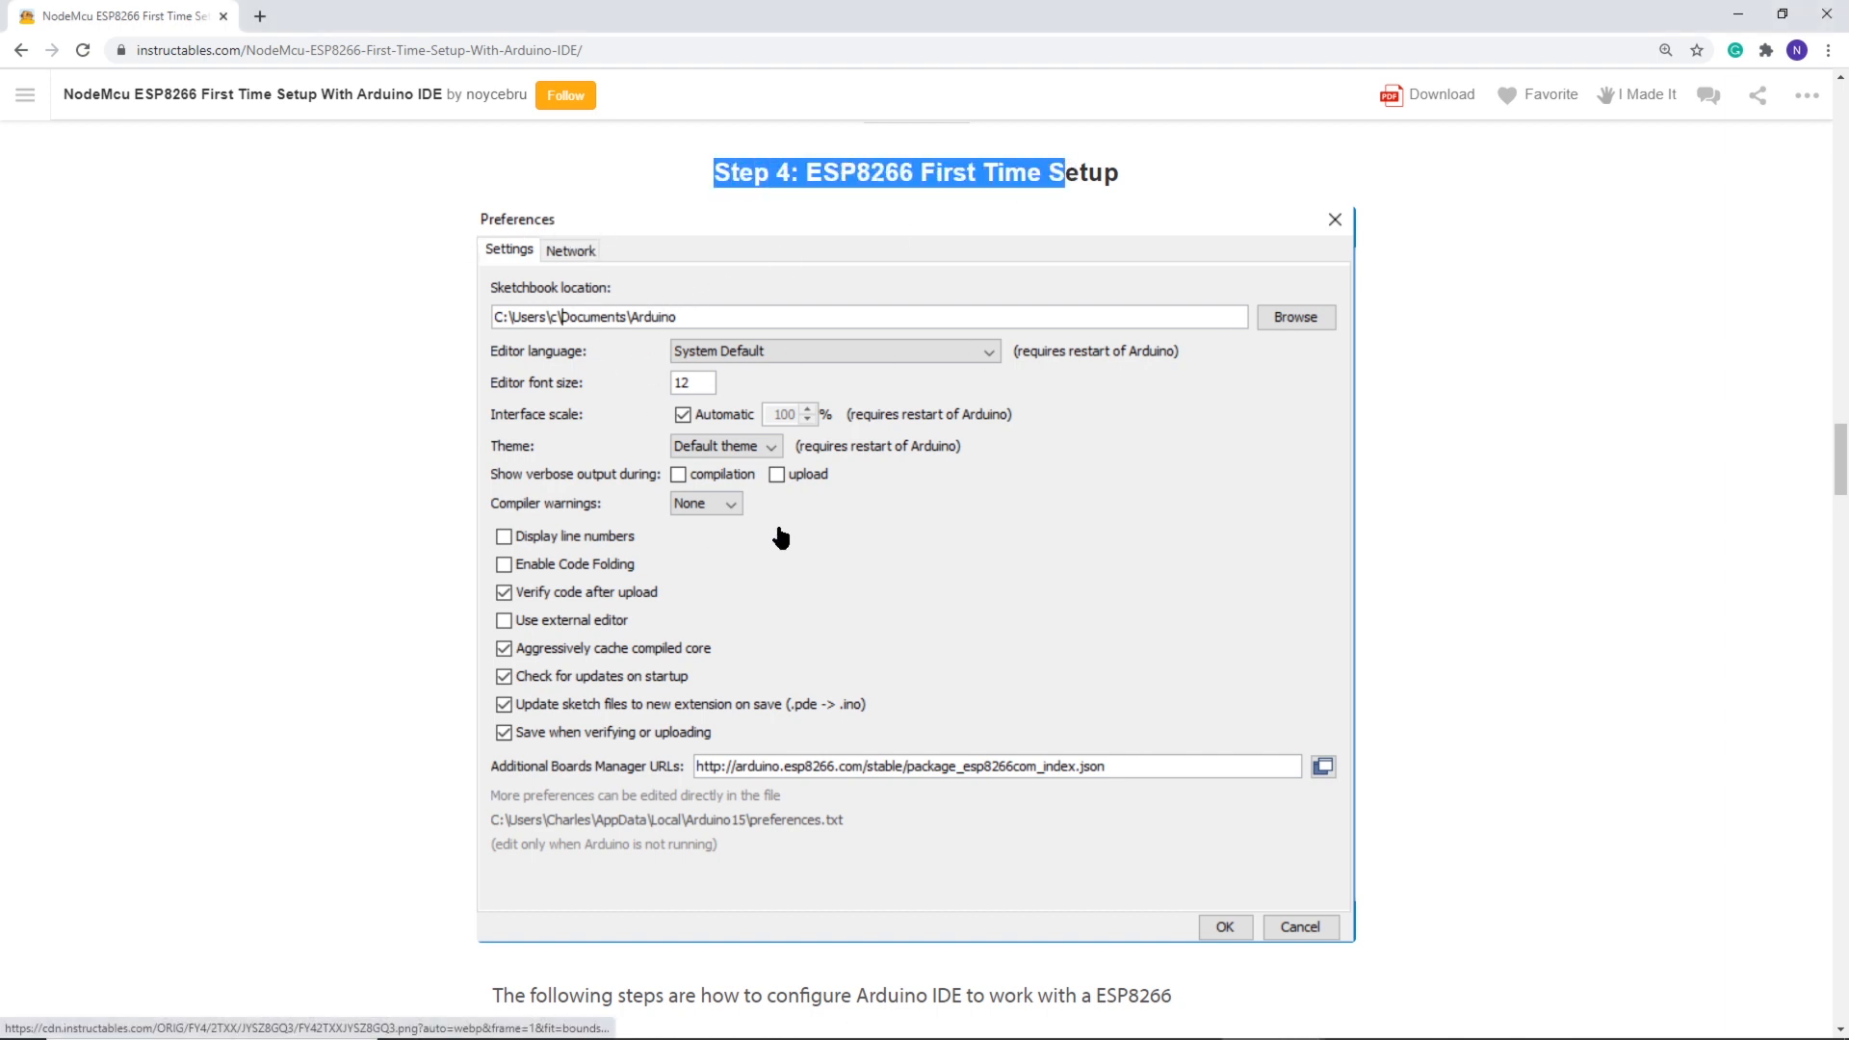
View the Additional Boards Manager URLs list in Preferences, which already holds an ESP8266 entry.
{"action": "key", "text": "alt+tab"}
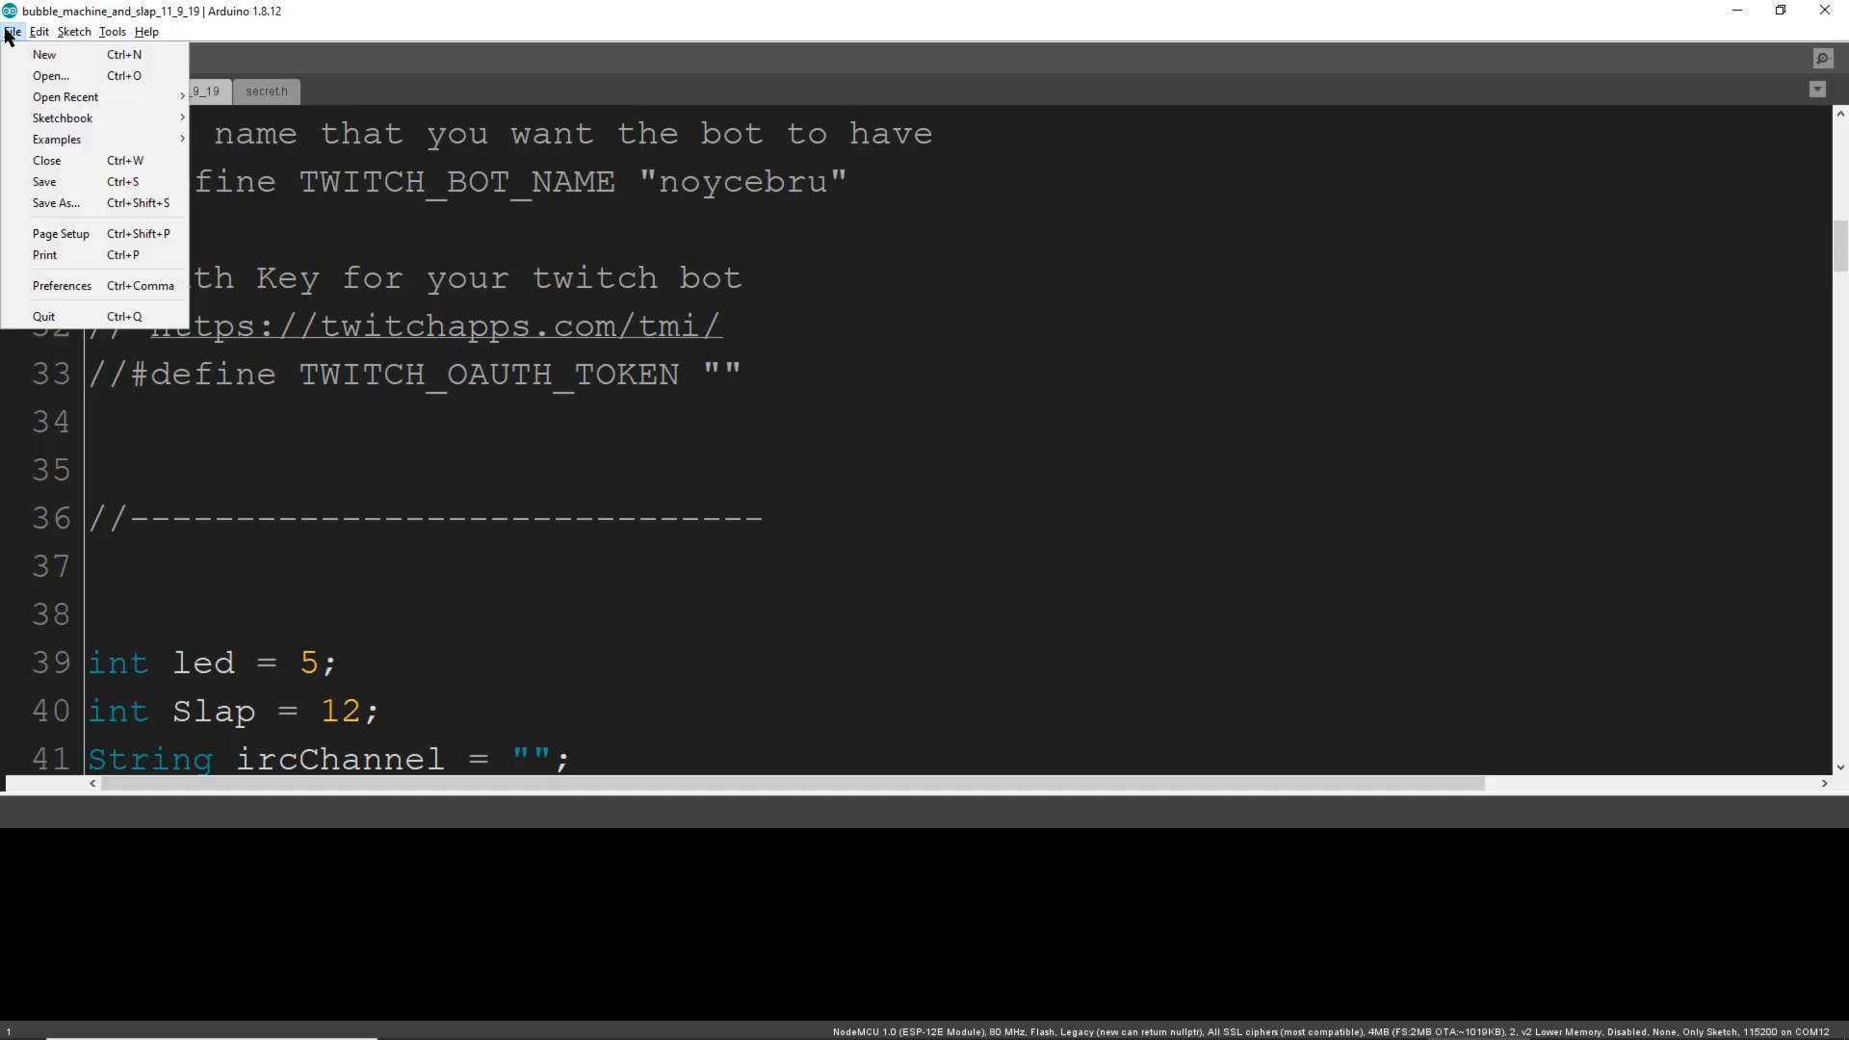
{"action": "left_click", "coordinate": [62, 285]}
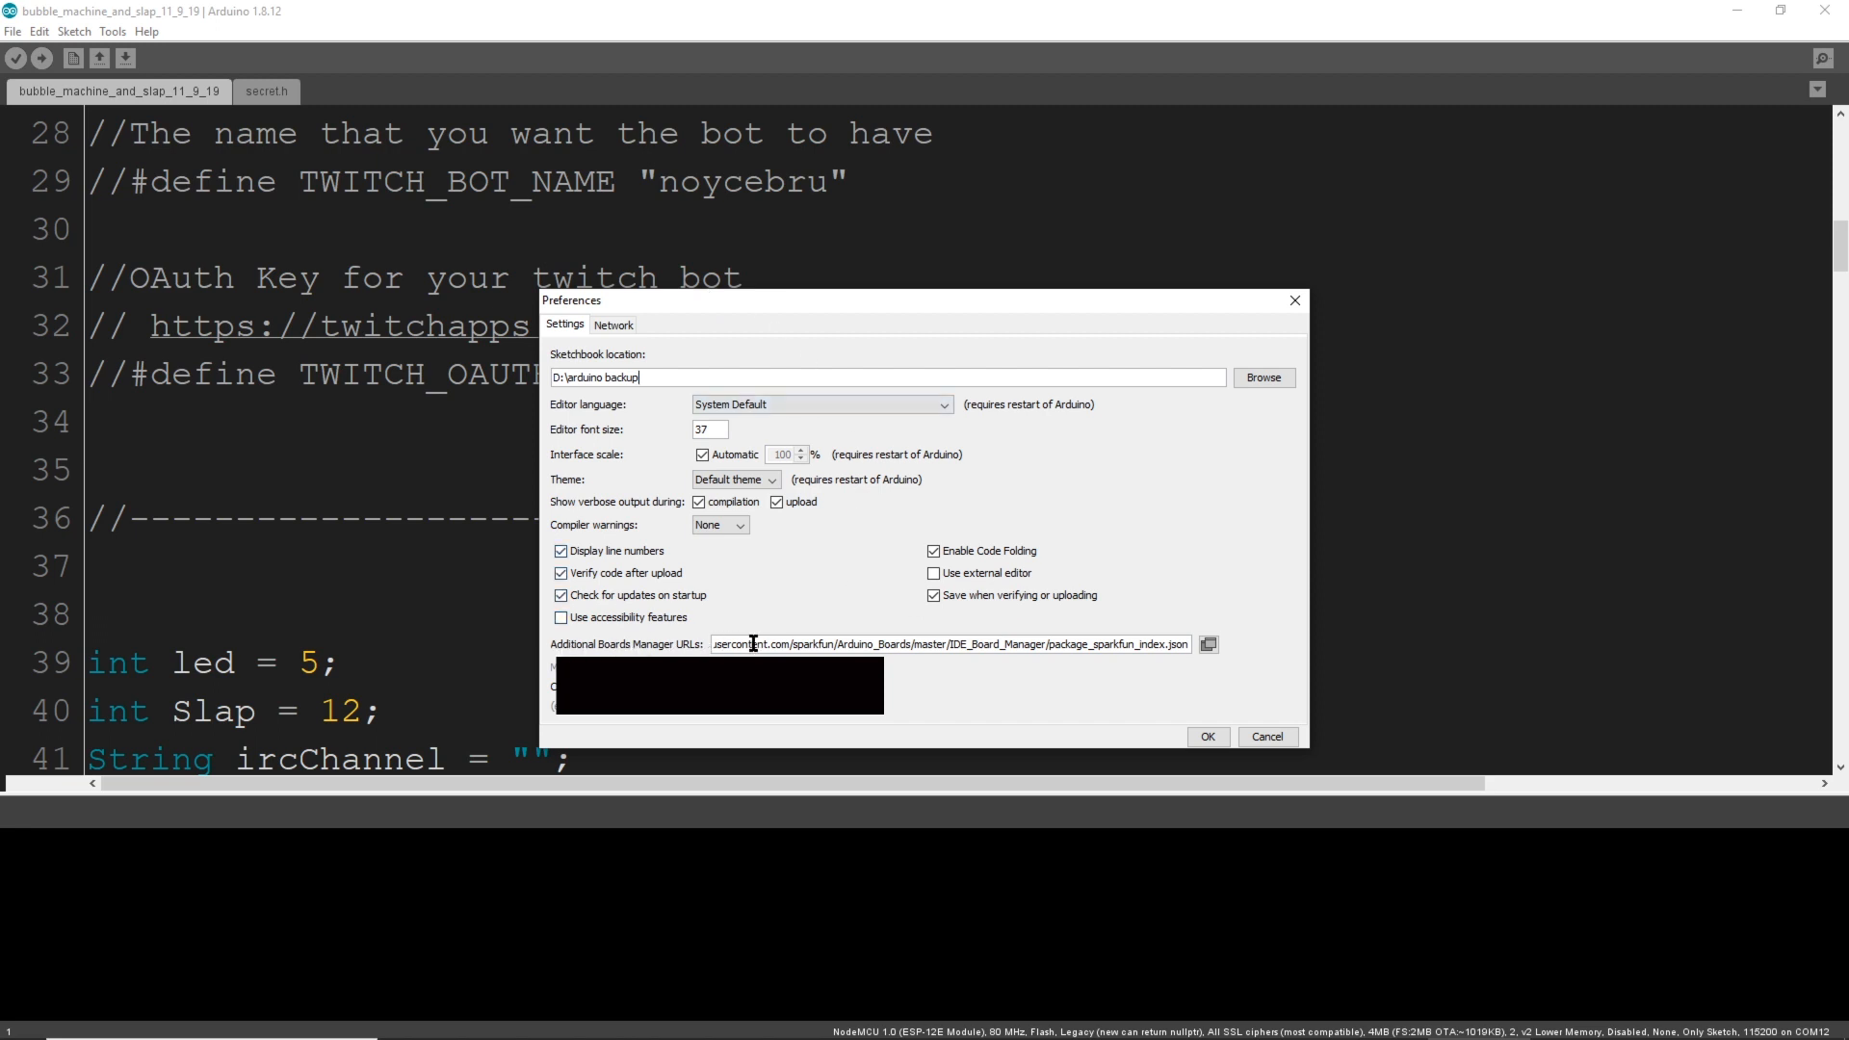
{"action": "left_click", "coordinate": [1208, 643]}
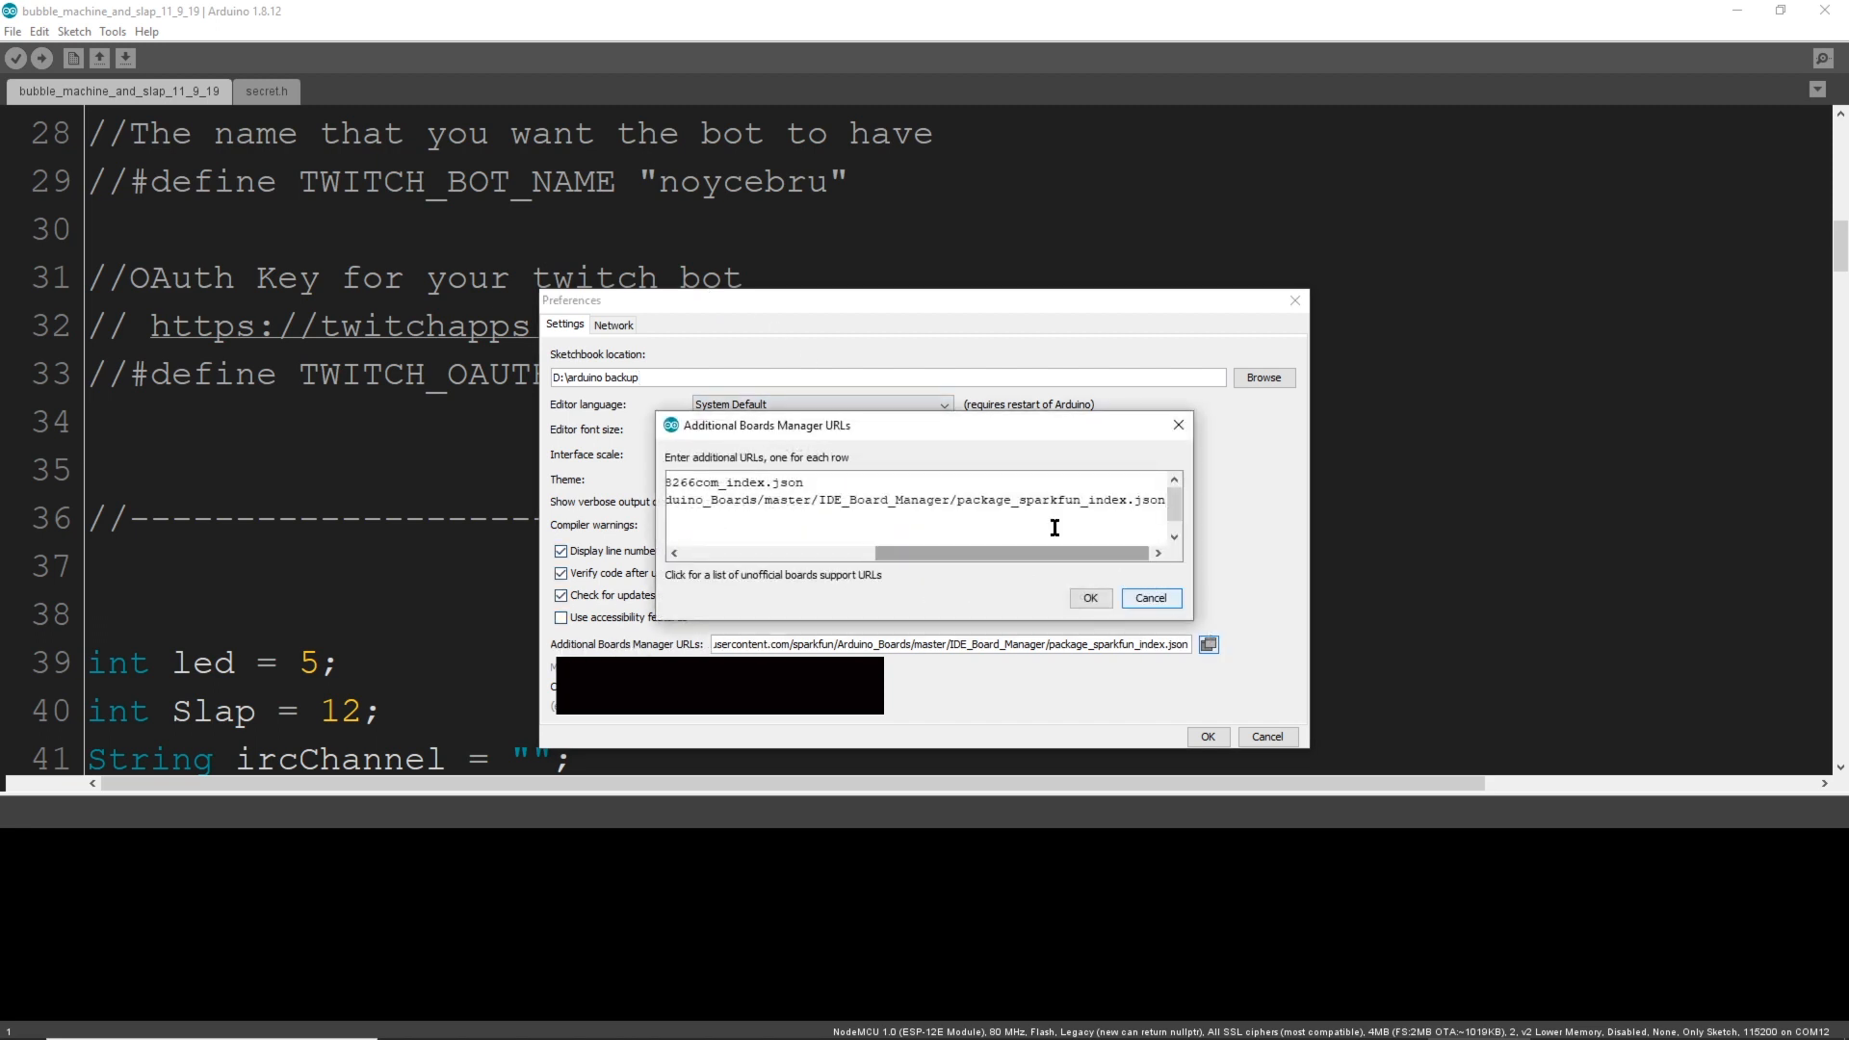
{"action": "scroll", "scroll_direction": "left", "scroll_amount": 3}
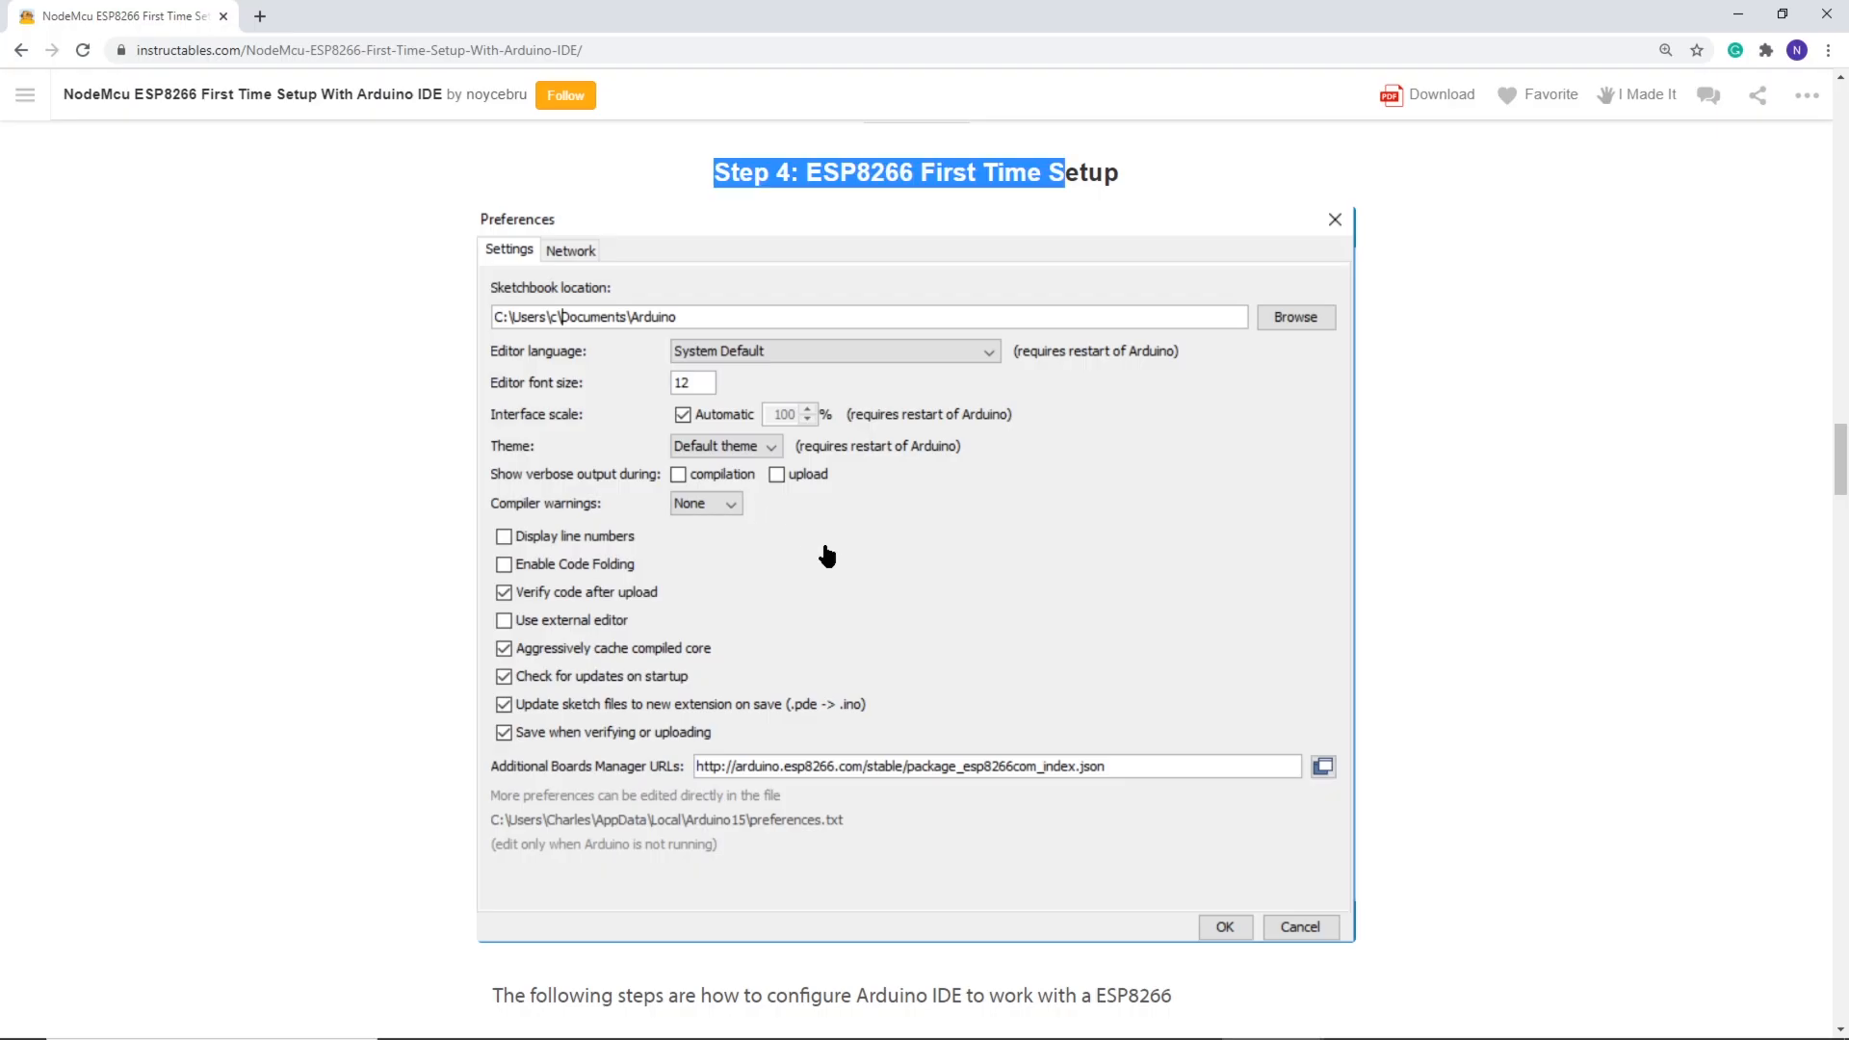
Reach Boards Manager through Tools > Board to fetch the ESP8266 boards.
{"action": "scroll", "scroll_direction": "down", "scroll_amount": 3}
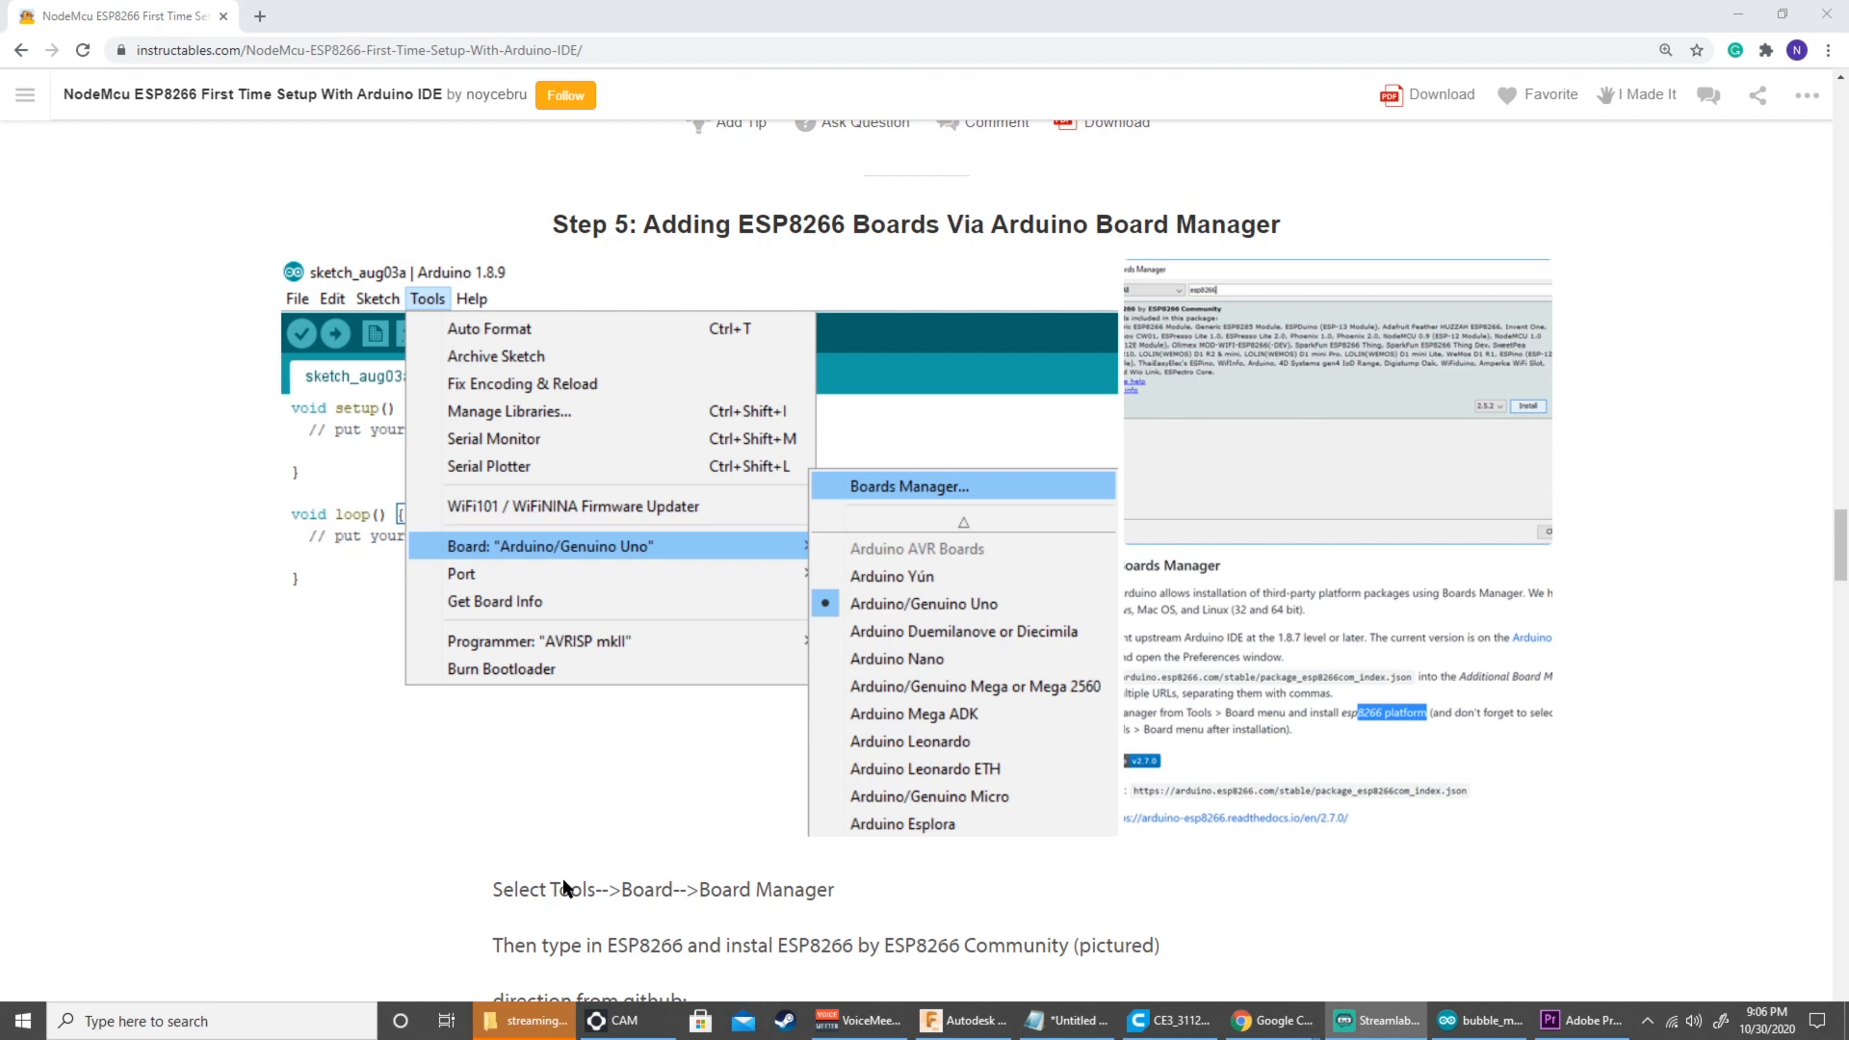
{"action": "left_click", "coordinate": [1477, 1021]}
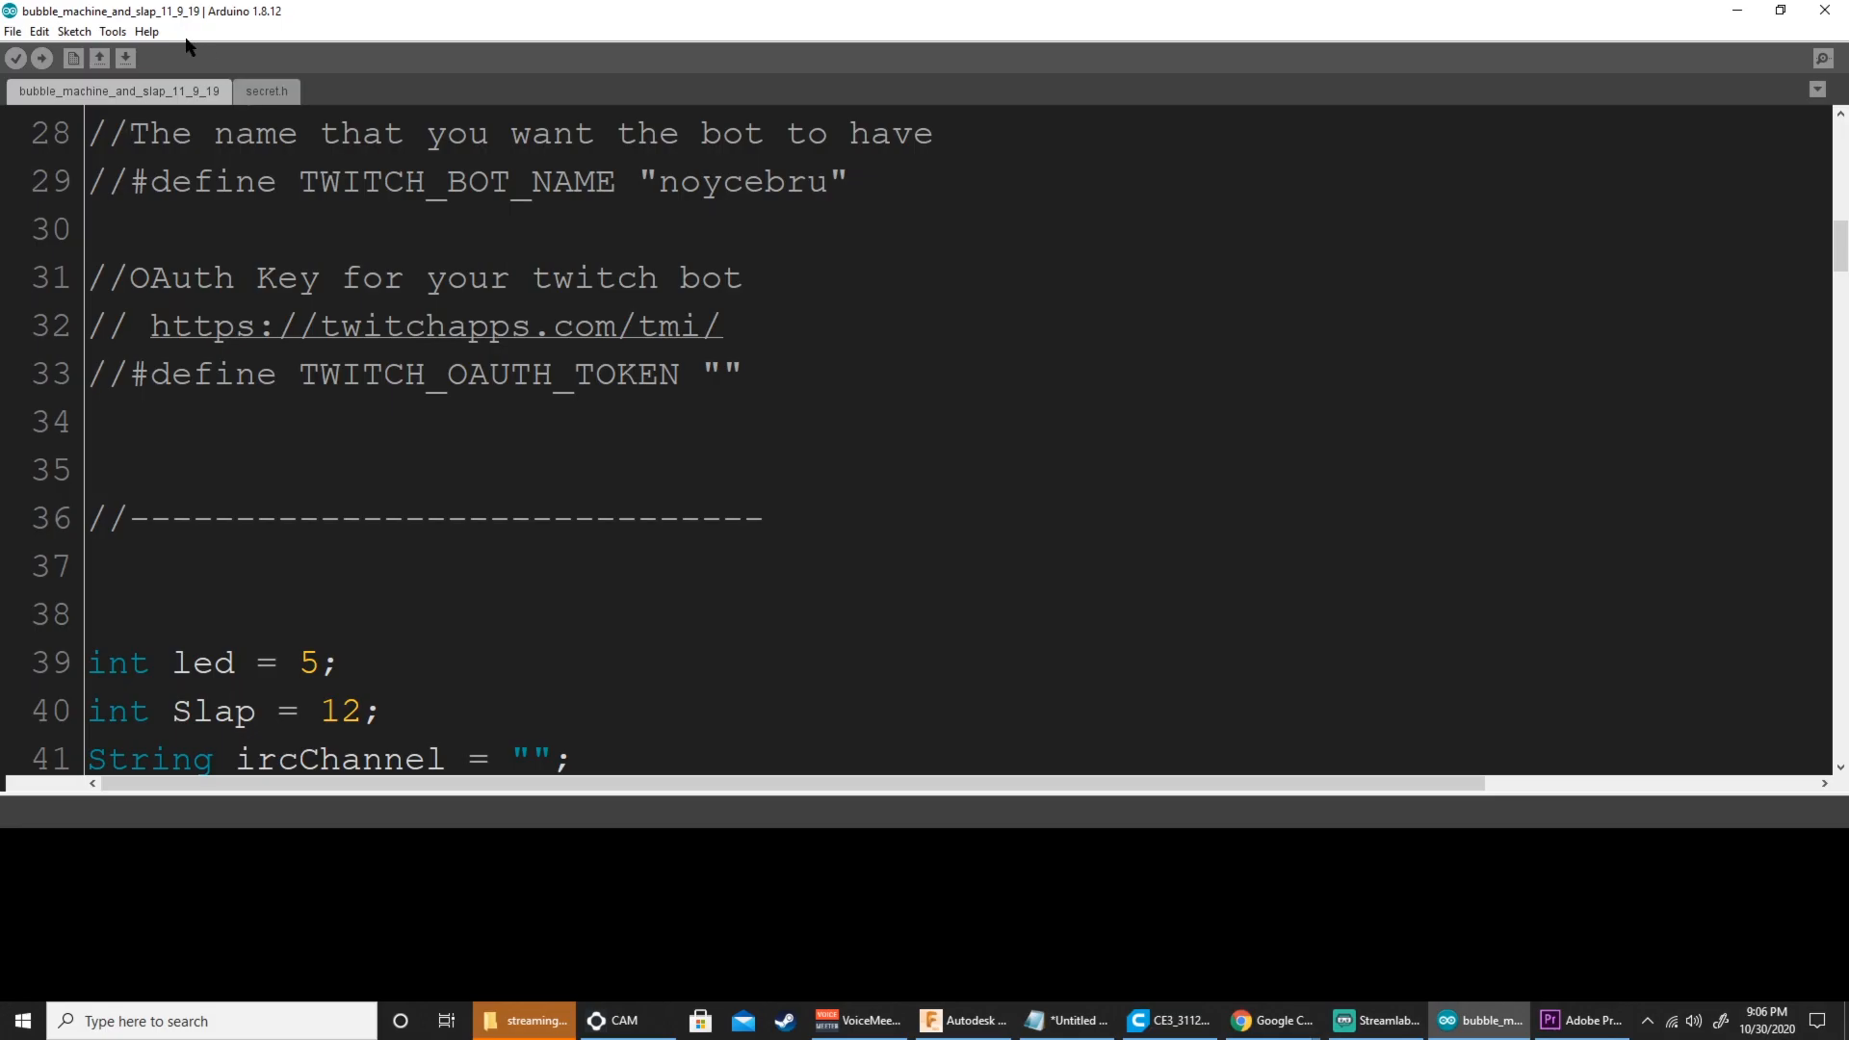
{"action": "left_click", "coordinate": [114, 31]}
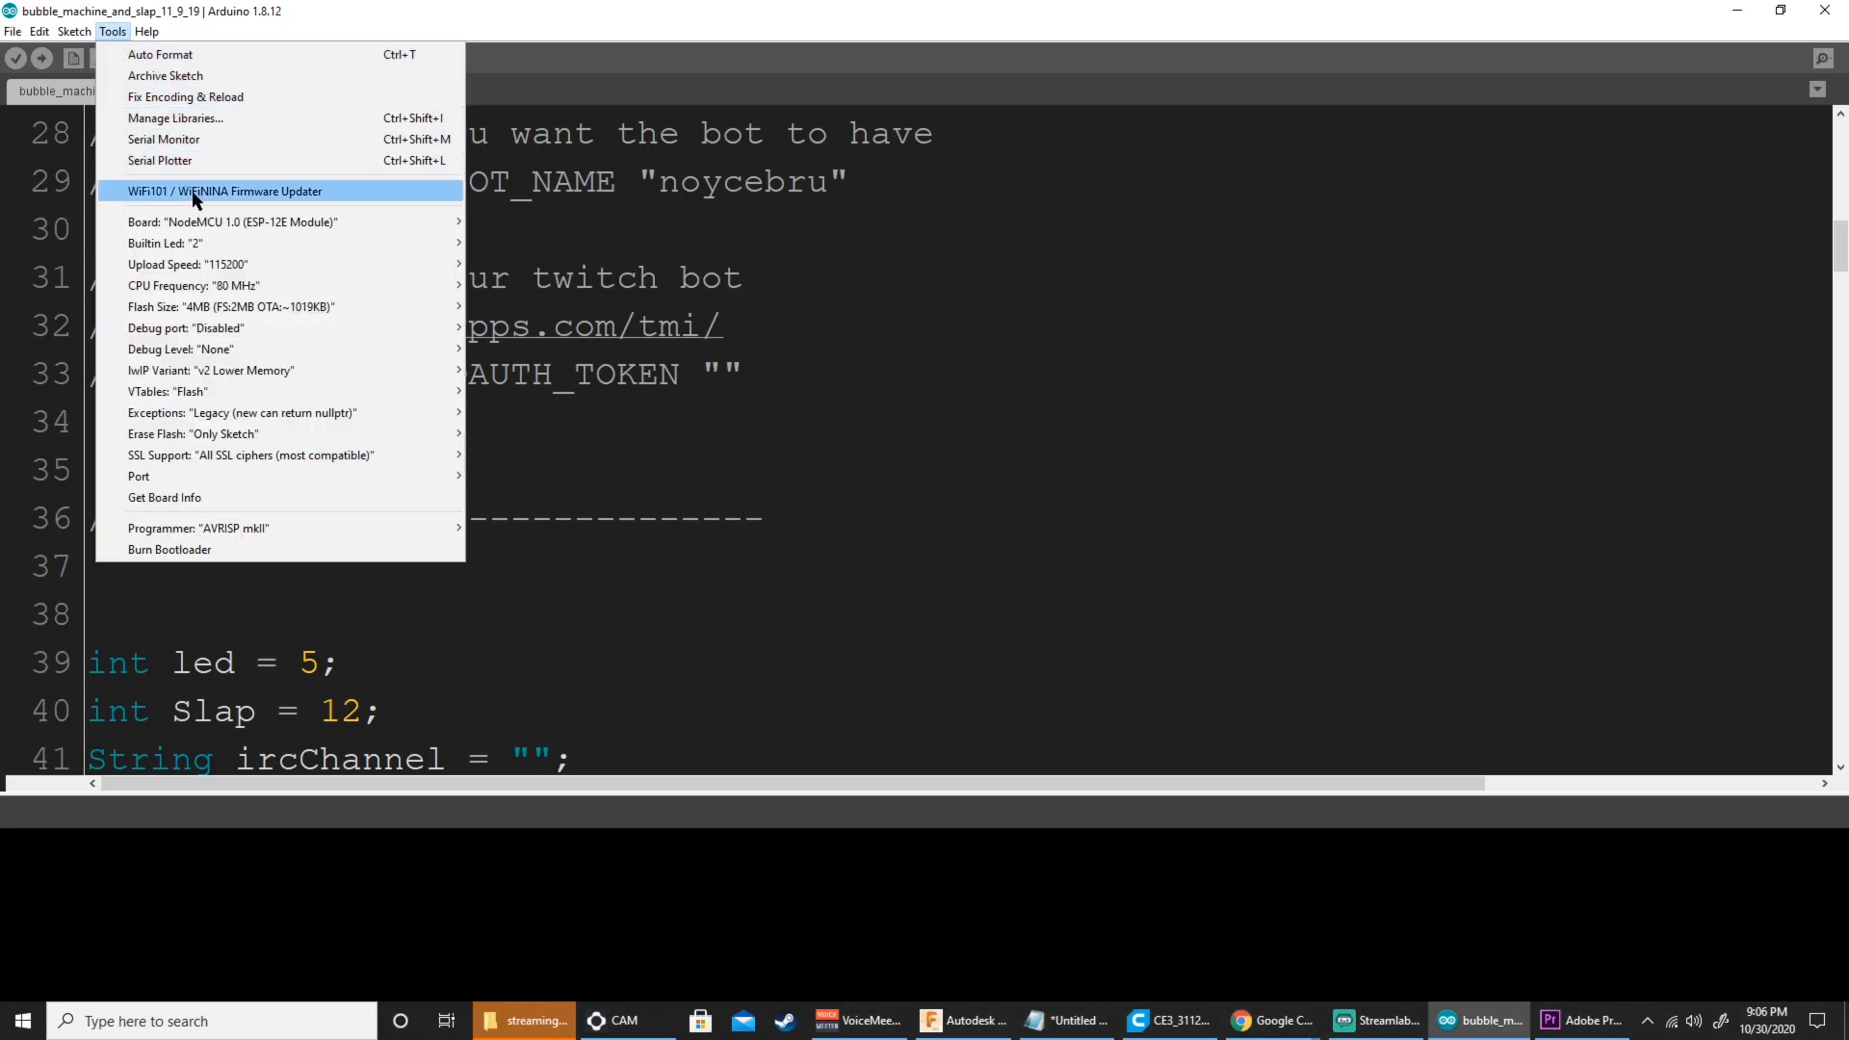
{"action": "left_click", "coordinate": [233, 222]}
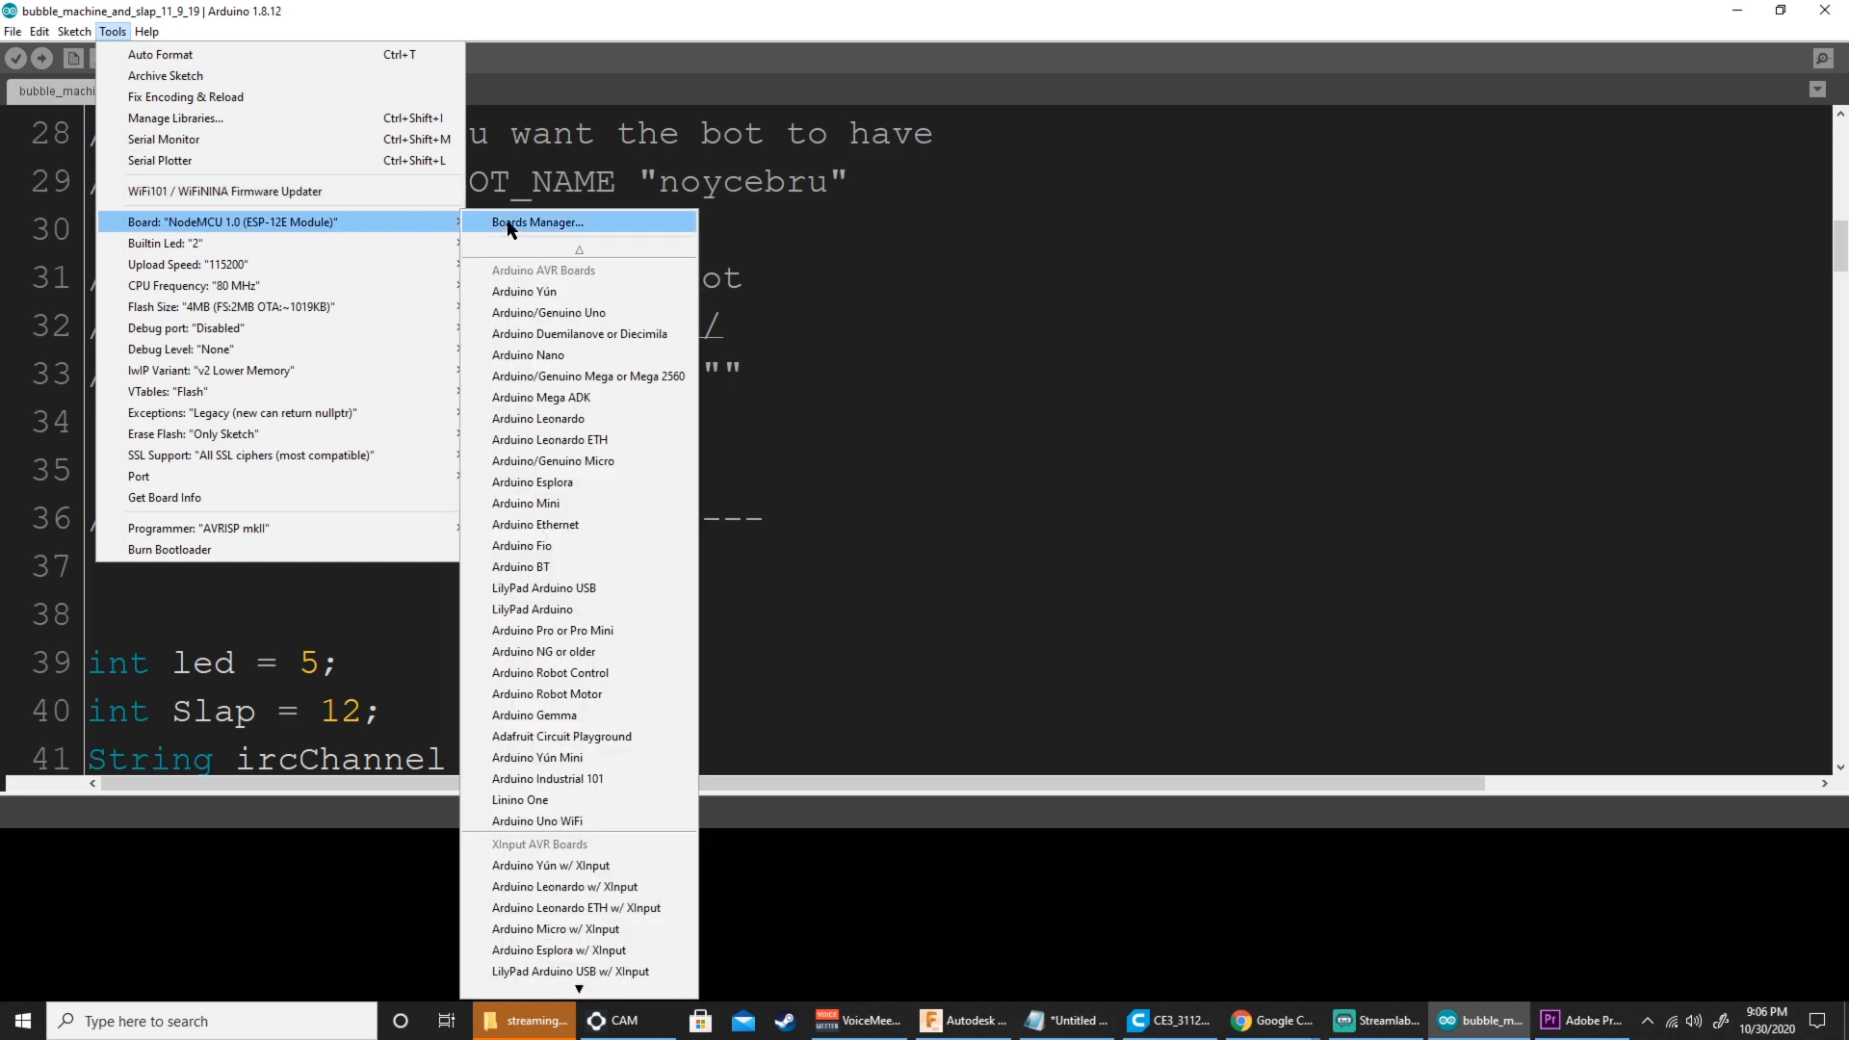
{"action": "left_click", "coordinate": [538, 222]}
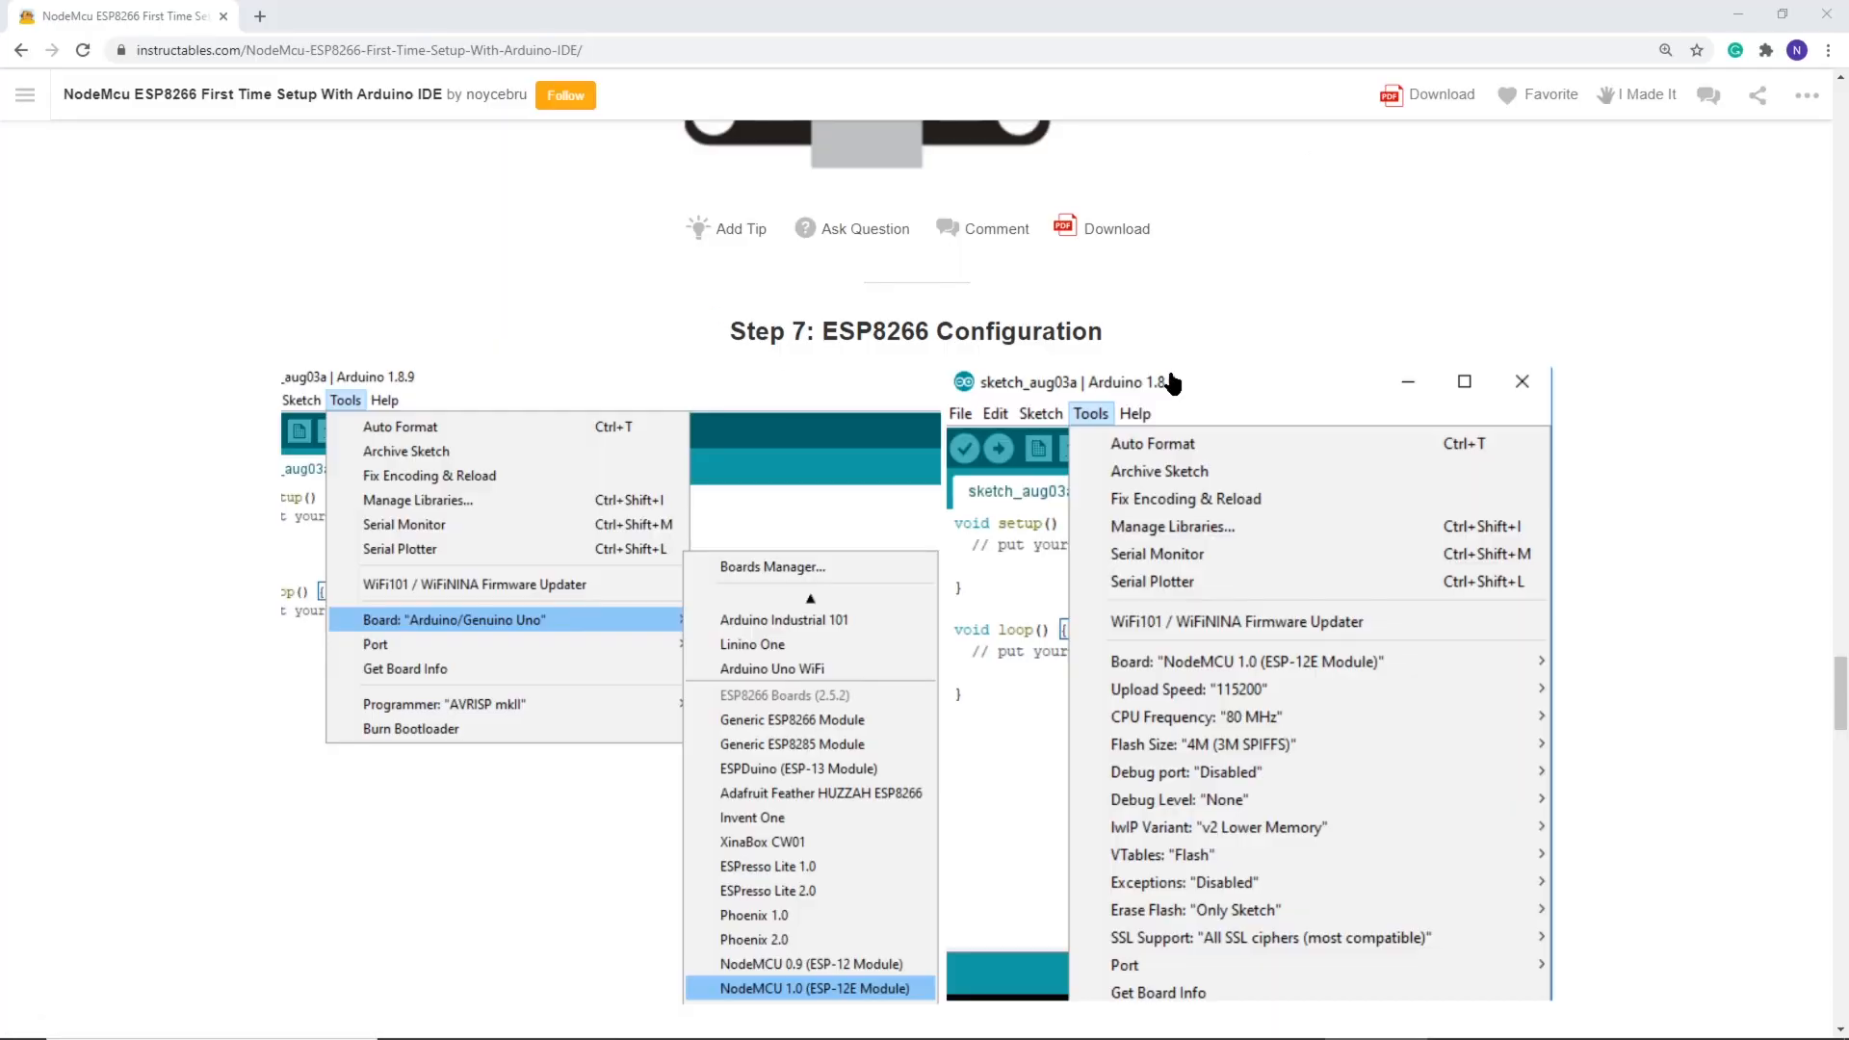
Review the guide's step on selecting NodeMCU 1.0 (ESP-12E Module) and port COM12.
{"action": "scroll", "scroll_direction": "down", "scroll_amount": 3}
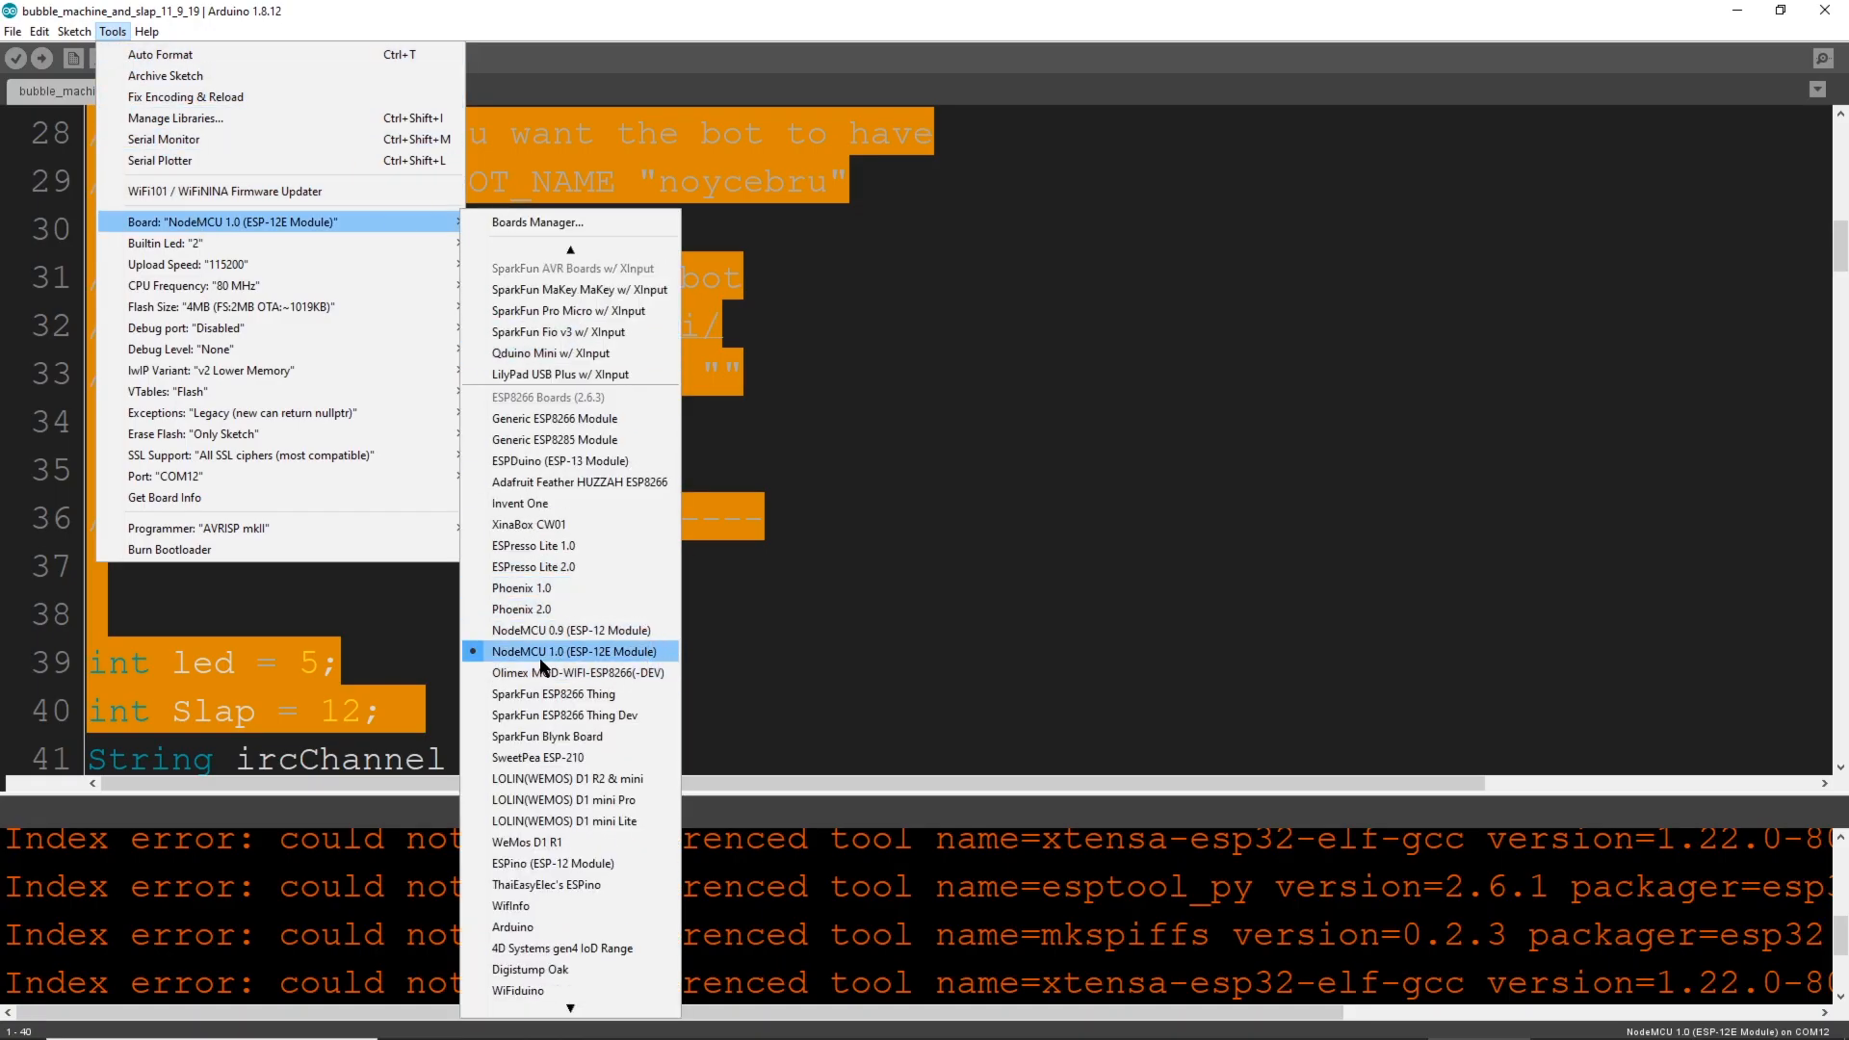
{"action": "mouse_move", "coordinate": [638, 662]}
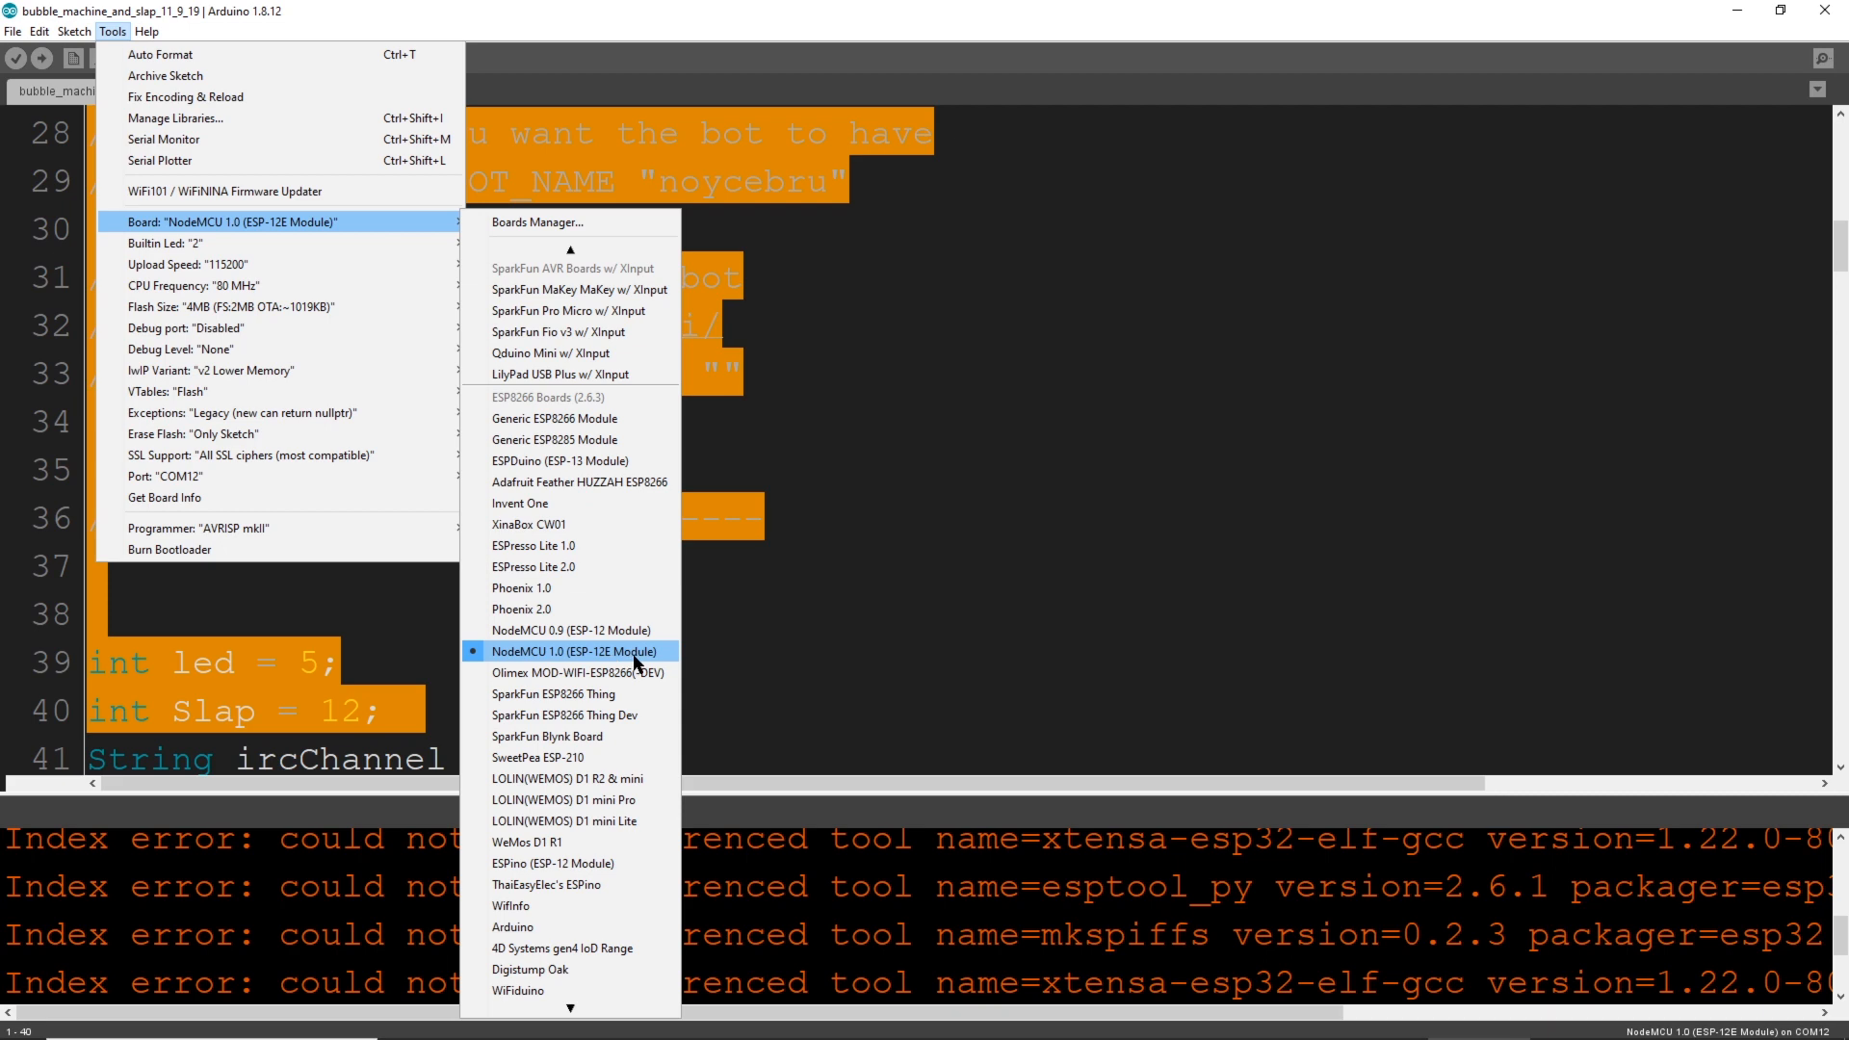
{"action": "mouse_move", "coordinate": [295, 328]}
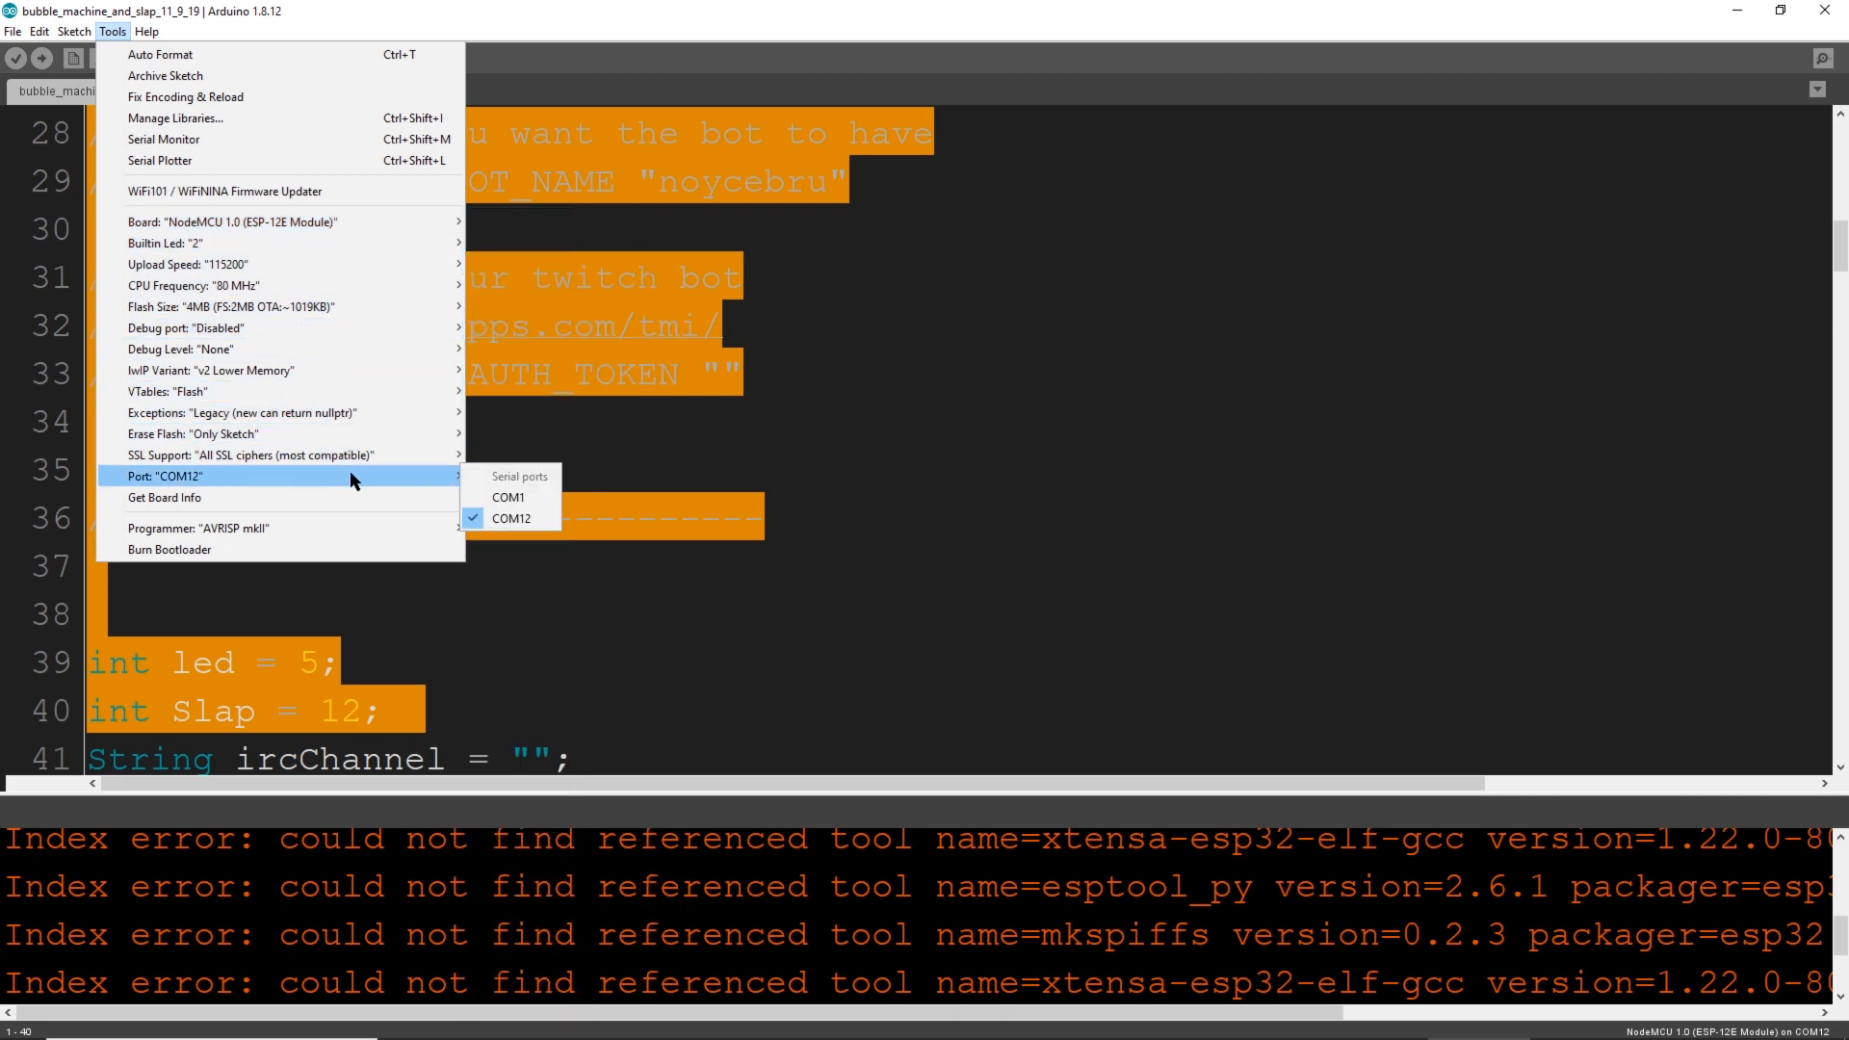
{"action": "mouse_move", "coordinate": [513, 518]}
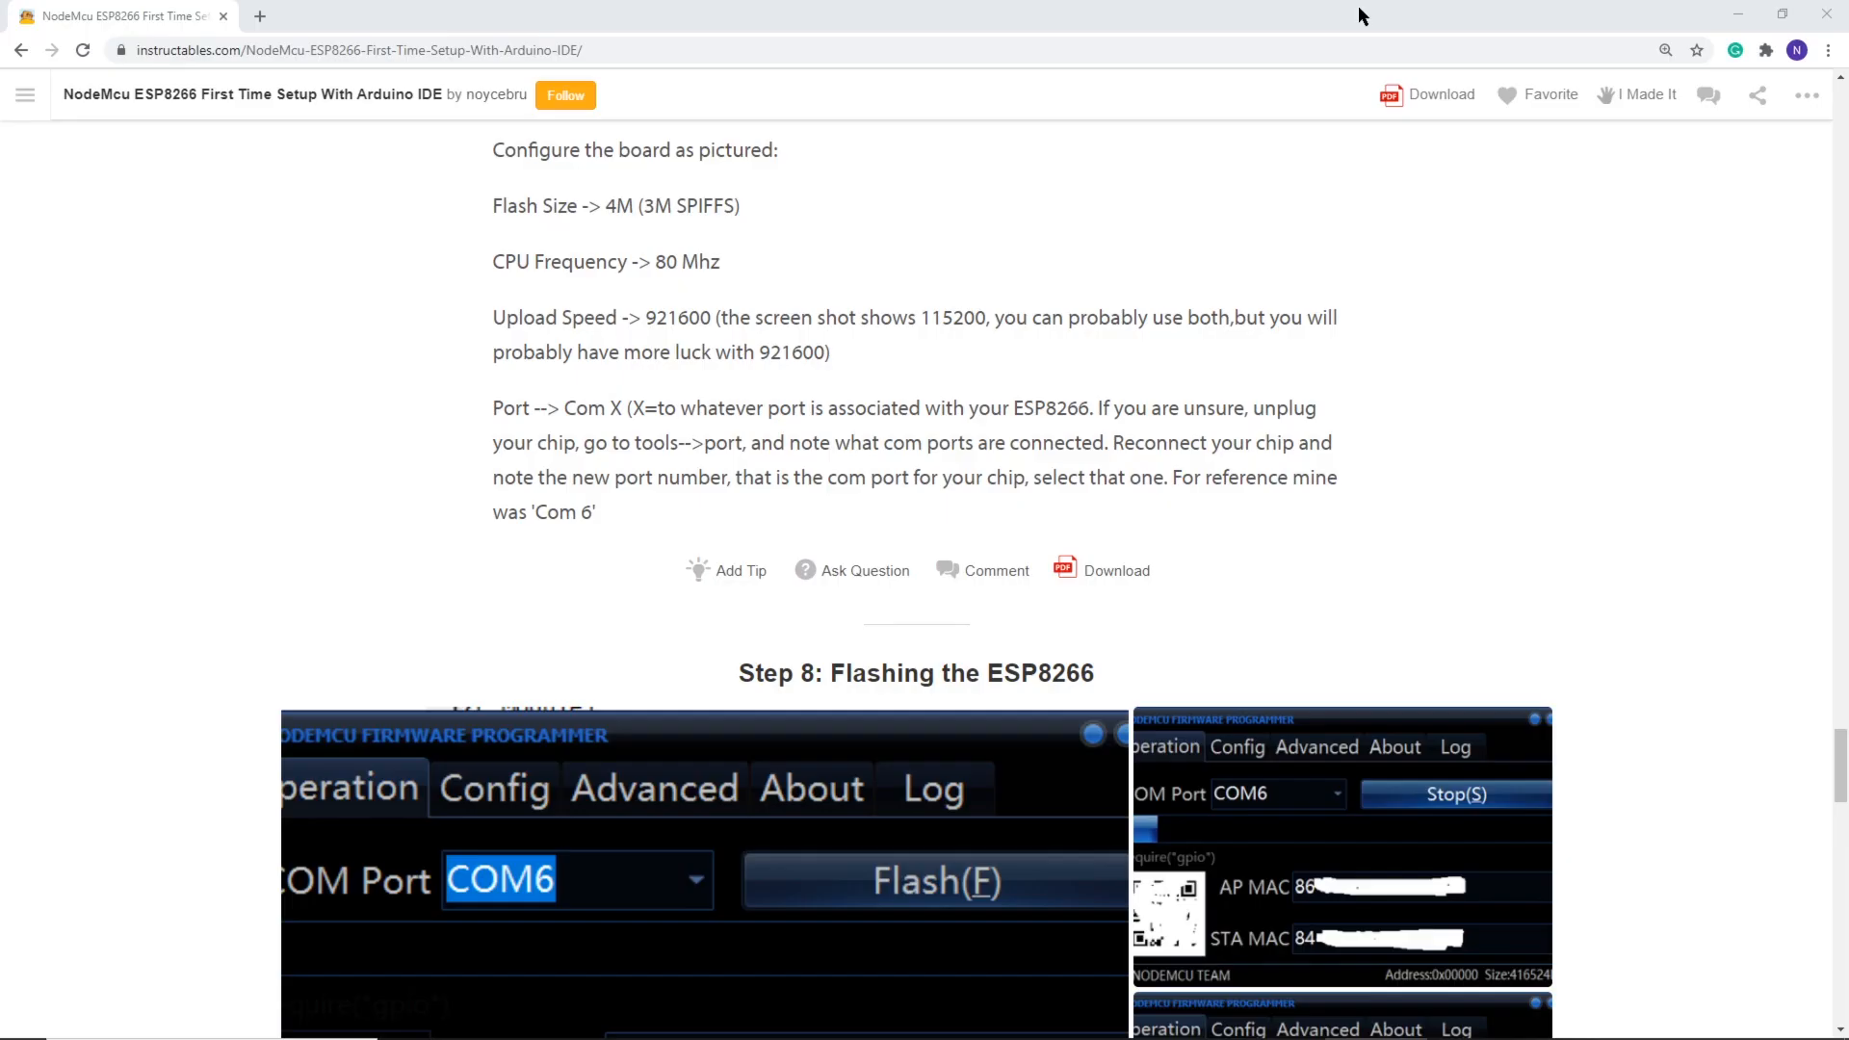
Scroll through Step 8, Flashing the ESP8266, to its 32-bit and 64-bit flasher download links.
{"action": "scroll", "scroll_direction": "down", "scroll_amount": 3}
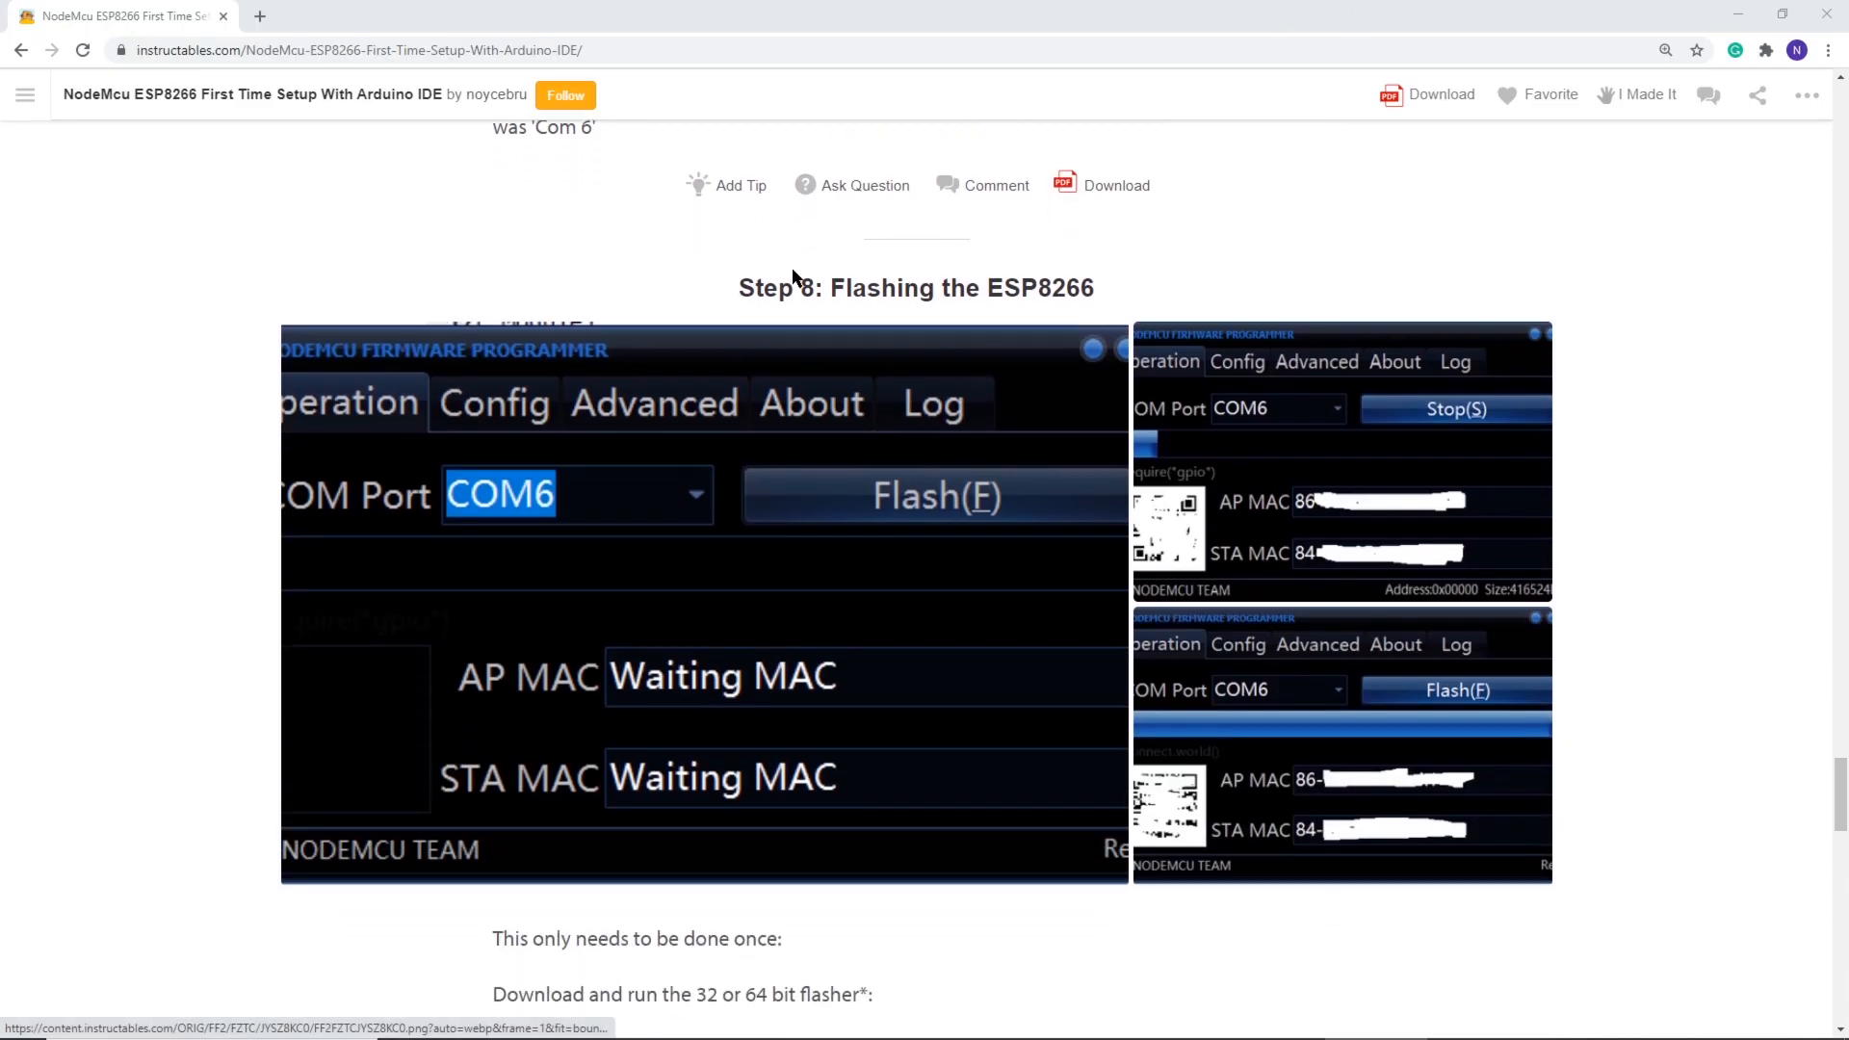
{"action": "scroll", "scroll_direction": "down", "scroll_amount": 3}
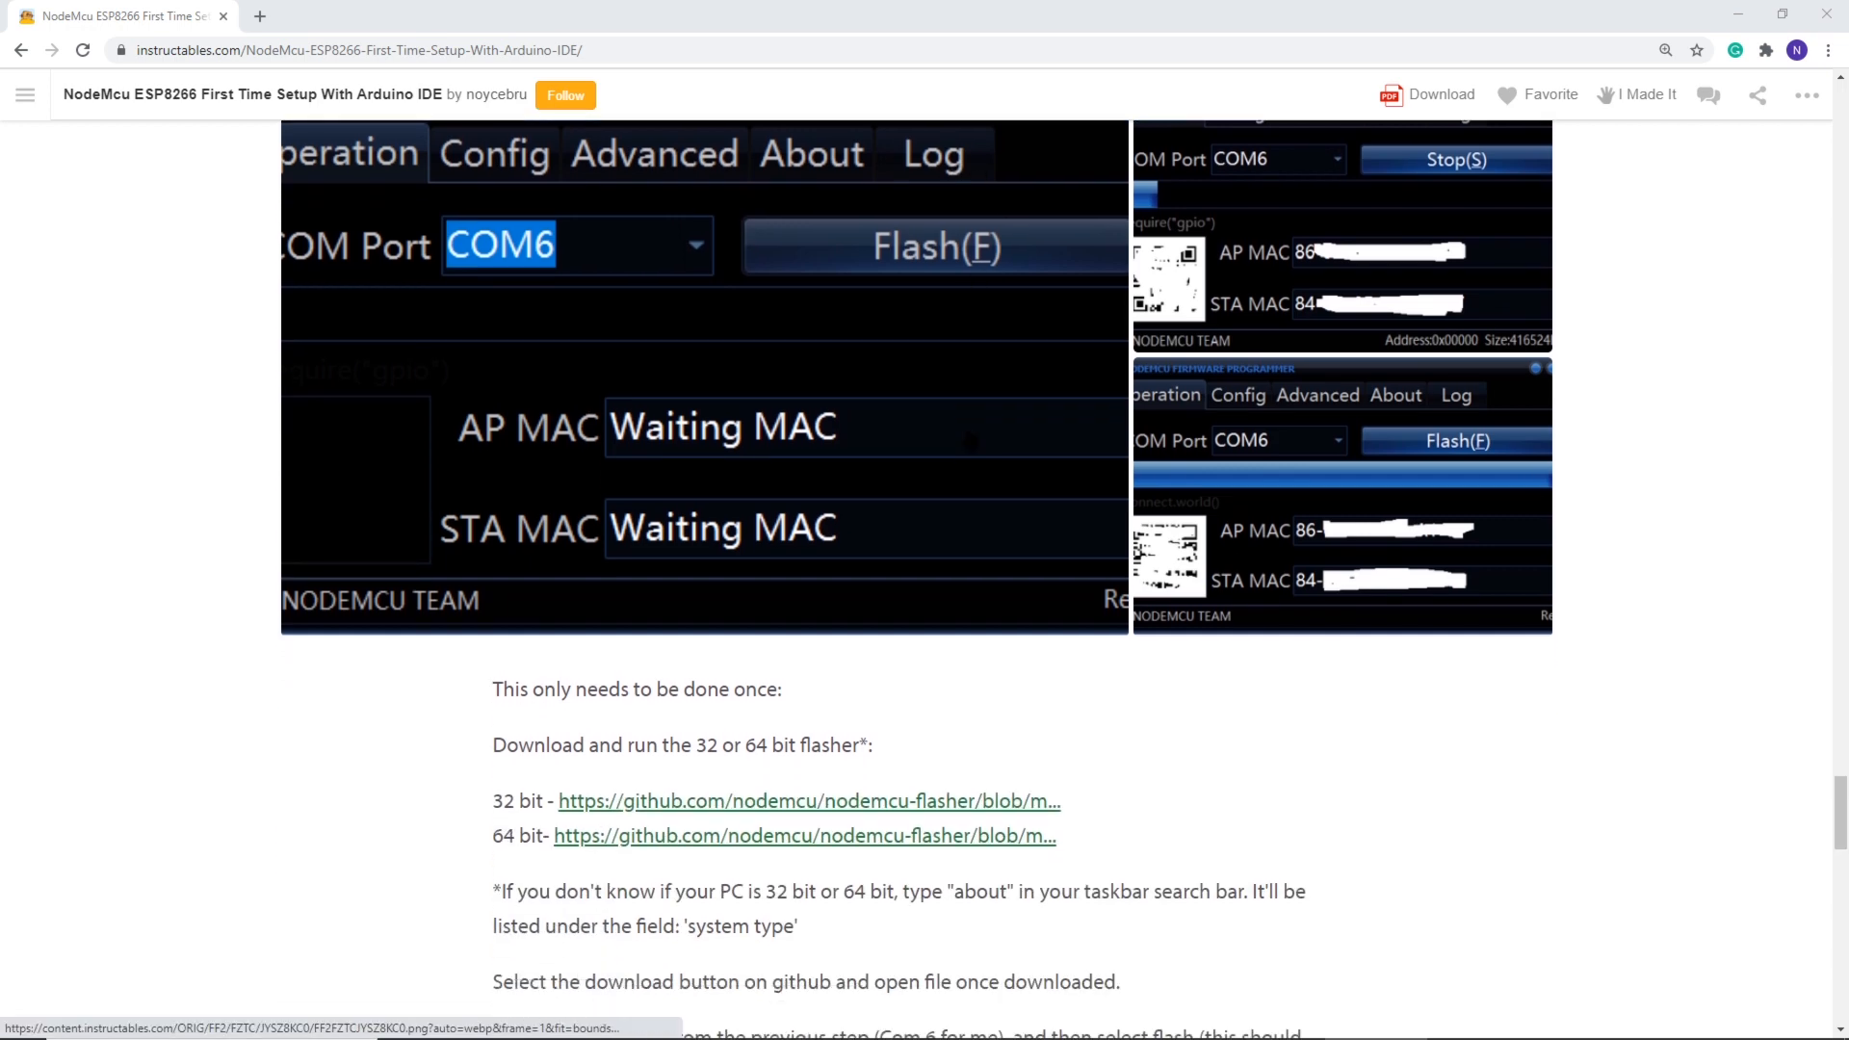
{"action": "scroll", "scroll_direction": "down", "scroll_amount": 3}
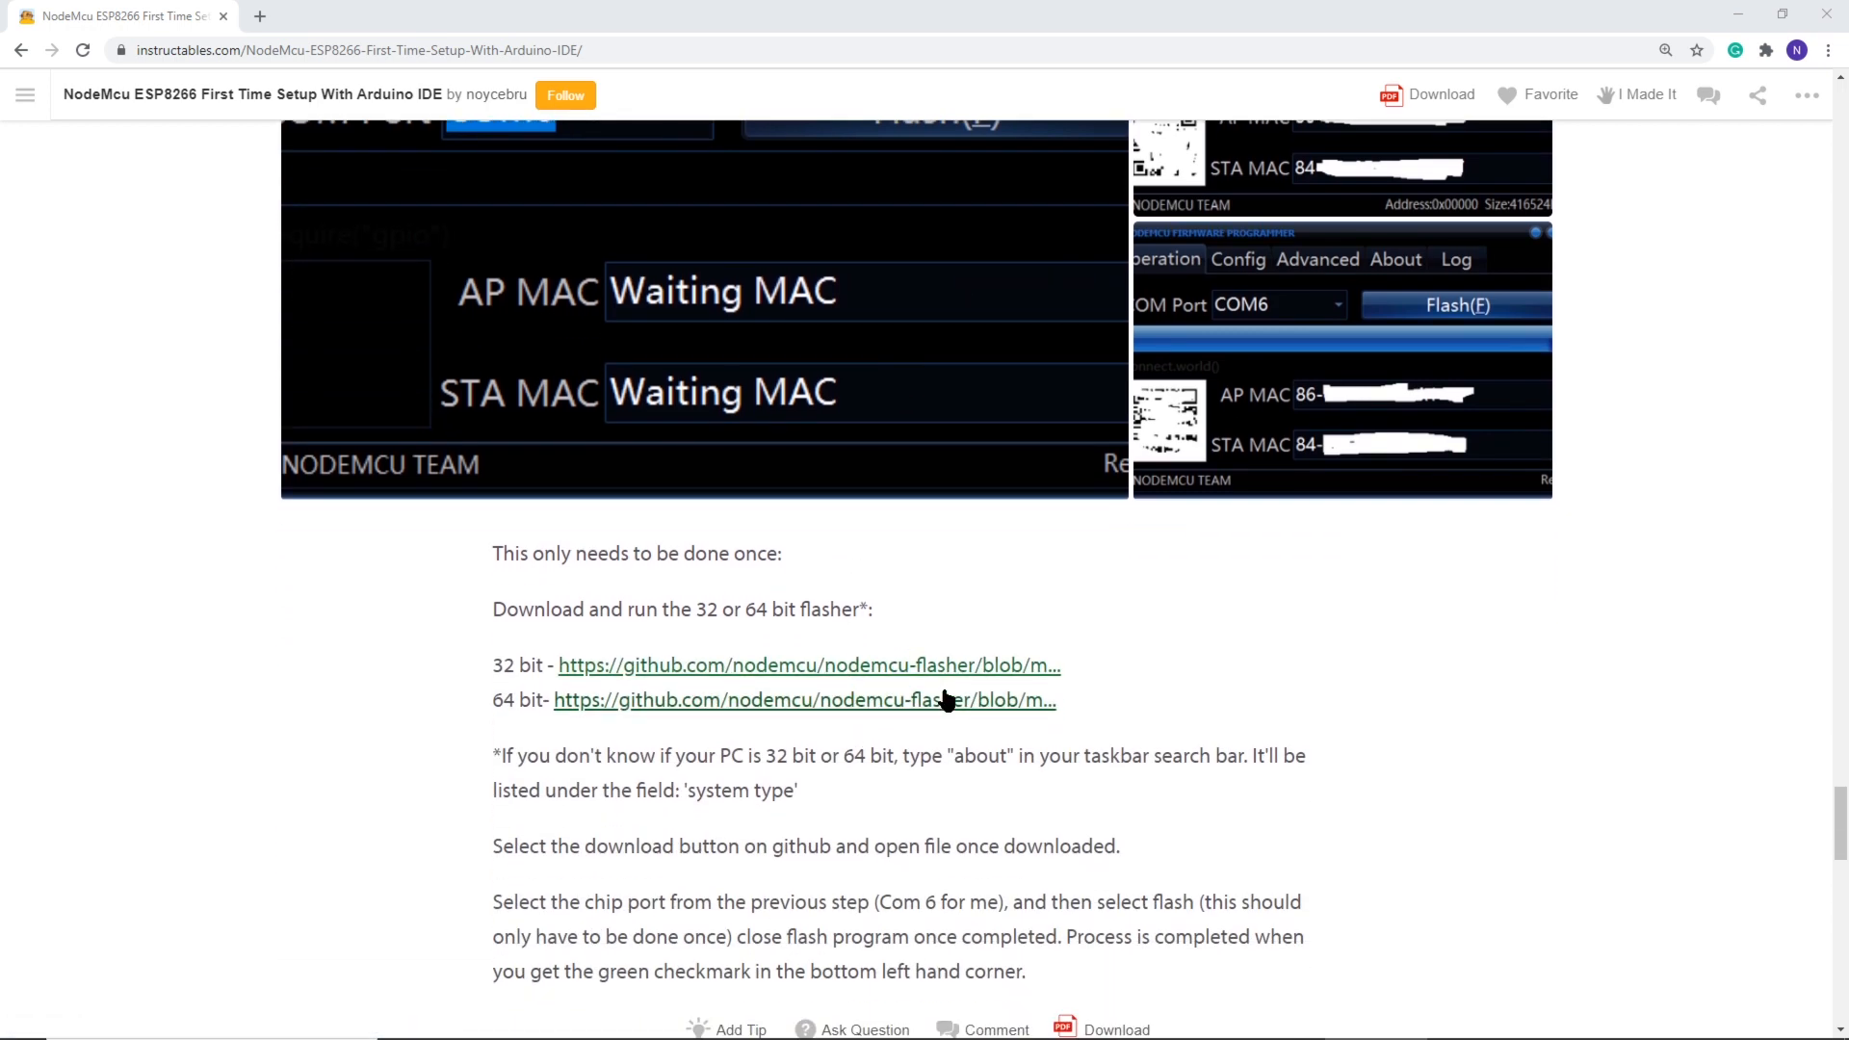
{"action": "mouse_move", "coordinate": [811, 823]}
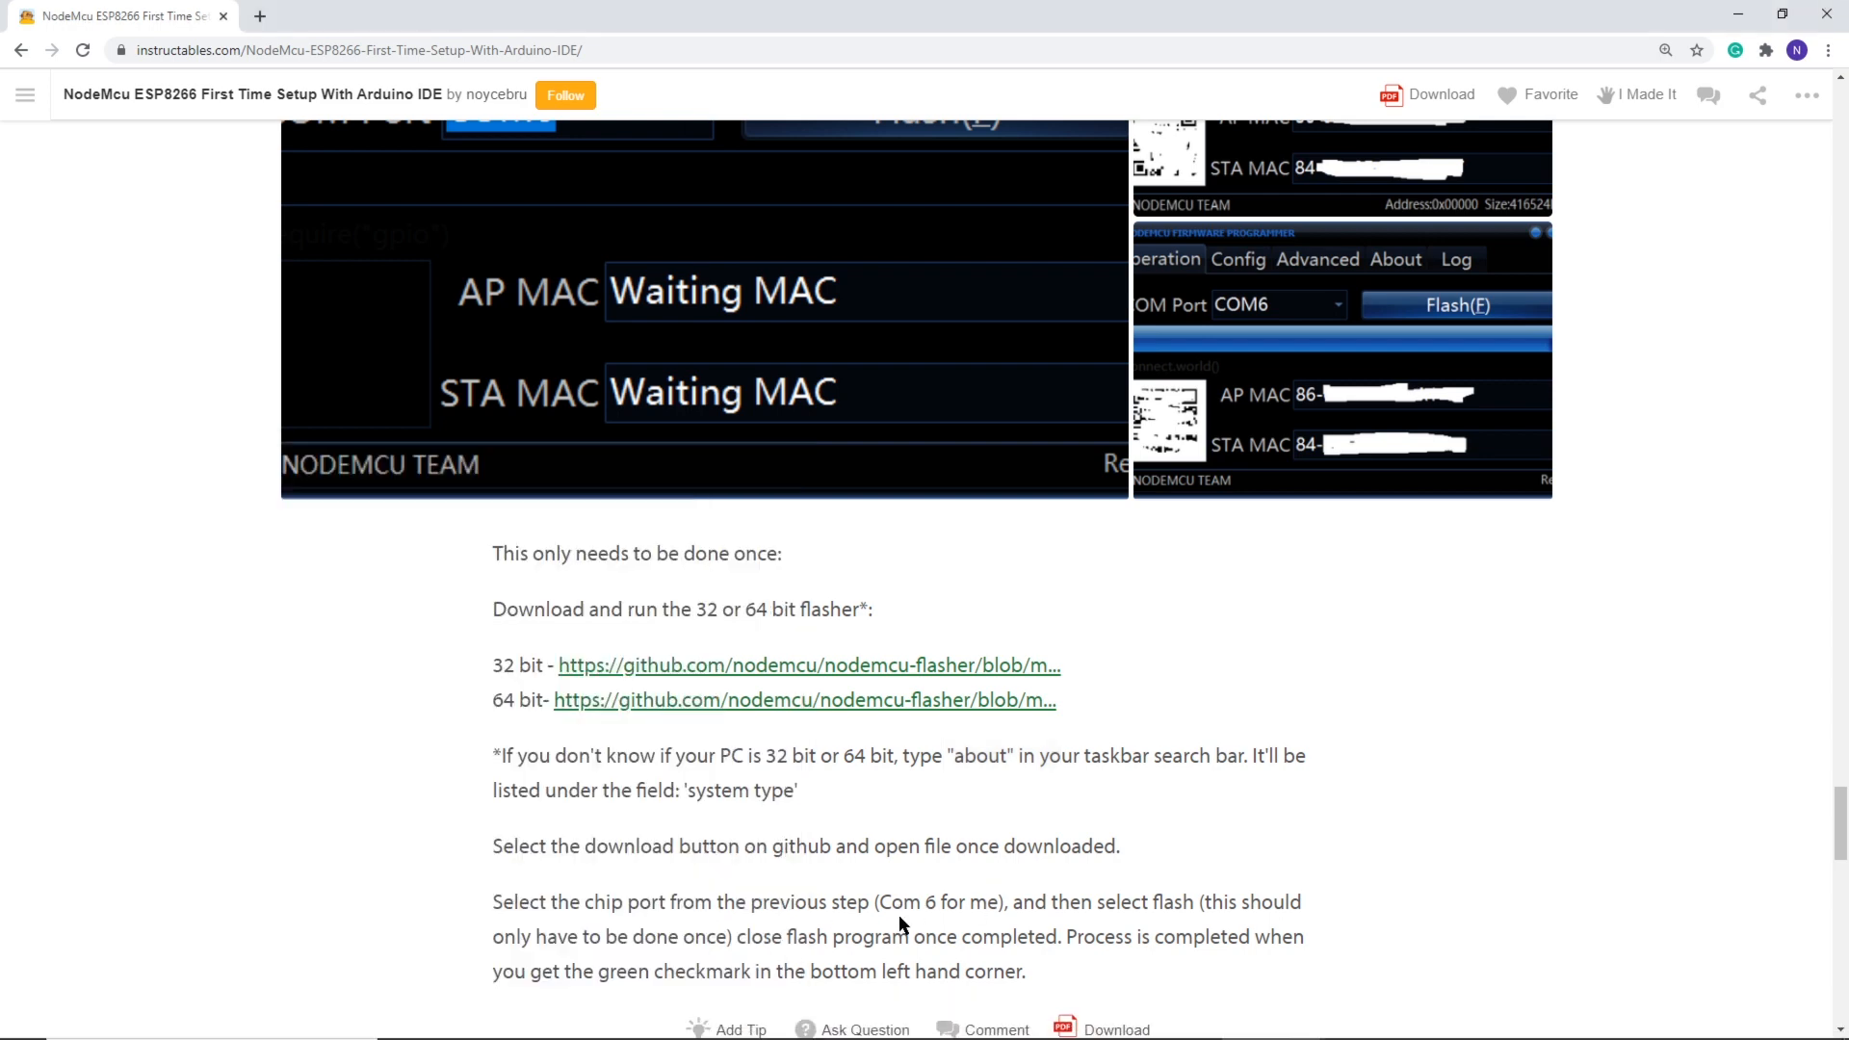
{"action": "scroll", "scroll_direction": "down", "scroll_amount": 3}
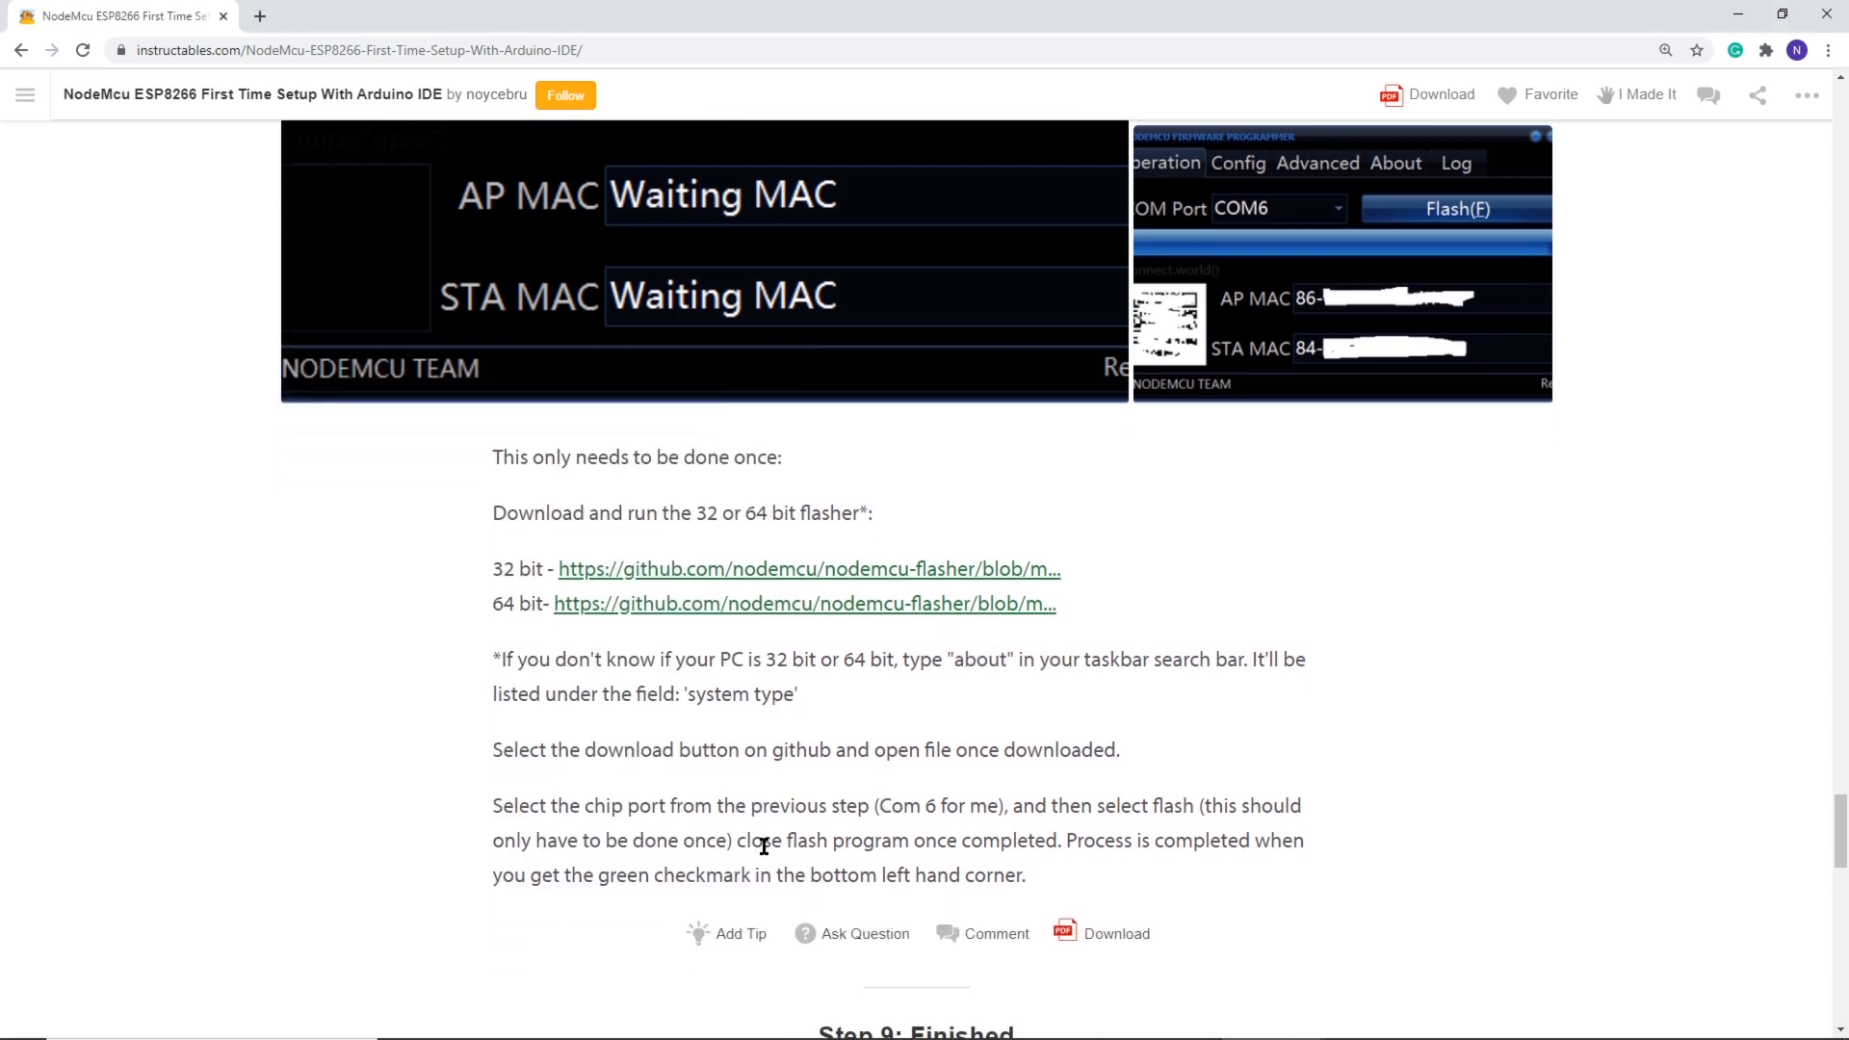
Follow the guide's 64-bit link to the nodemcu-flasher Win64 ESP8266Flasher.exe page on GitHub.
{"action": "left_click", "coordinate": [805, 603]}
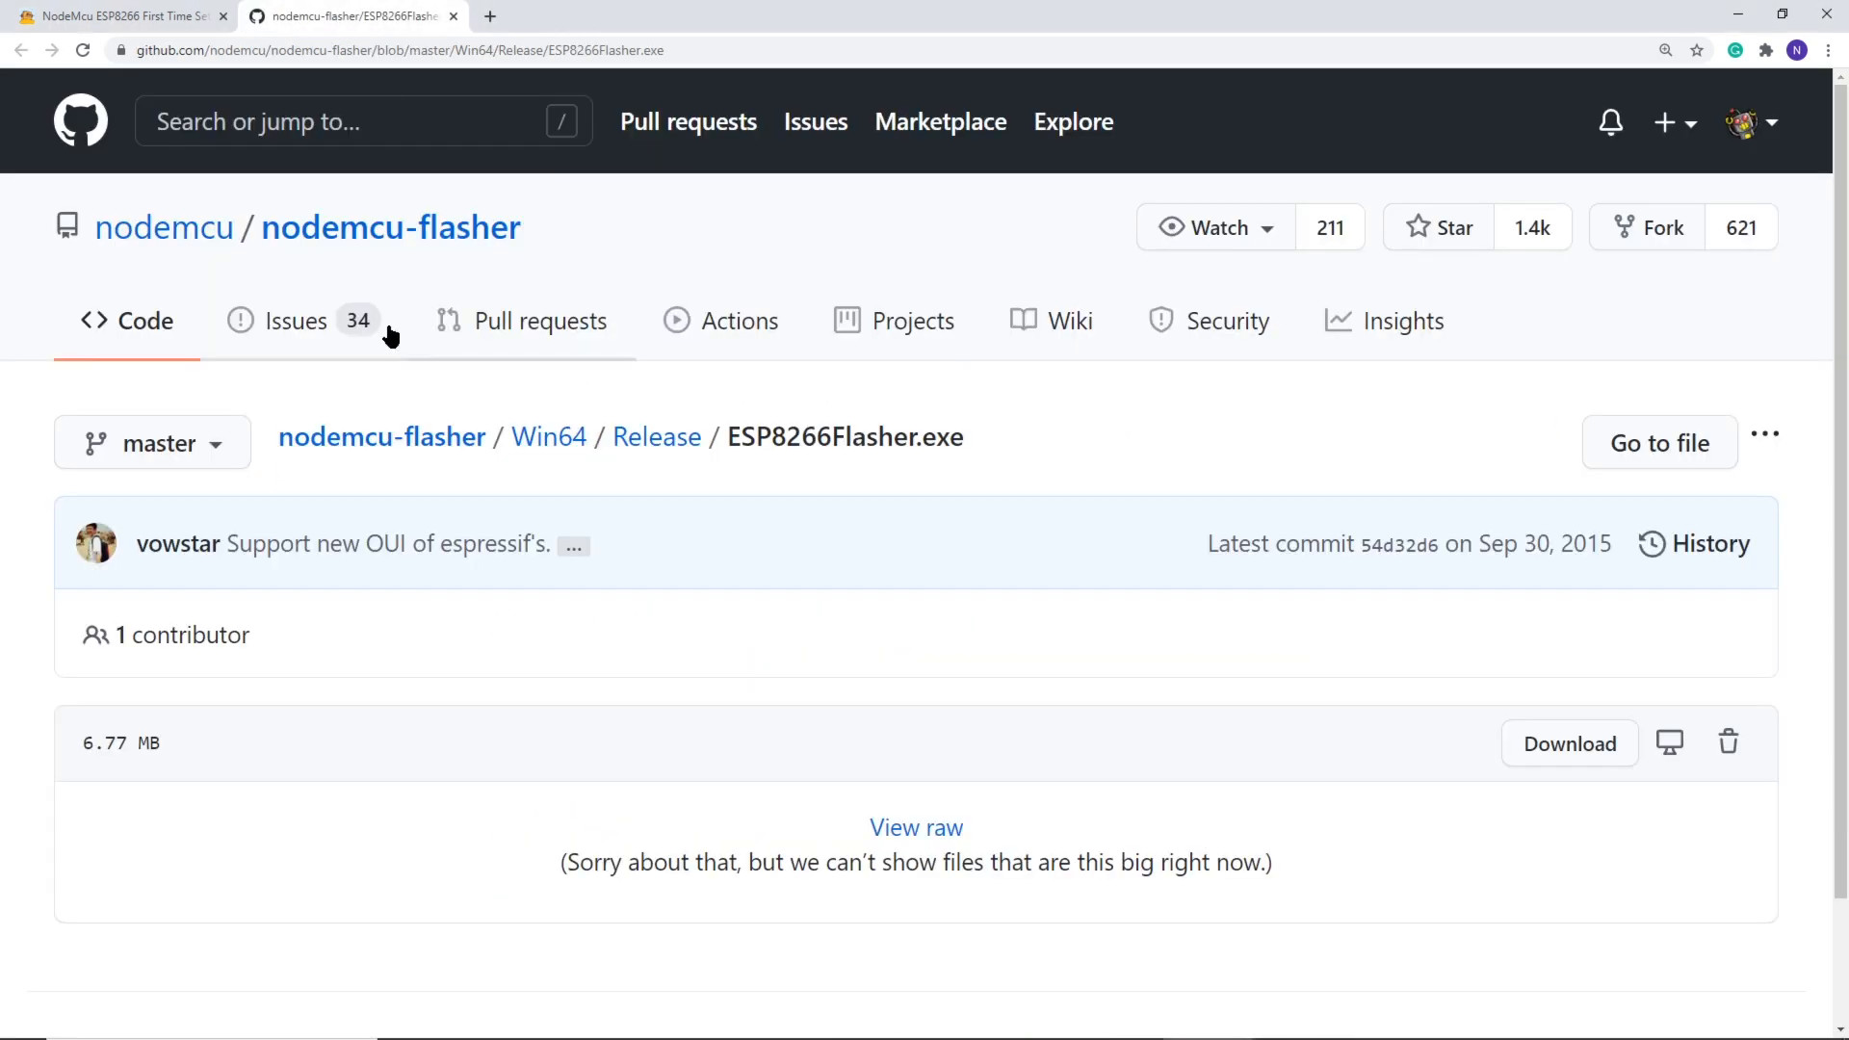
{"action": "mouse_move", "coordinate": [369, 765]}
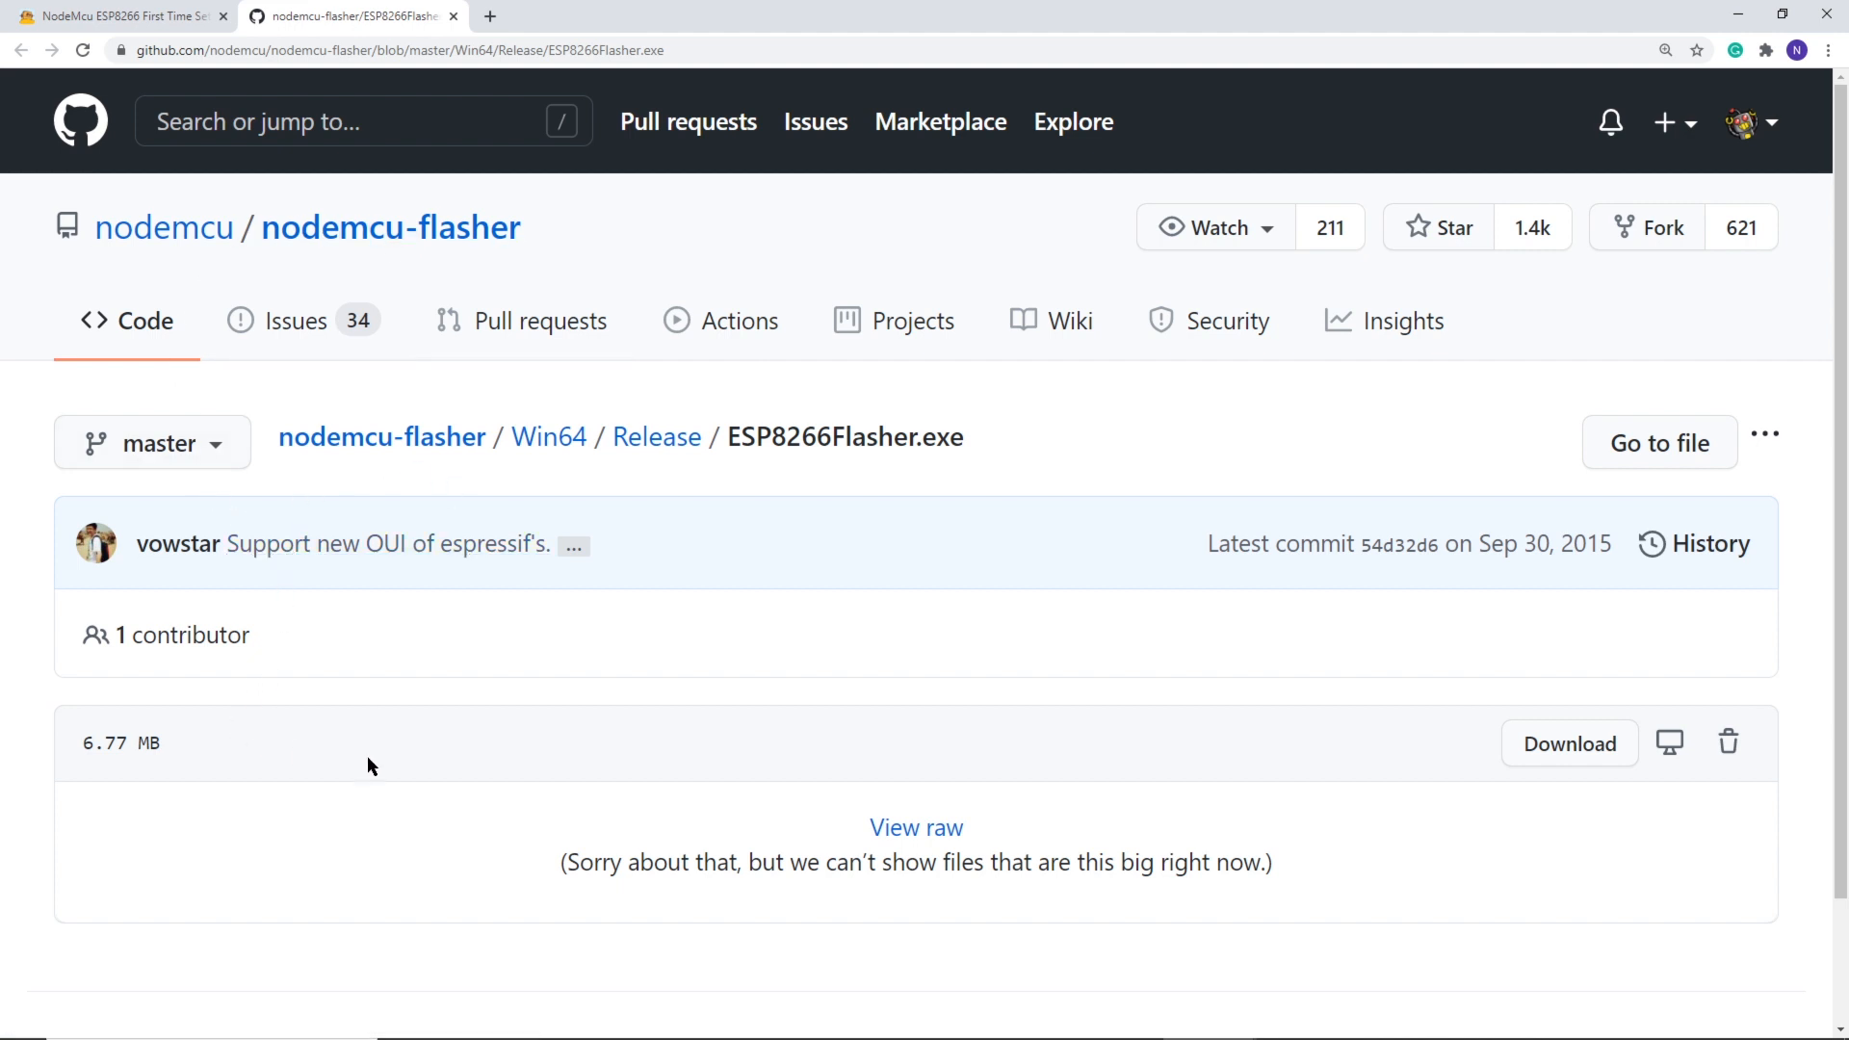
{"action": "mouse_move", "coordinate": [1570, 743]}
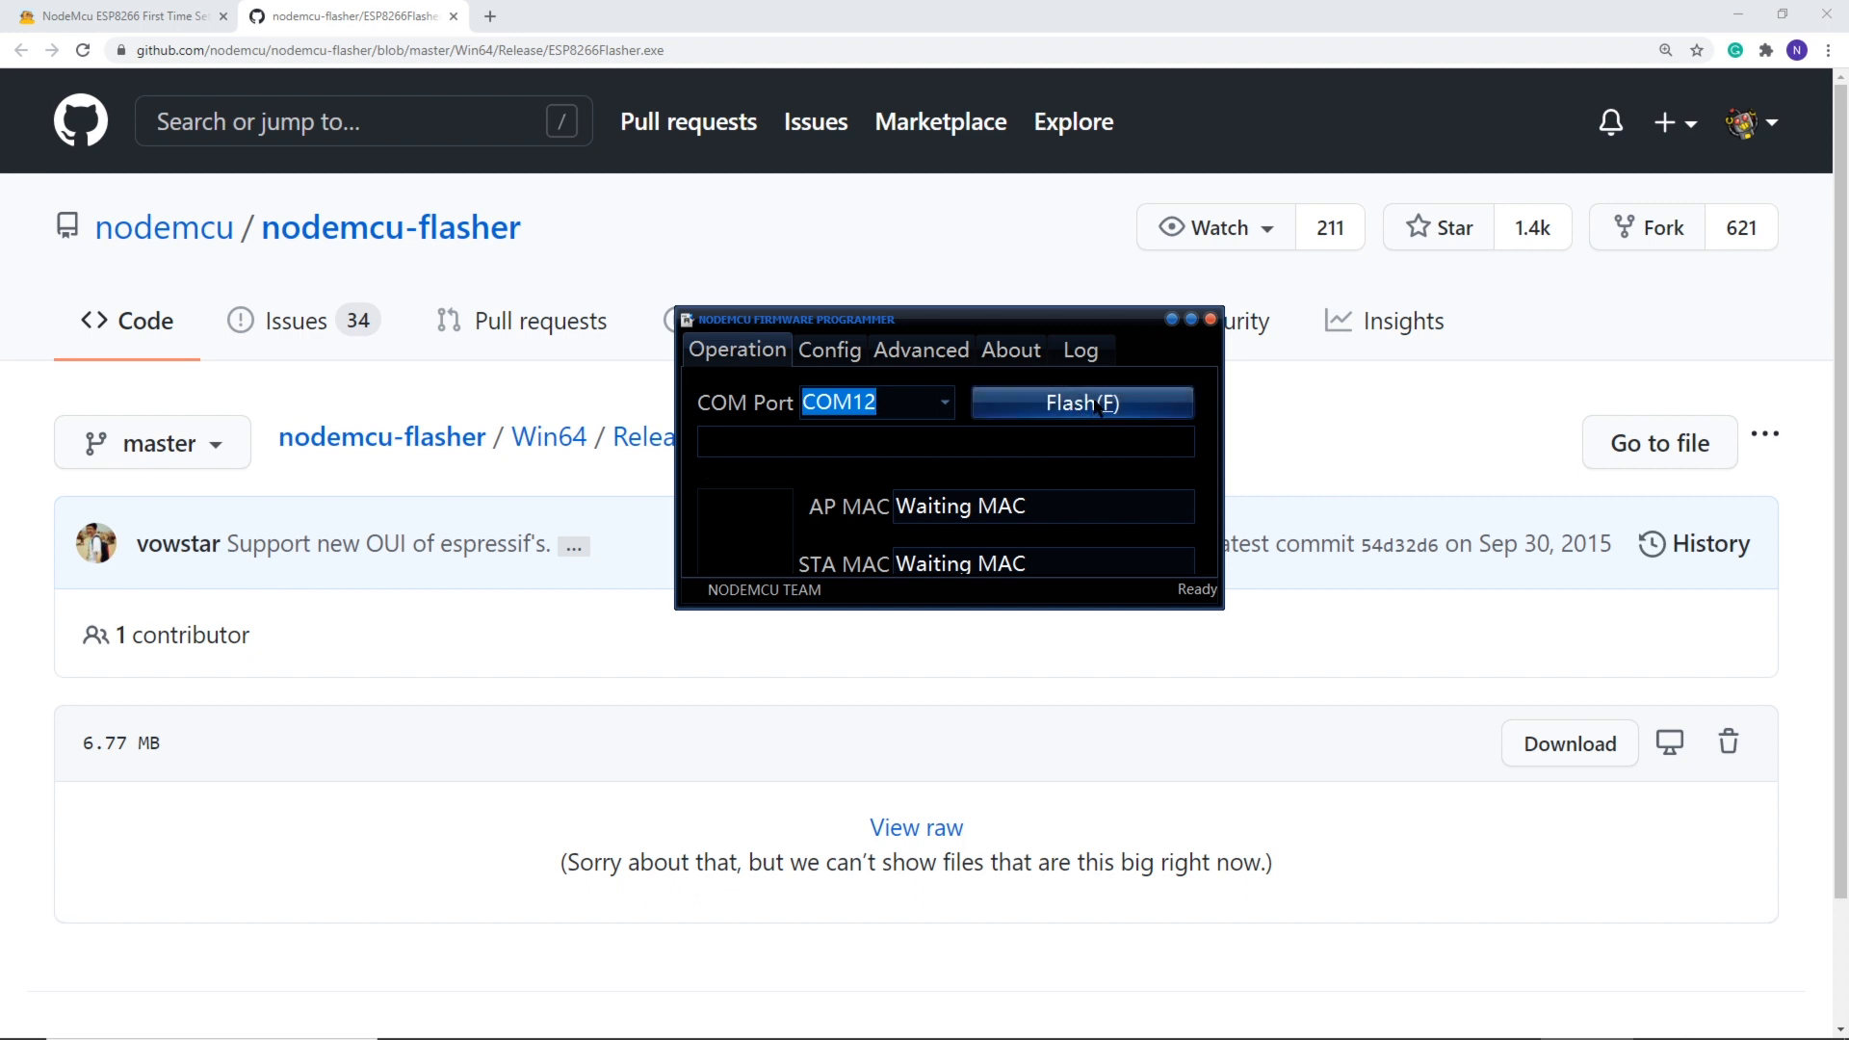
Start flashing the NodeMCU firmware onto the board on COM12 with Flash(F).
{"action": "left_click", "coordinate": [1081, 402]}
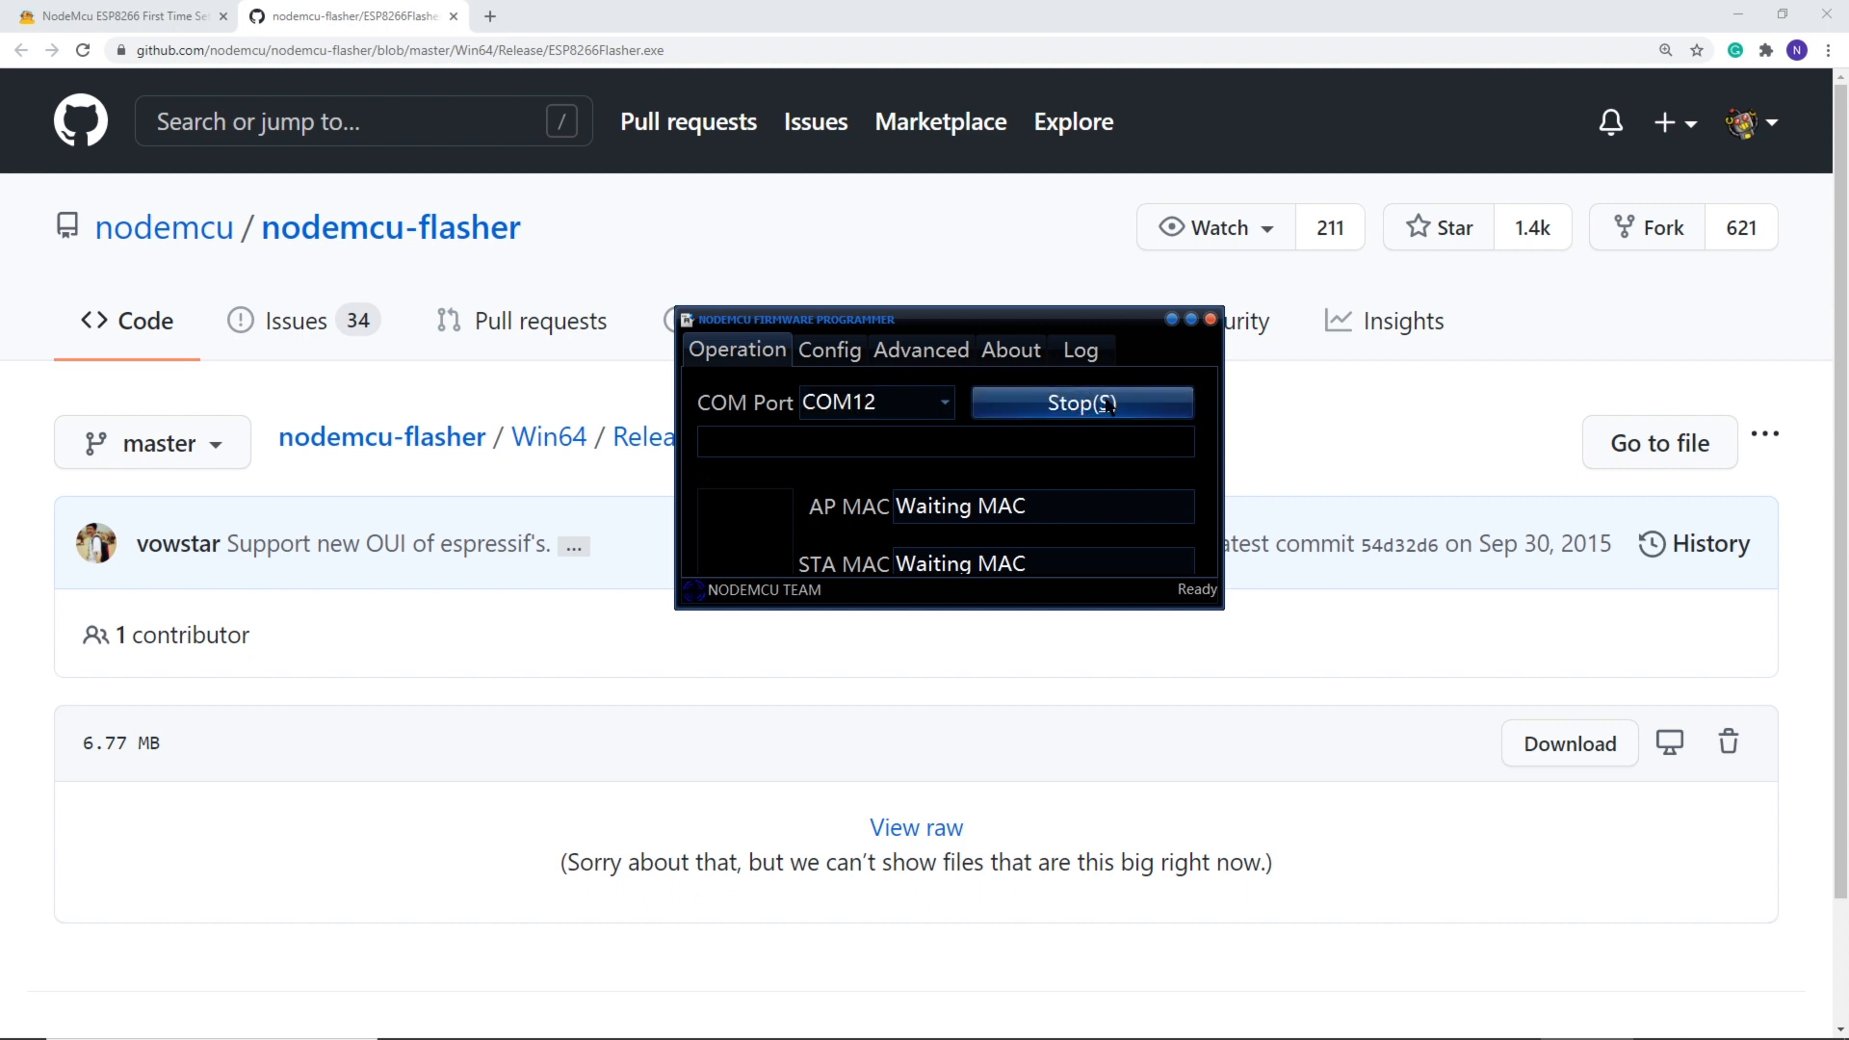
{"action": "left_click", "coordinate": [1080, 402]}
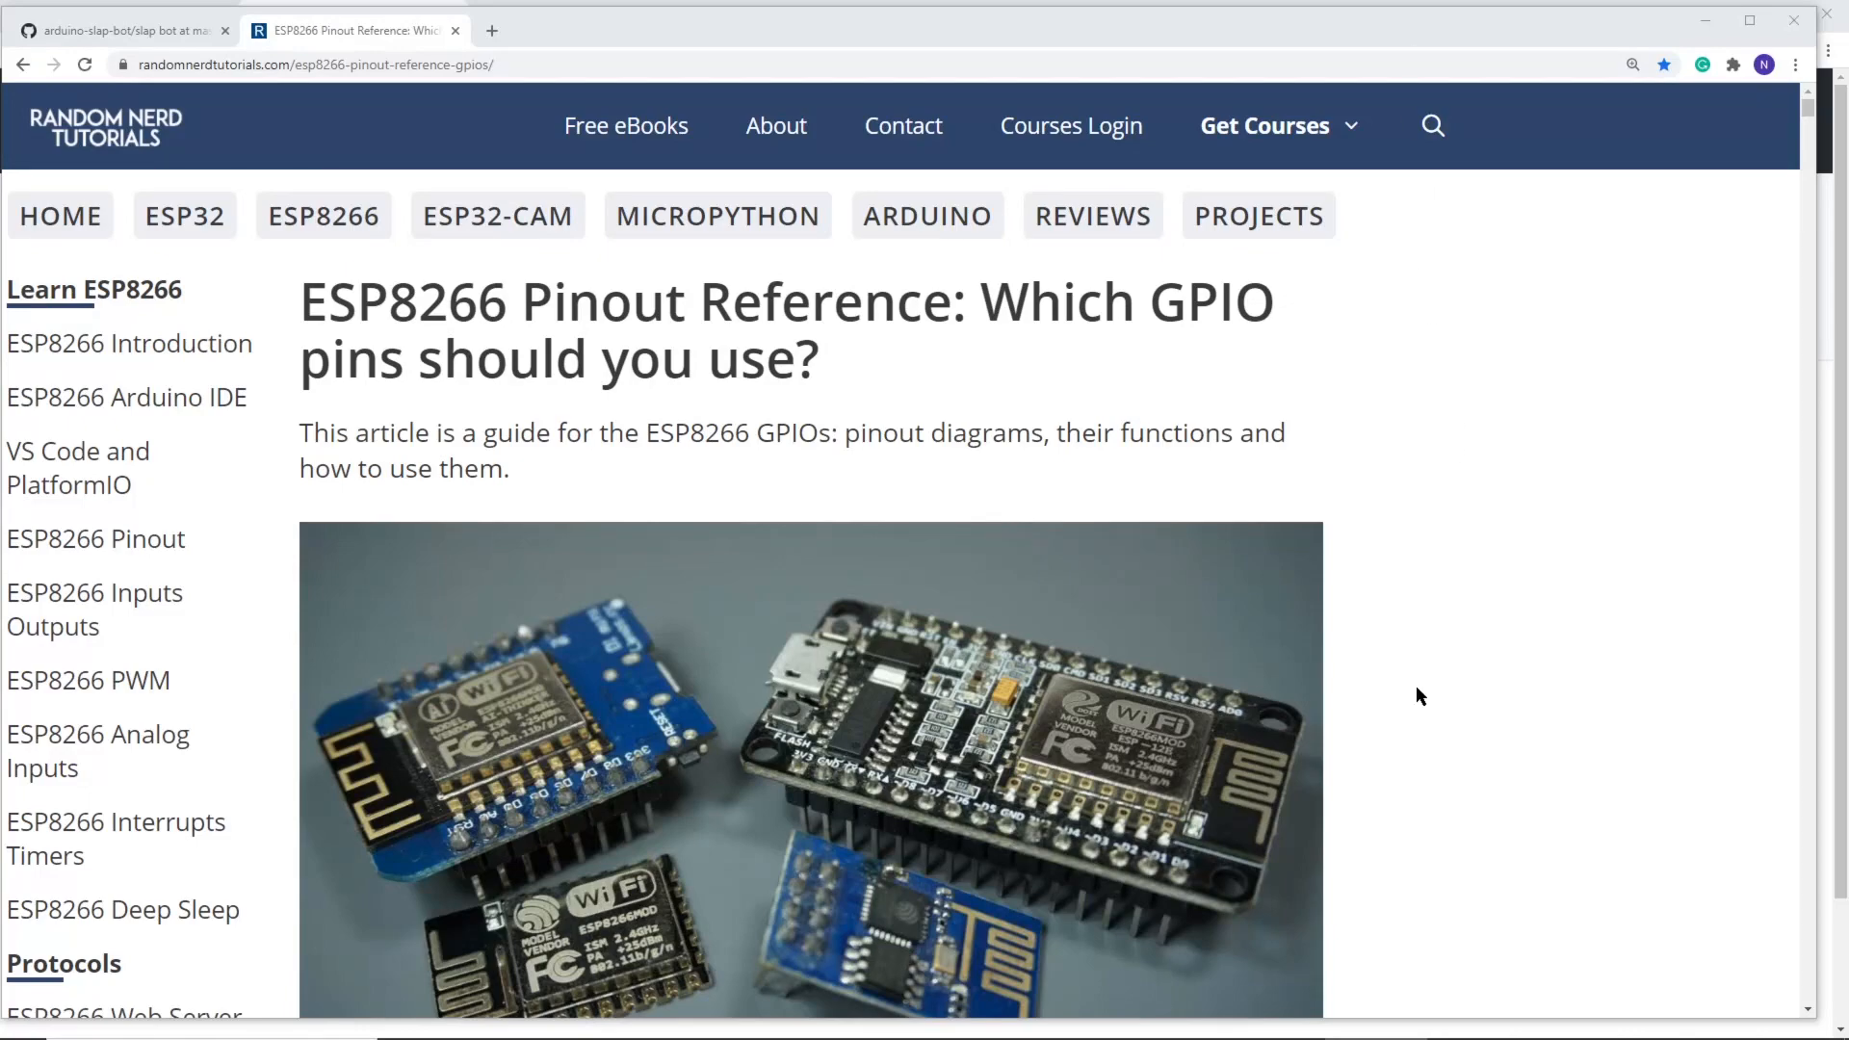
Scroll through the NodeMCU 12-E kit pinout diagram and the GPIO safe-to-use table.
{"action": "scroll", "scroll_direction": "down", "scroll_amount": 3}
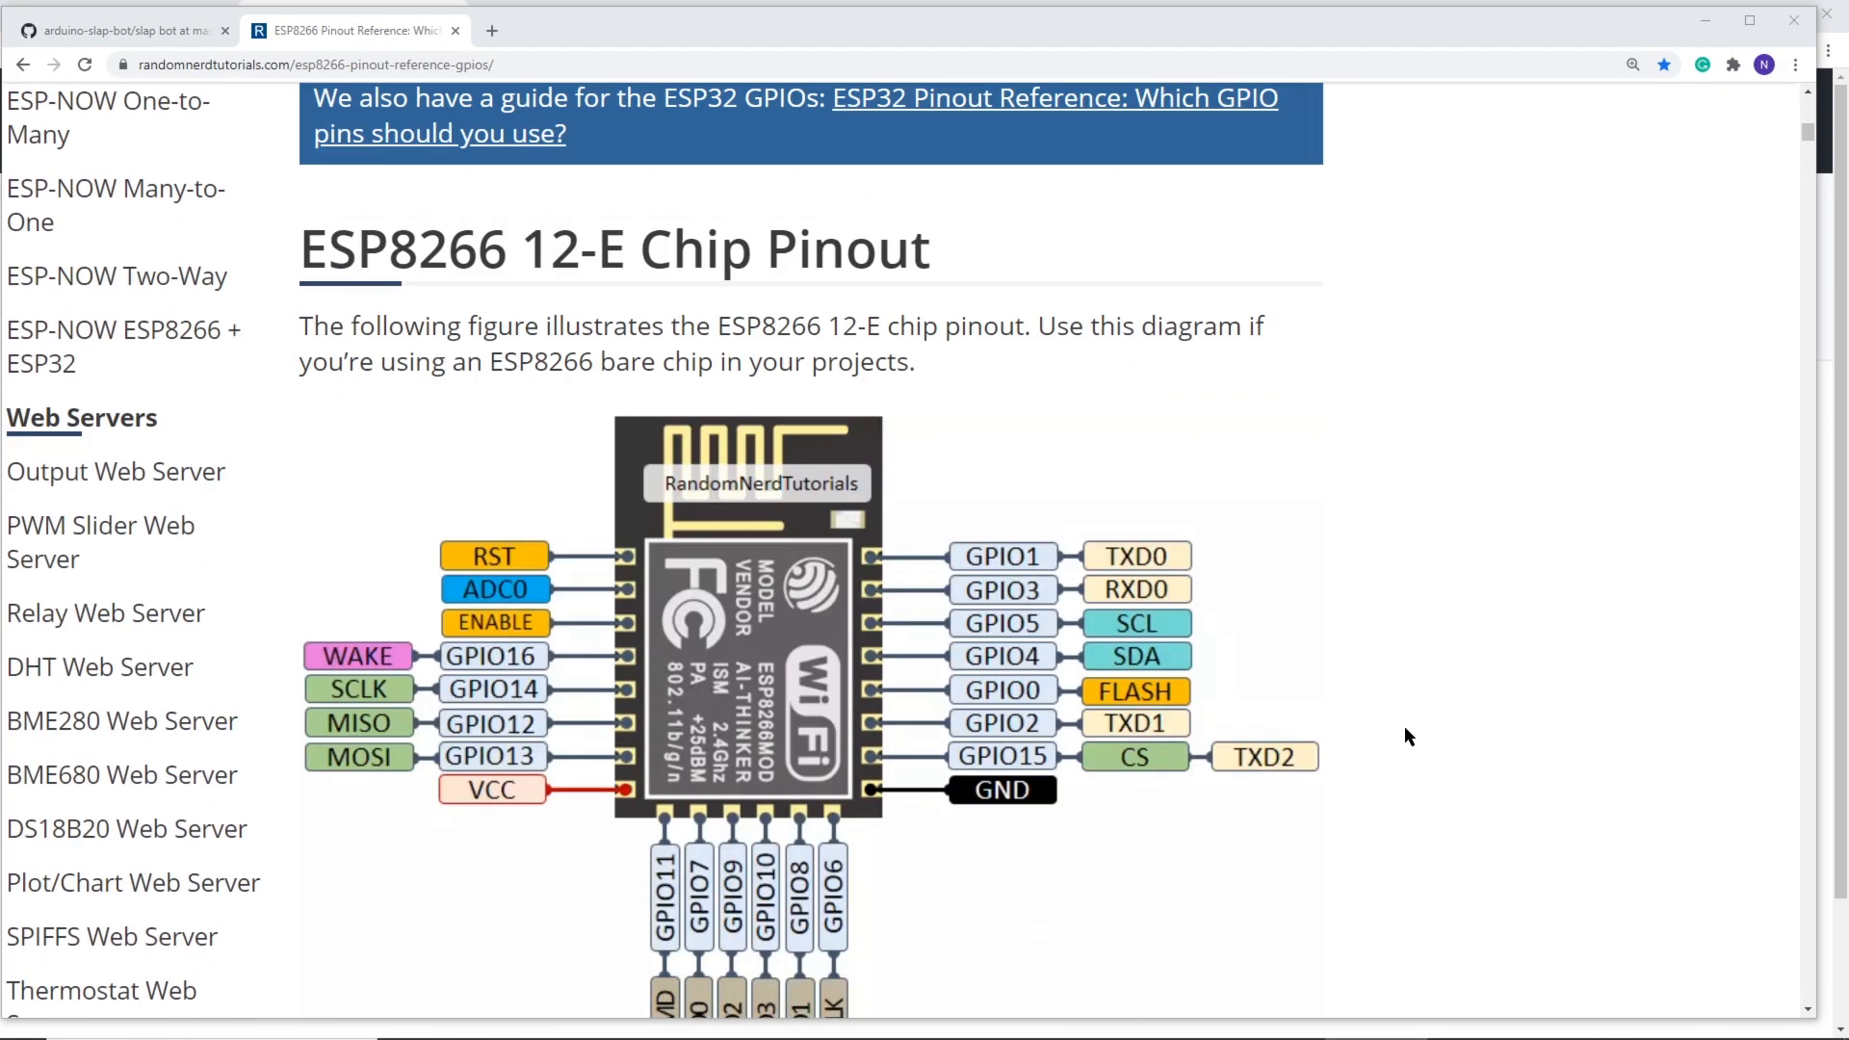
{"action": "scroll", "scroll_direction": "down", "scroll_amount": 3}
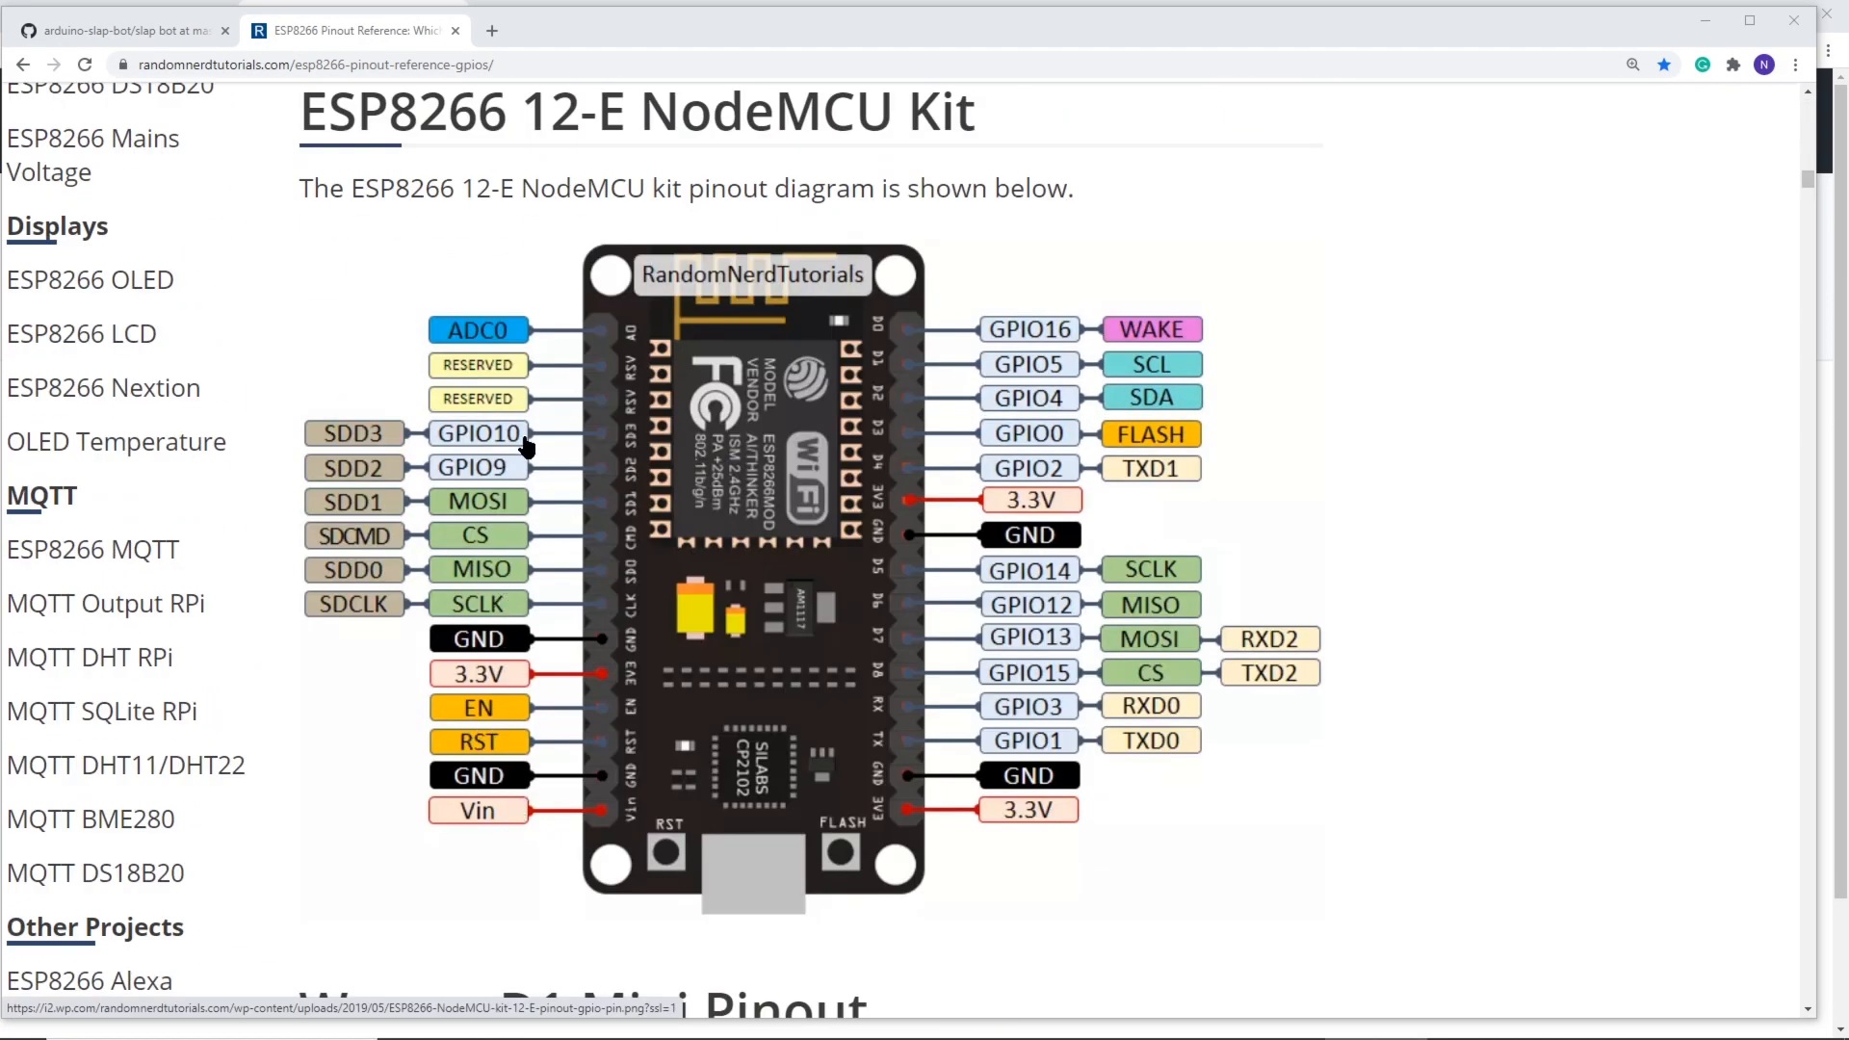
{"action": "mouse_move", "coordinate": [1036, 466]}
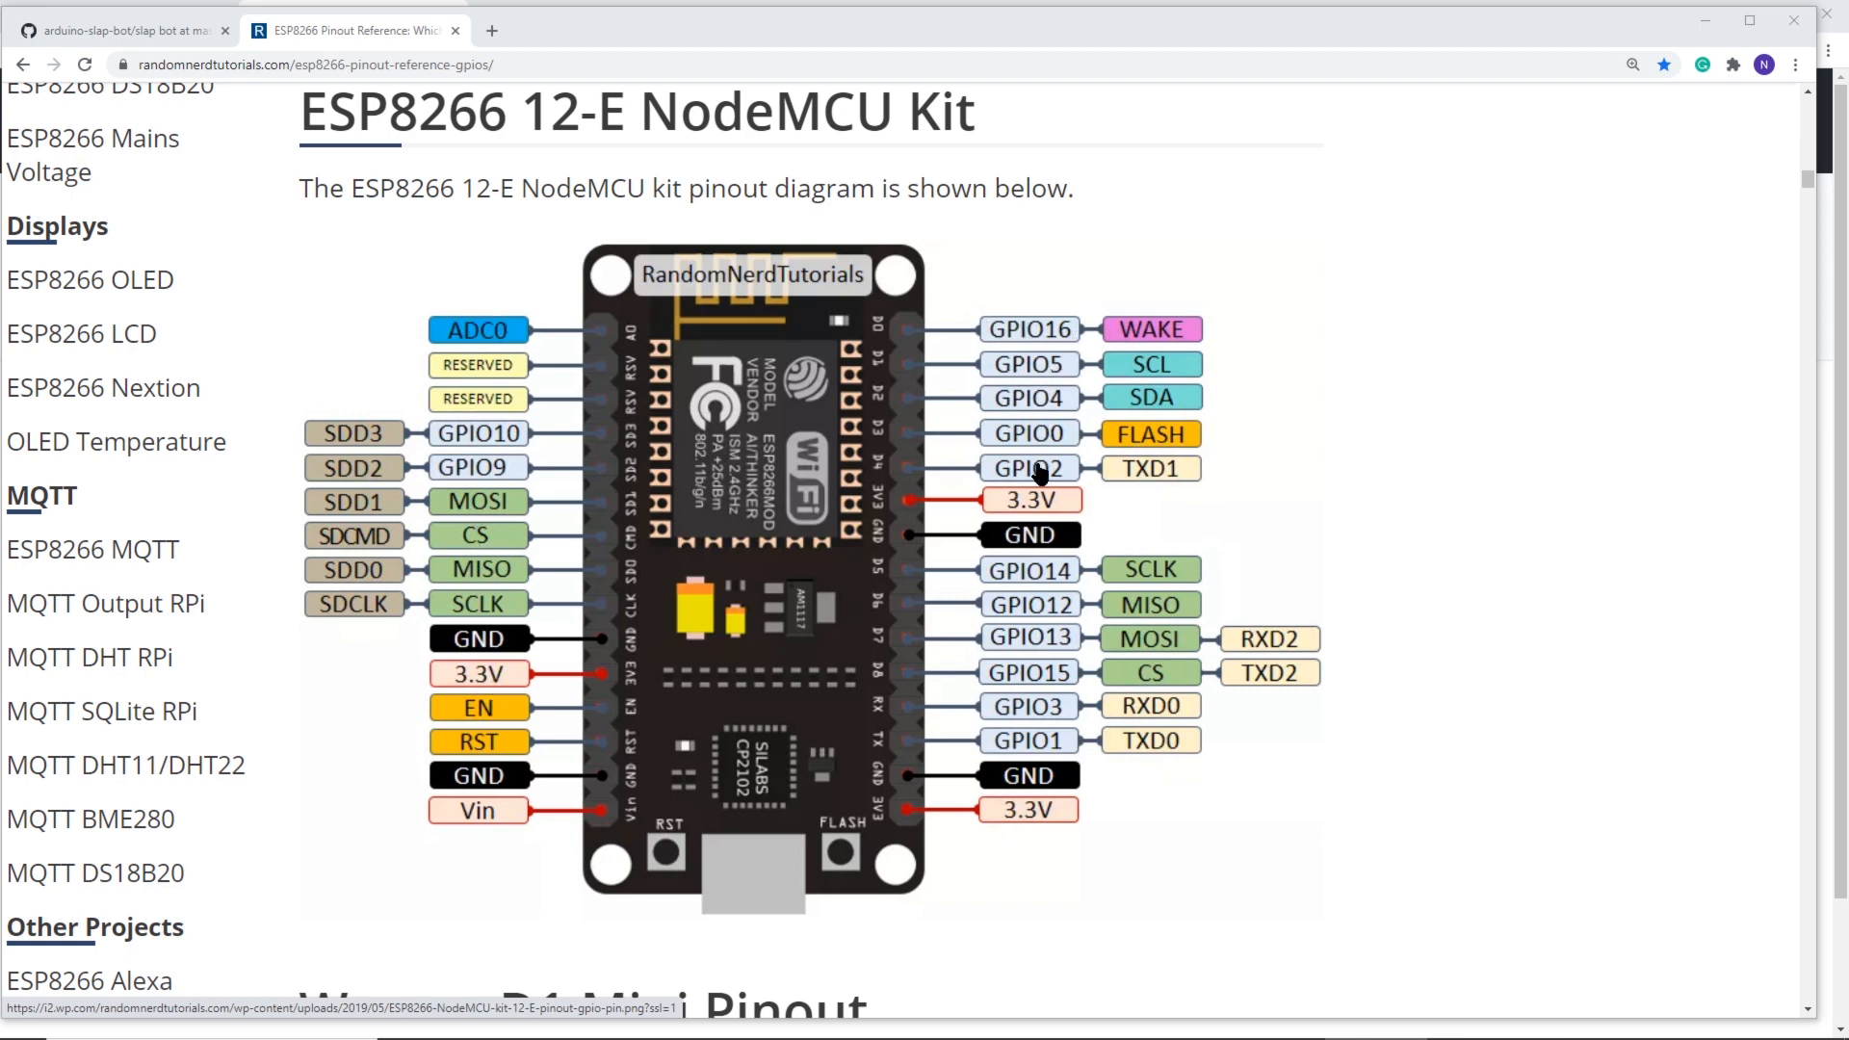
{"action": "mouse_move", "coordinate": [1020, 345]}
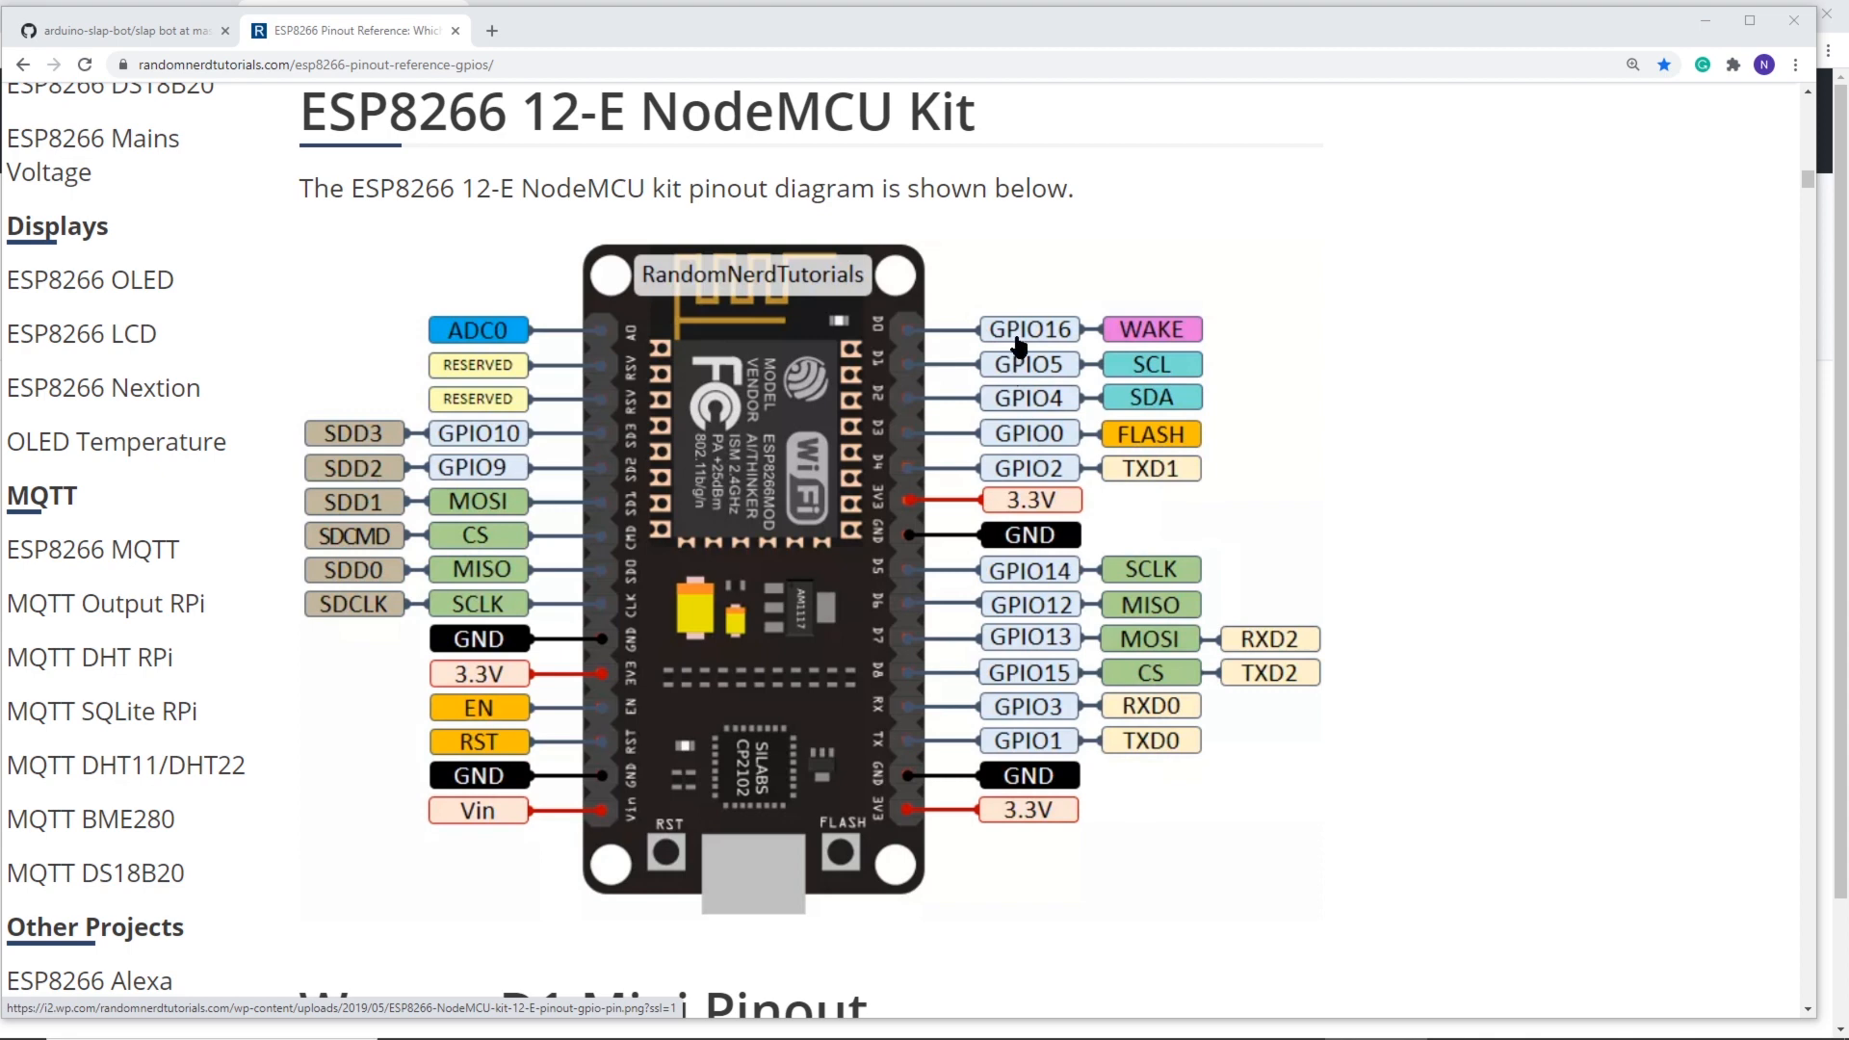
{"action": "scroll", "scroll_direction": "down", "scroll_amount": 3}
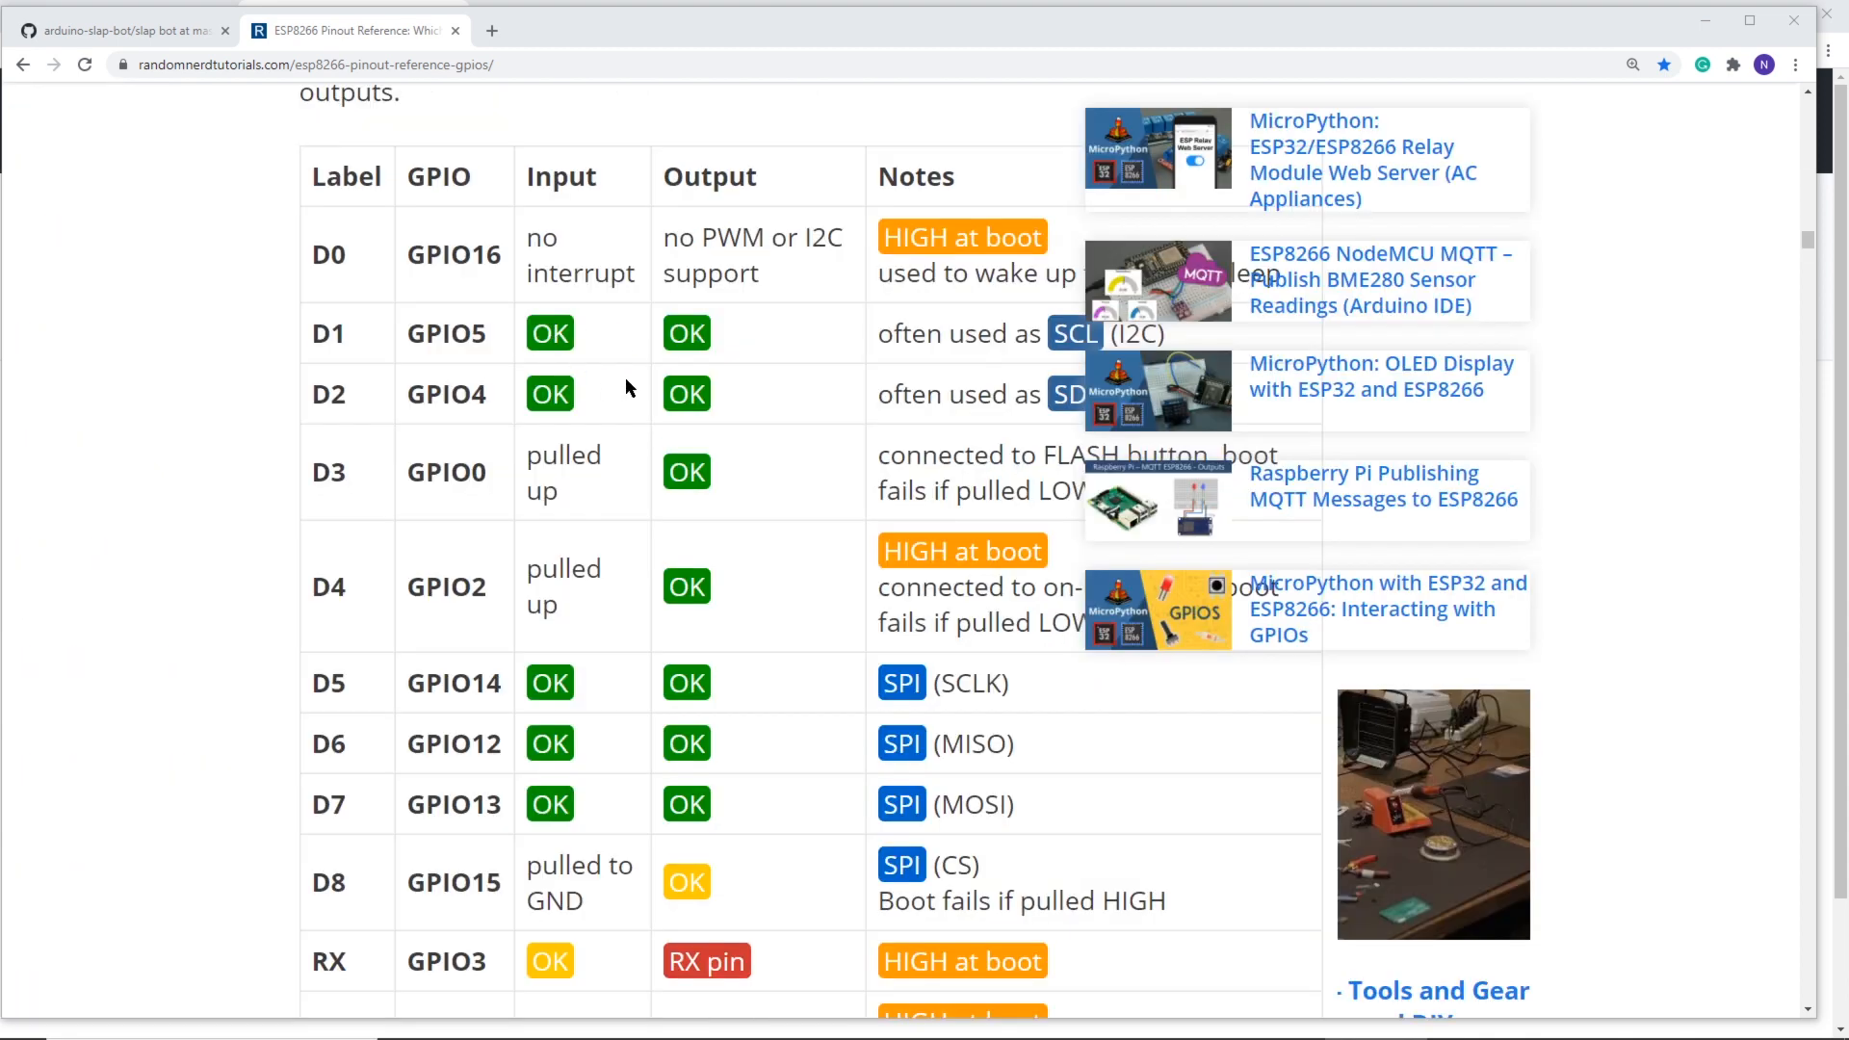
{"action": "scroll", "scroll_direction": "down", "scroll_amount": 3}
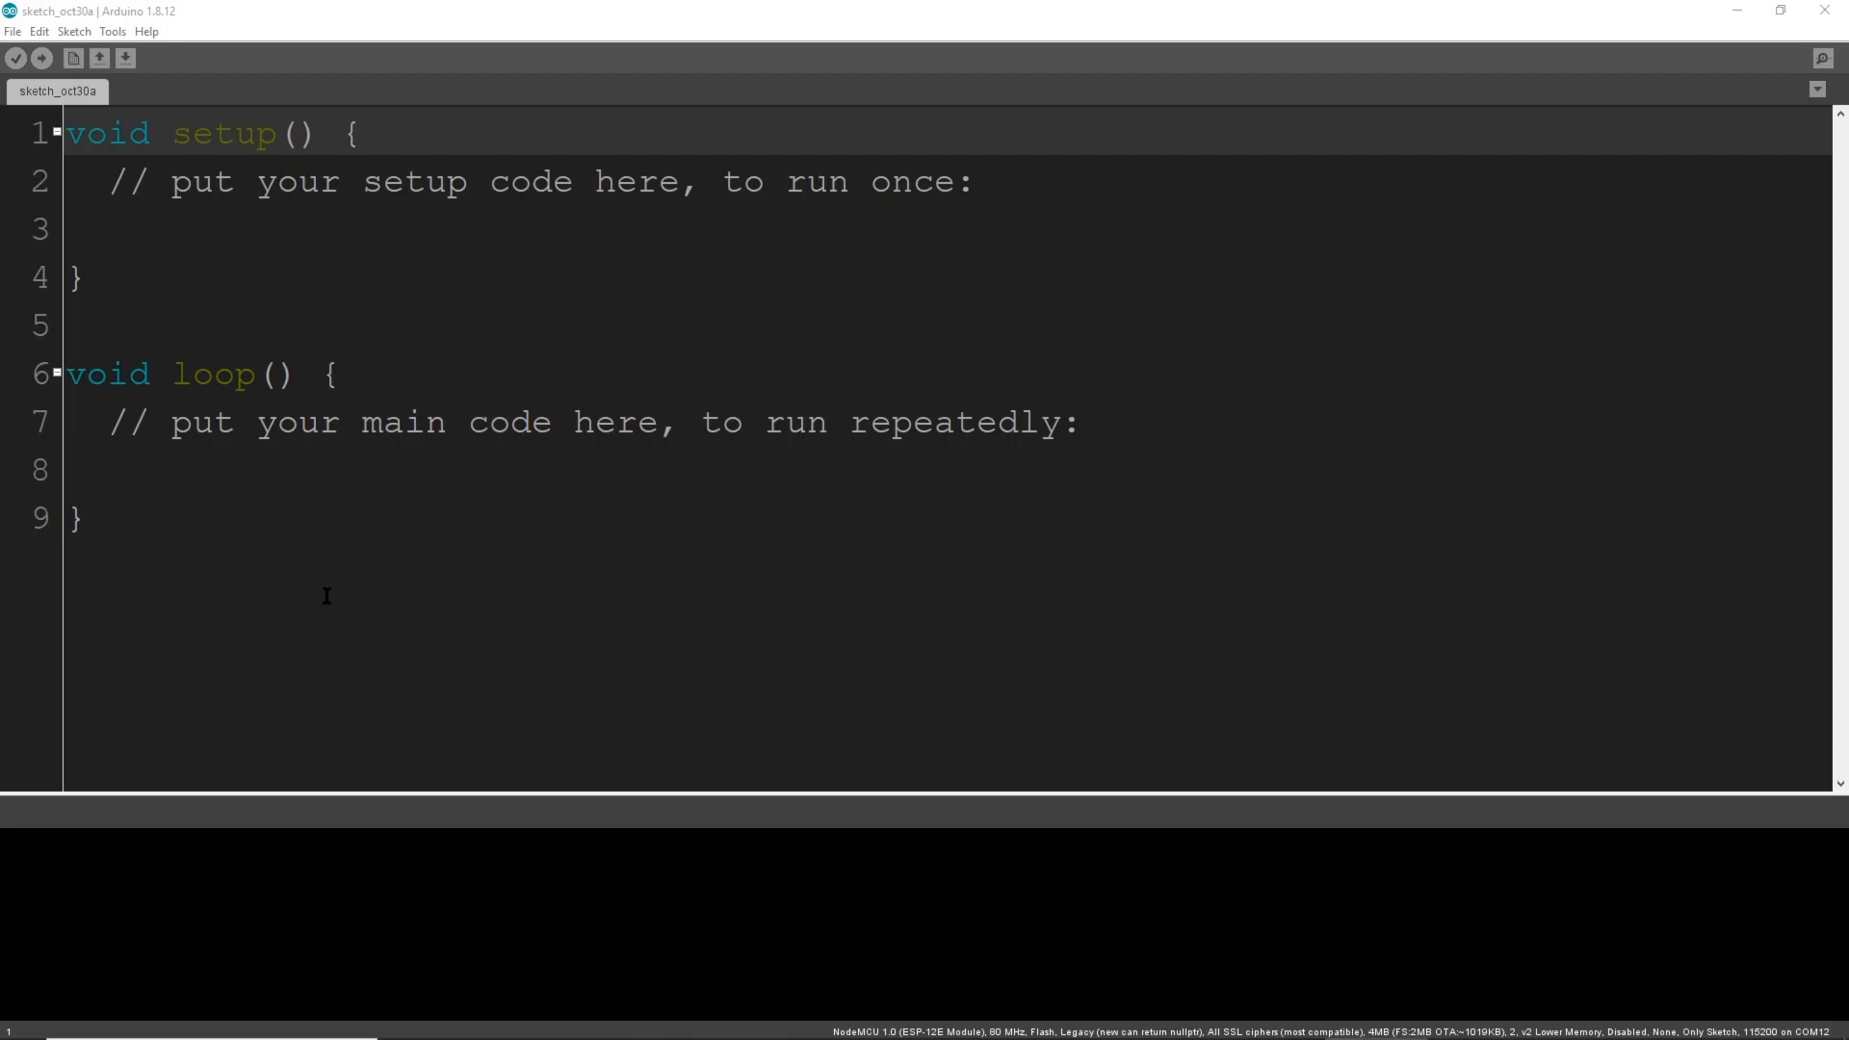
{"action": "mouse_move", "coordinate": [219, 539]}
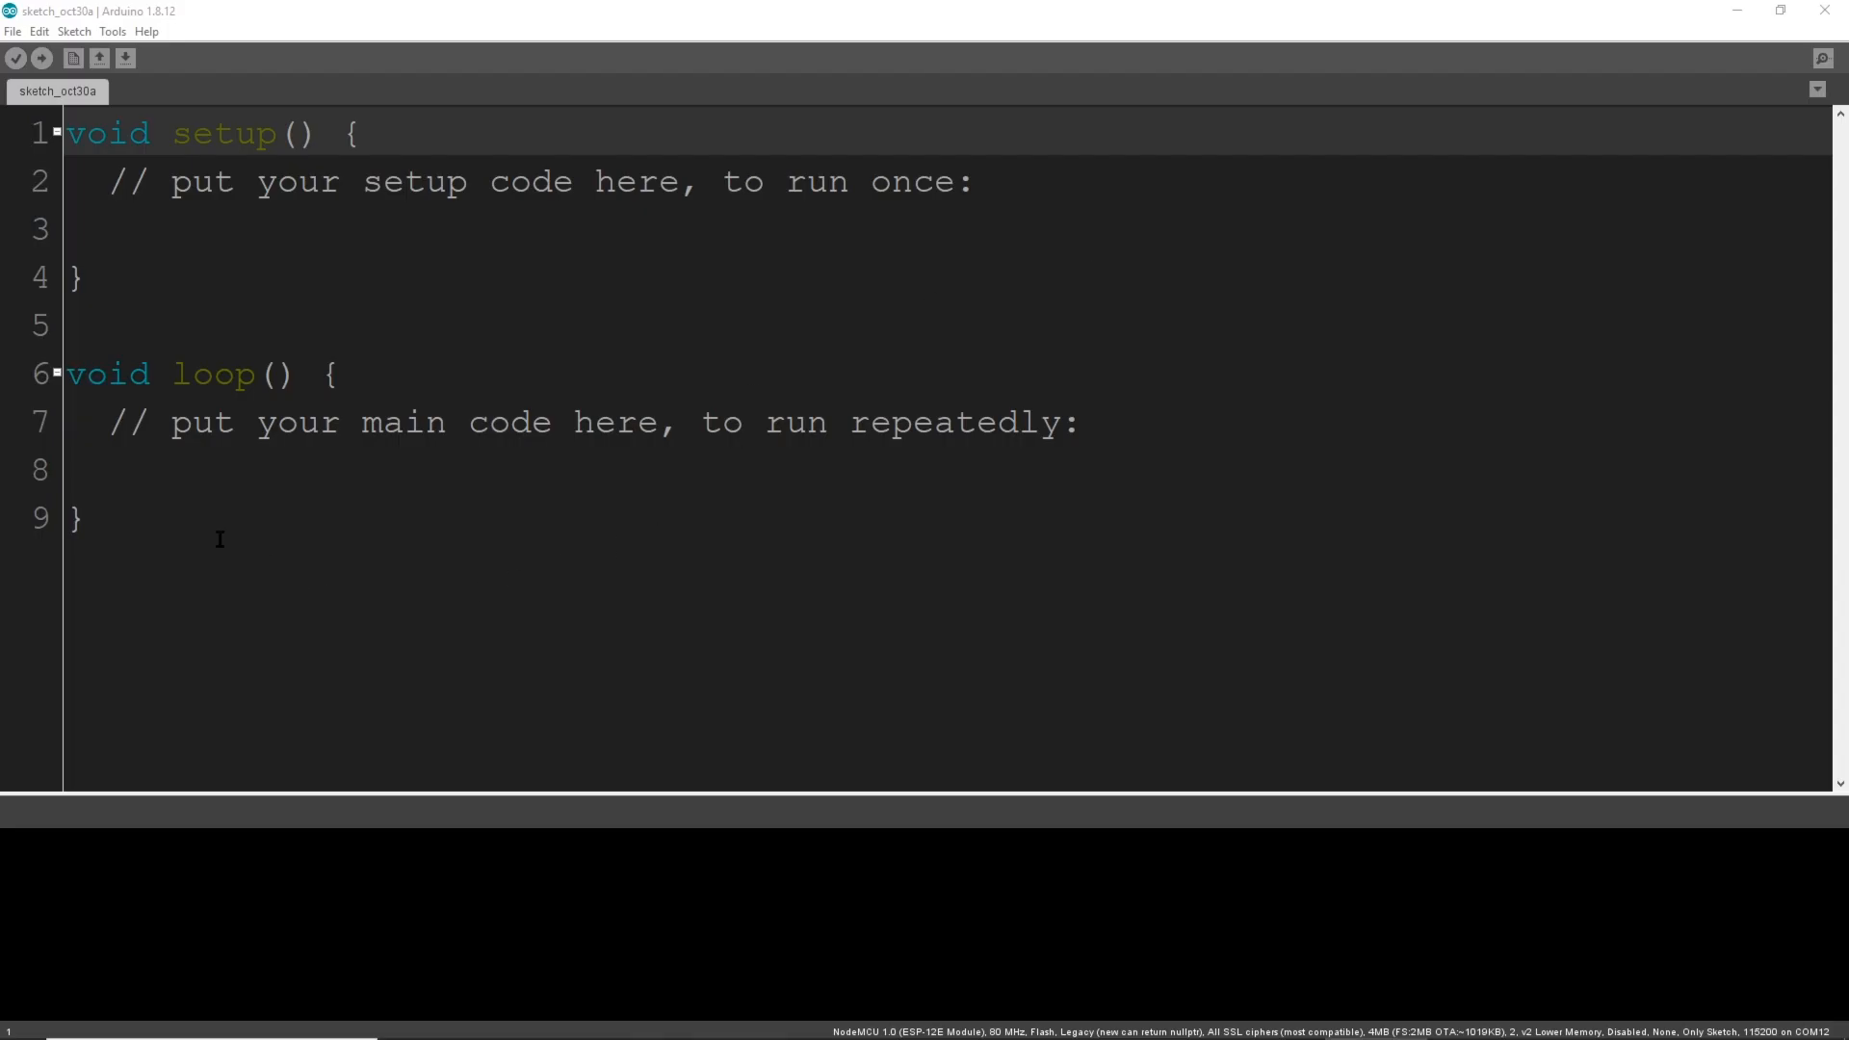
Load the ESP8266 Blink example from File > Examples and skim through its code.
{"action": "left_click", "coordinate": [14, 31]}
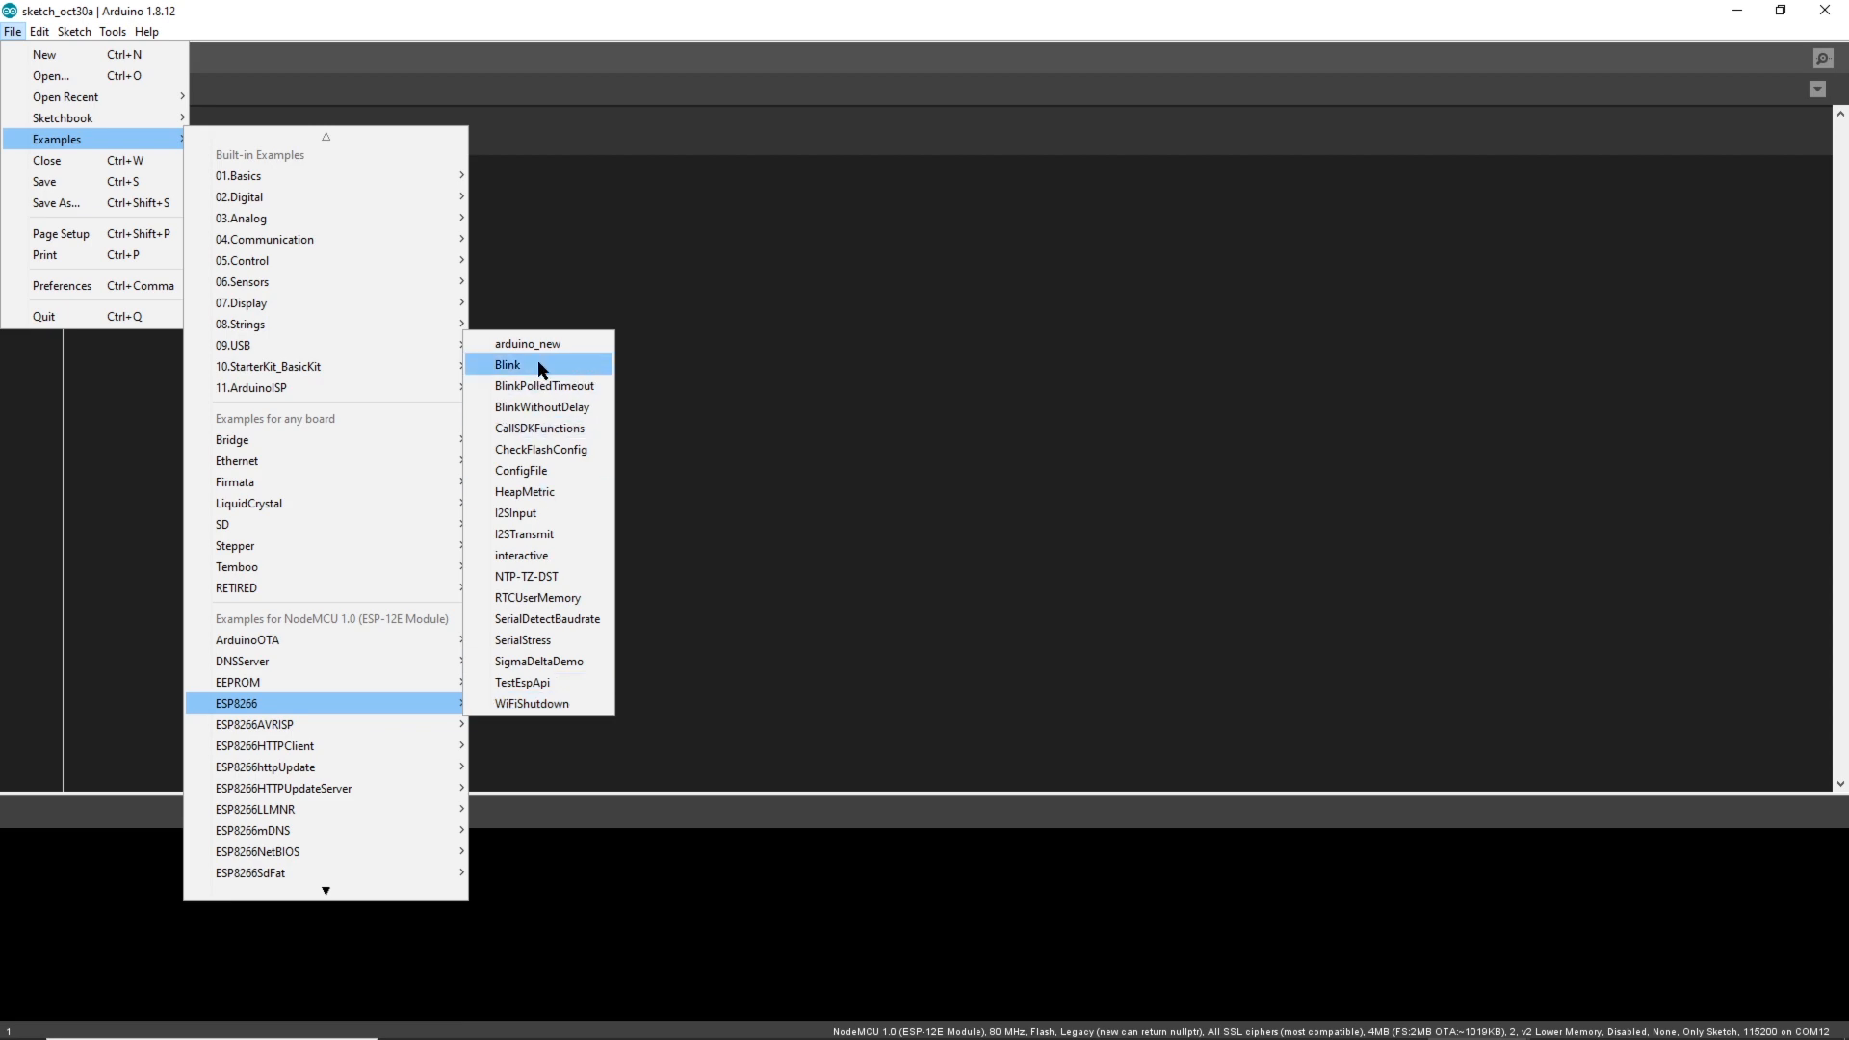
{"action": "left_click", "coordinate": [507, 364]}
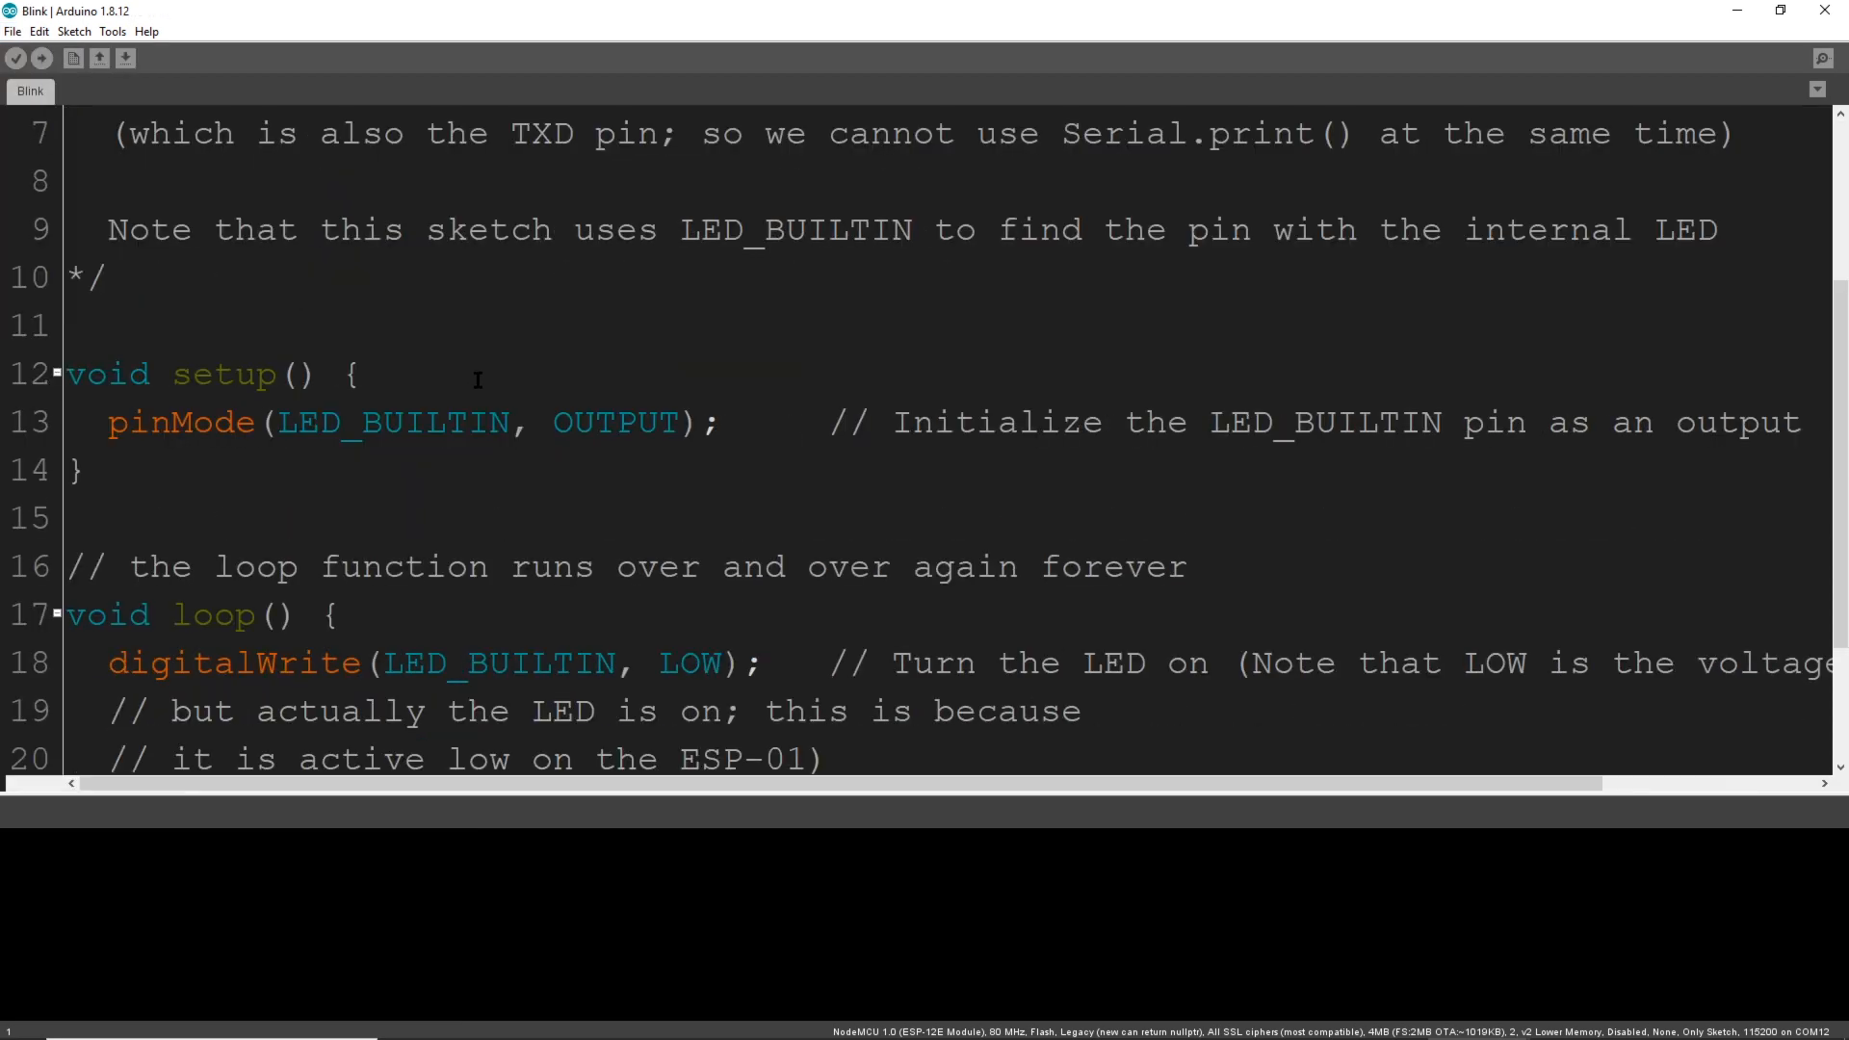
{"action": "scroll", "scroll_direction": "down", "scroll_amount": 3}
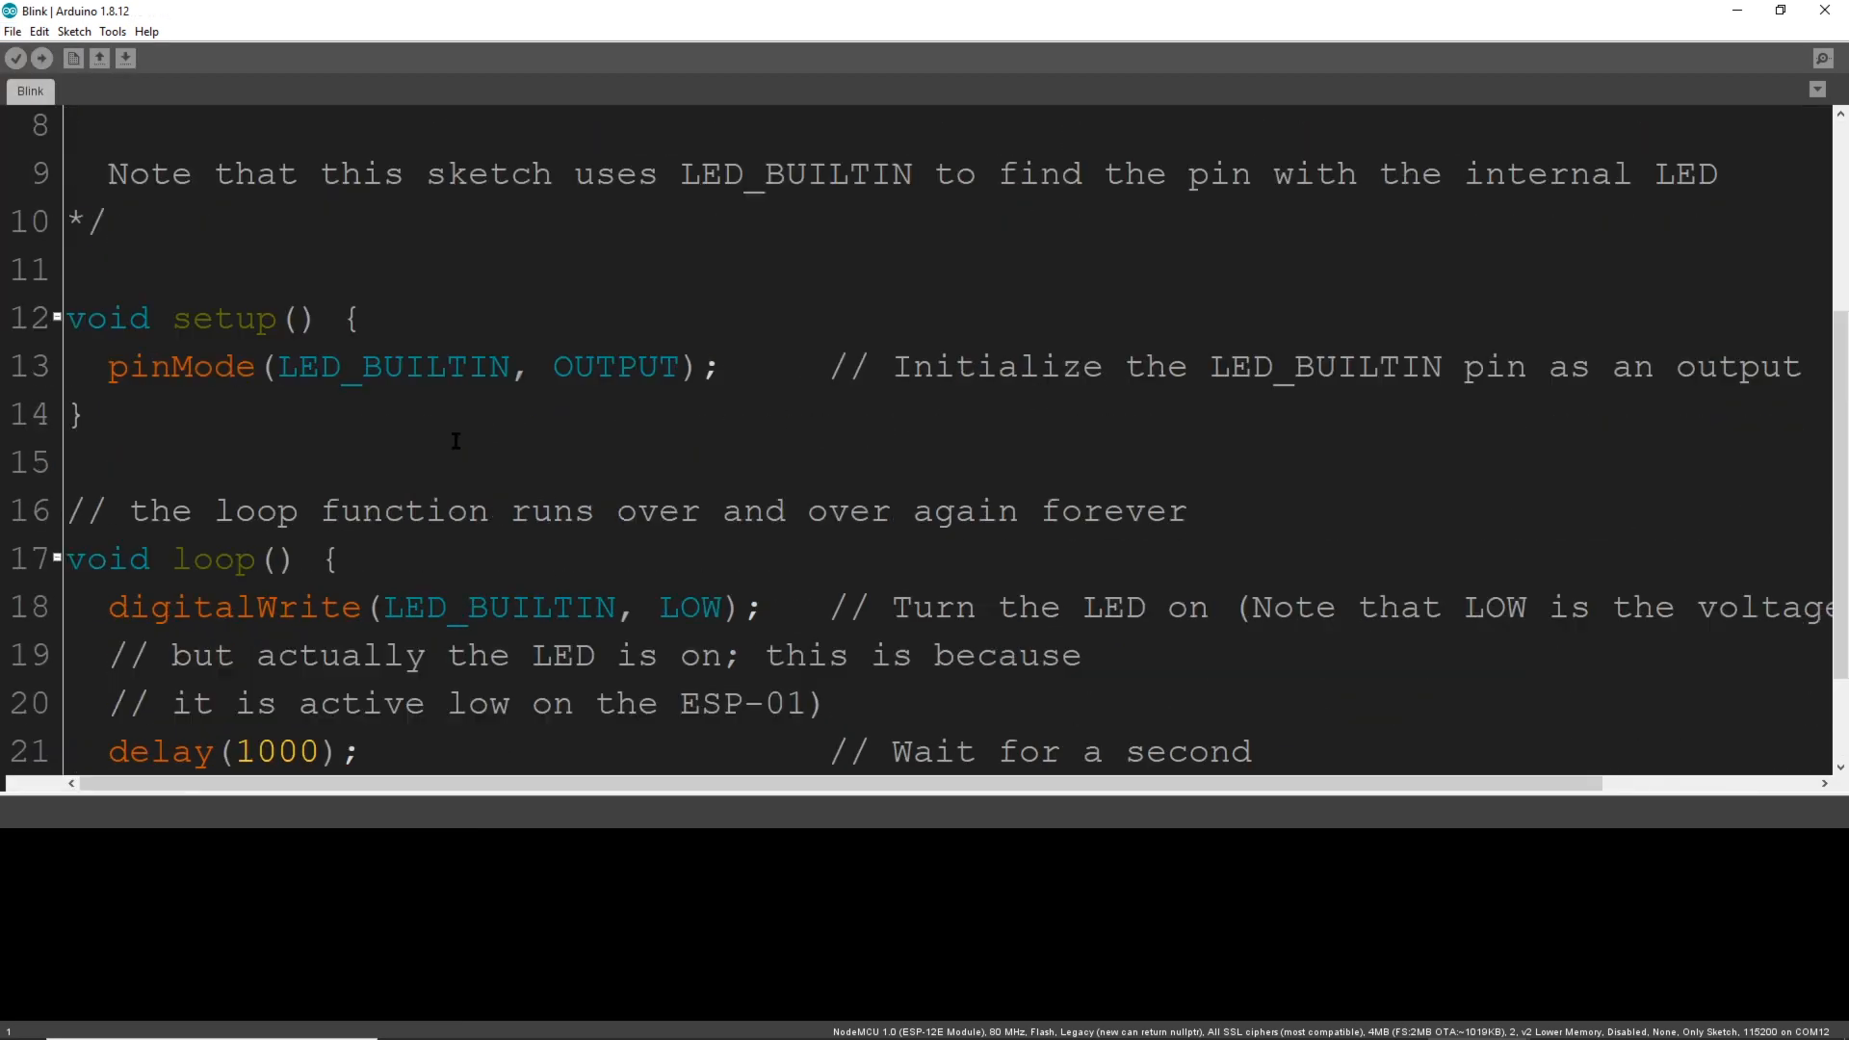
{"action": "scroll", "scroll_direction": "up", "scroll_amount": 3}
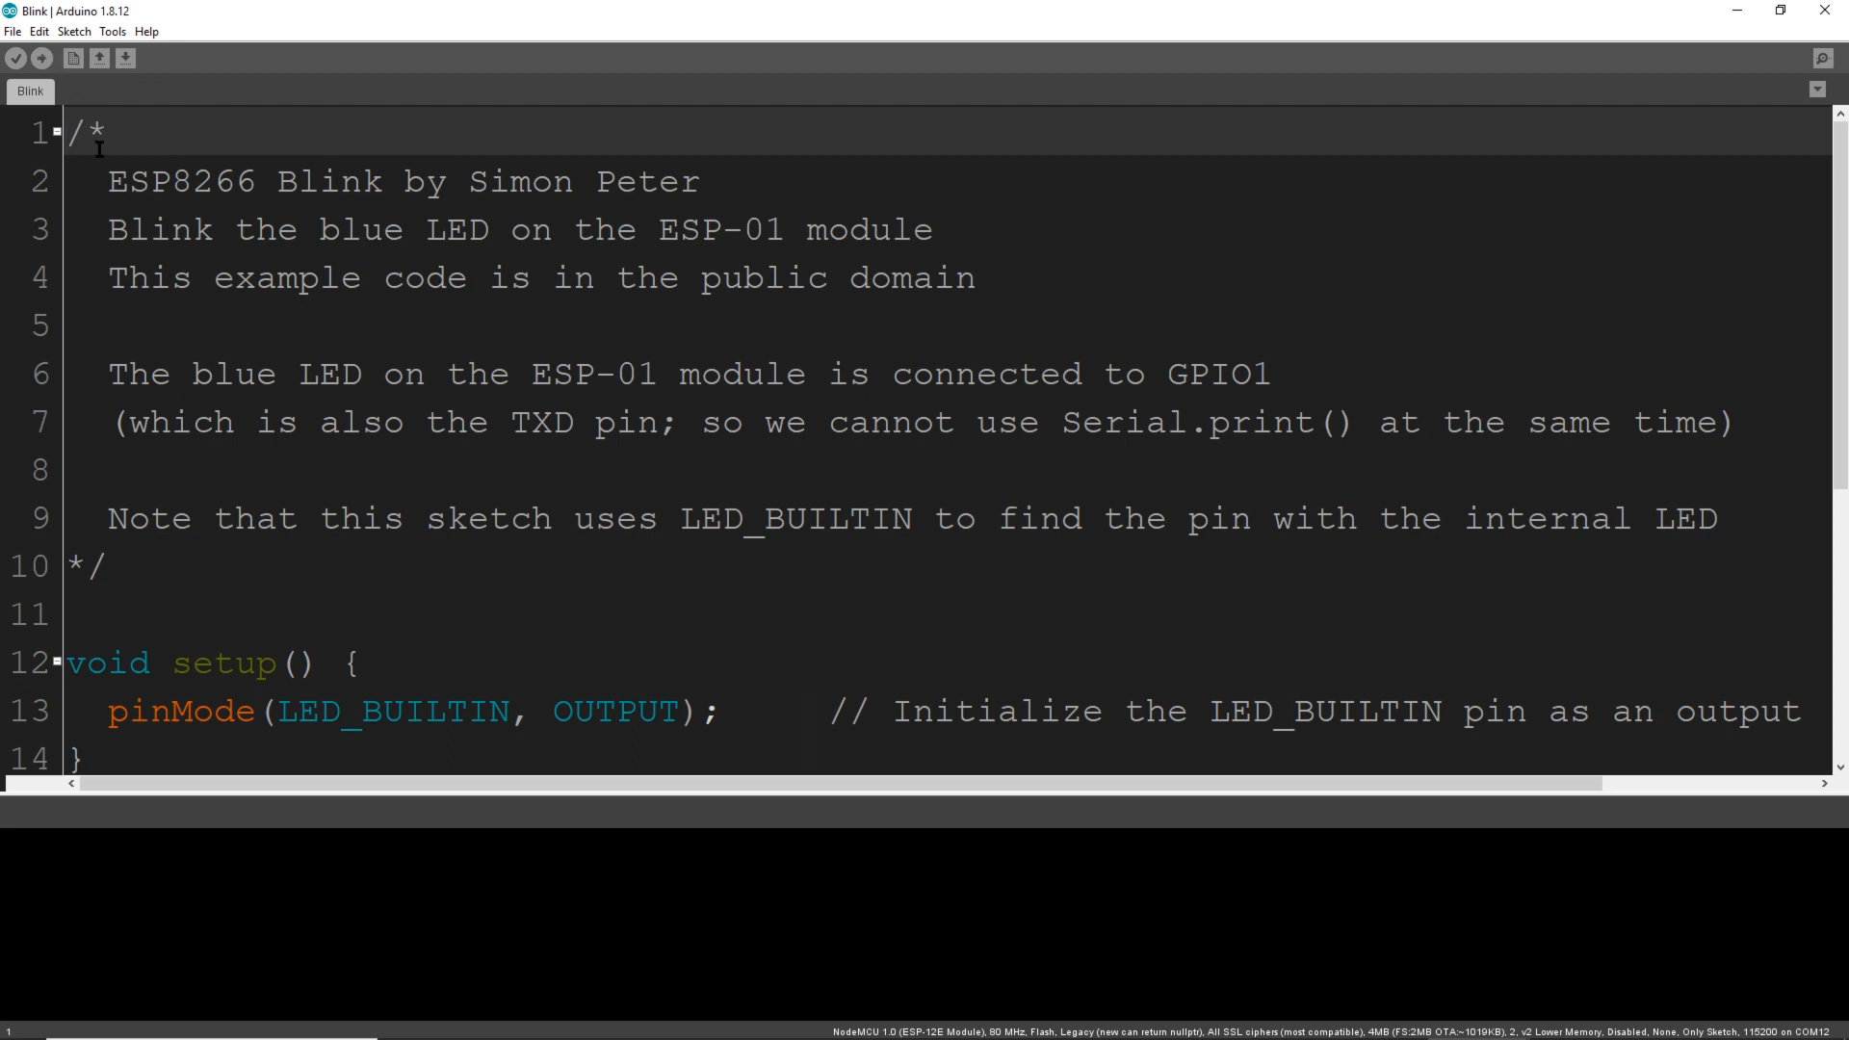
{"action": "left_click", "coordinate": [40, 58]}
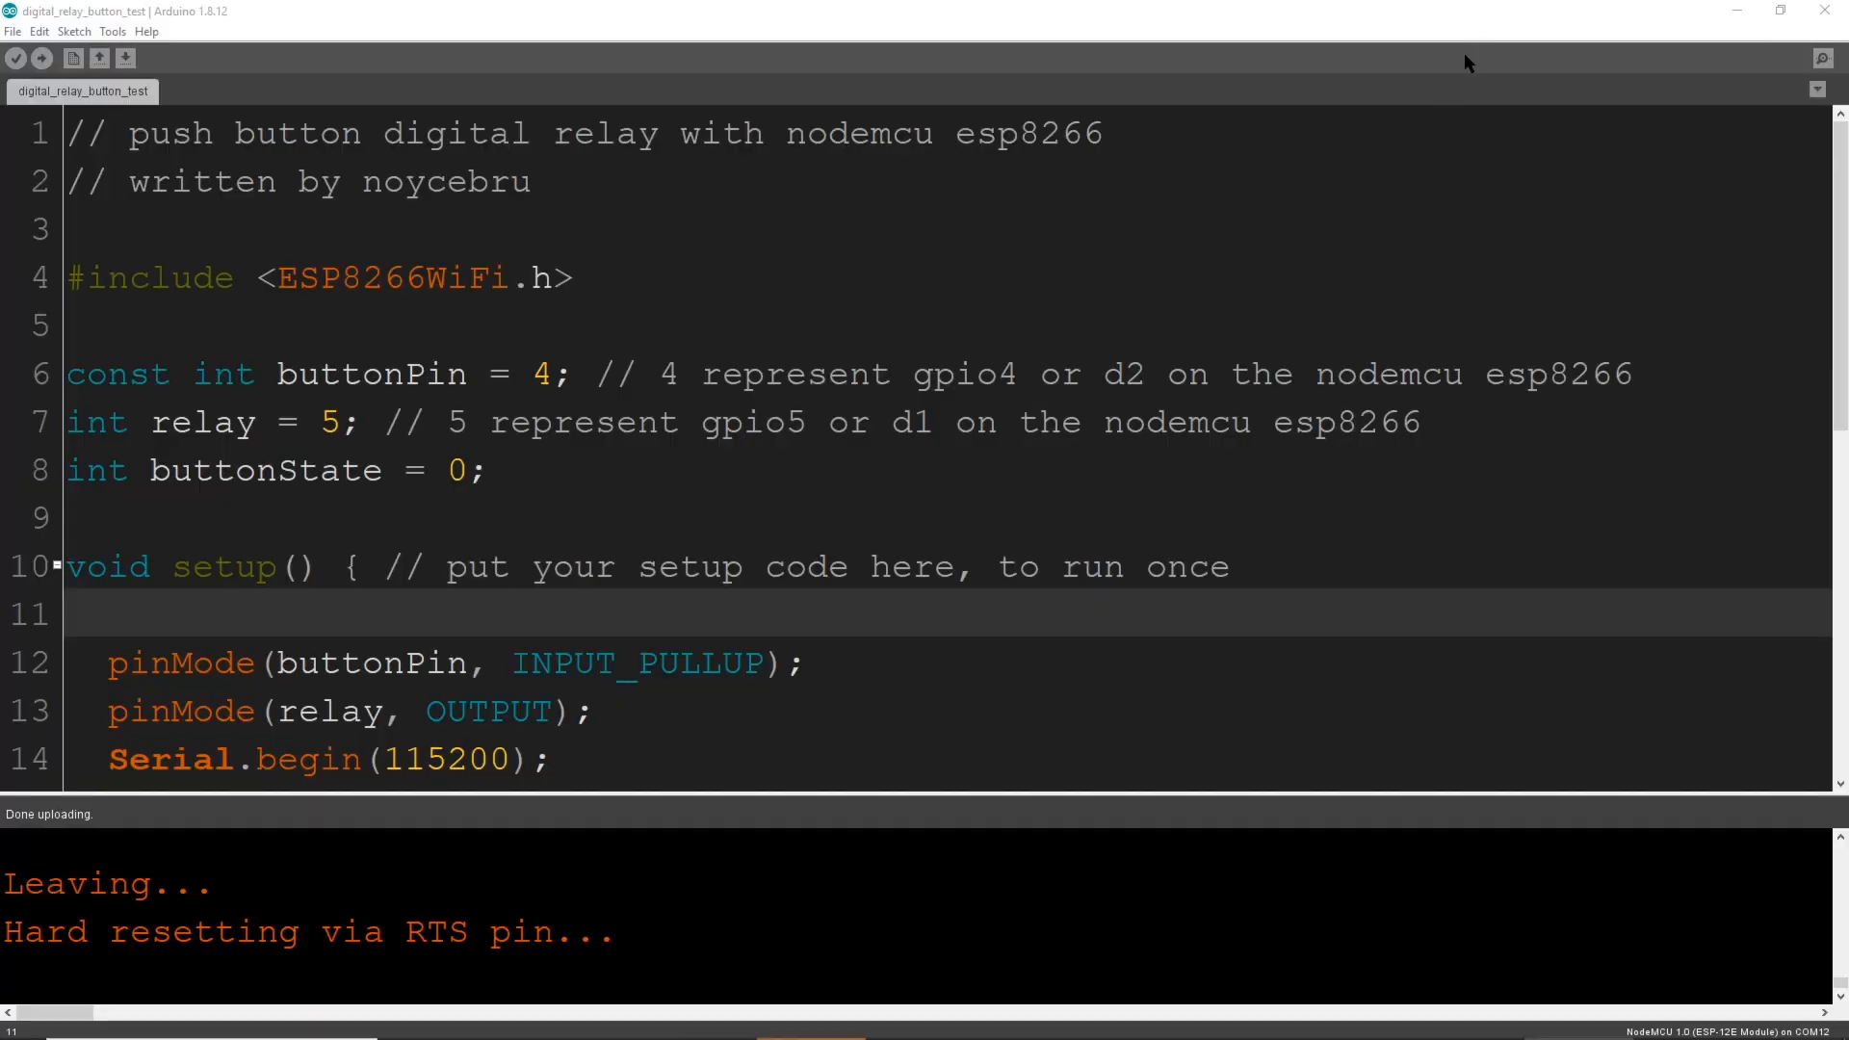
{"action": "scroll", "scroll_direction": "down", "scroll_amount": 3}
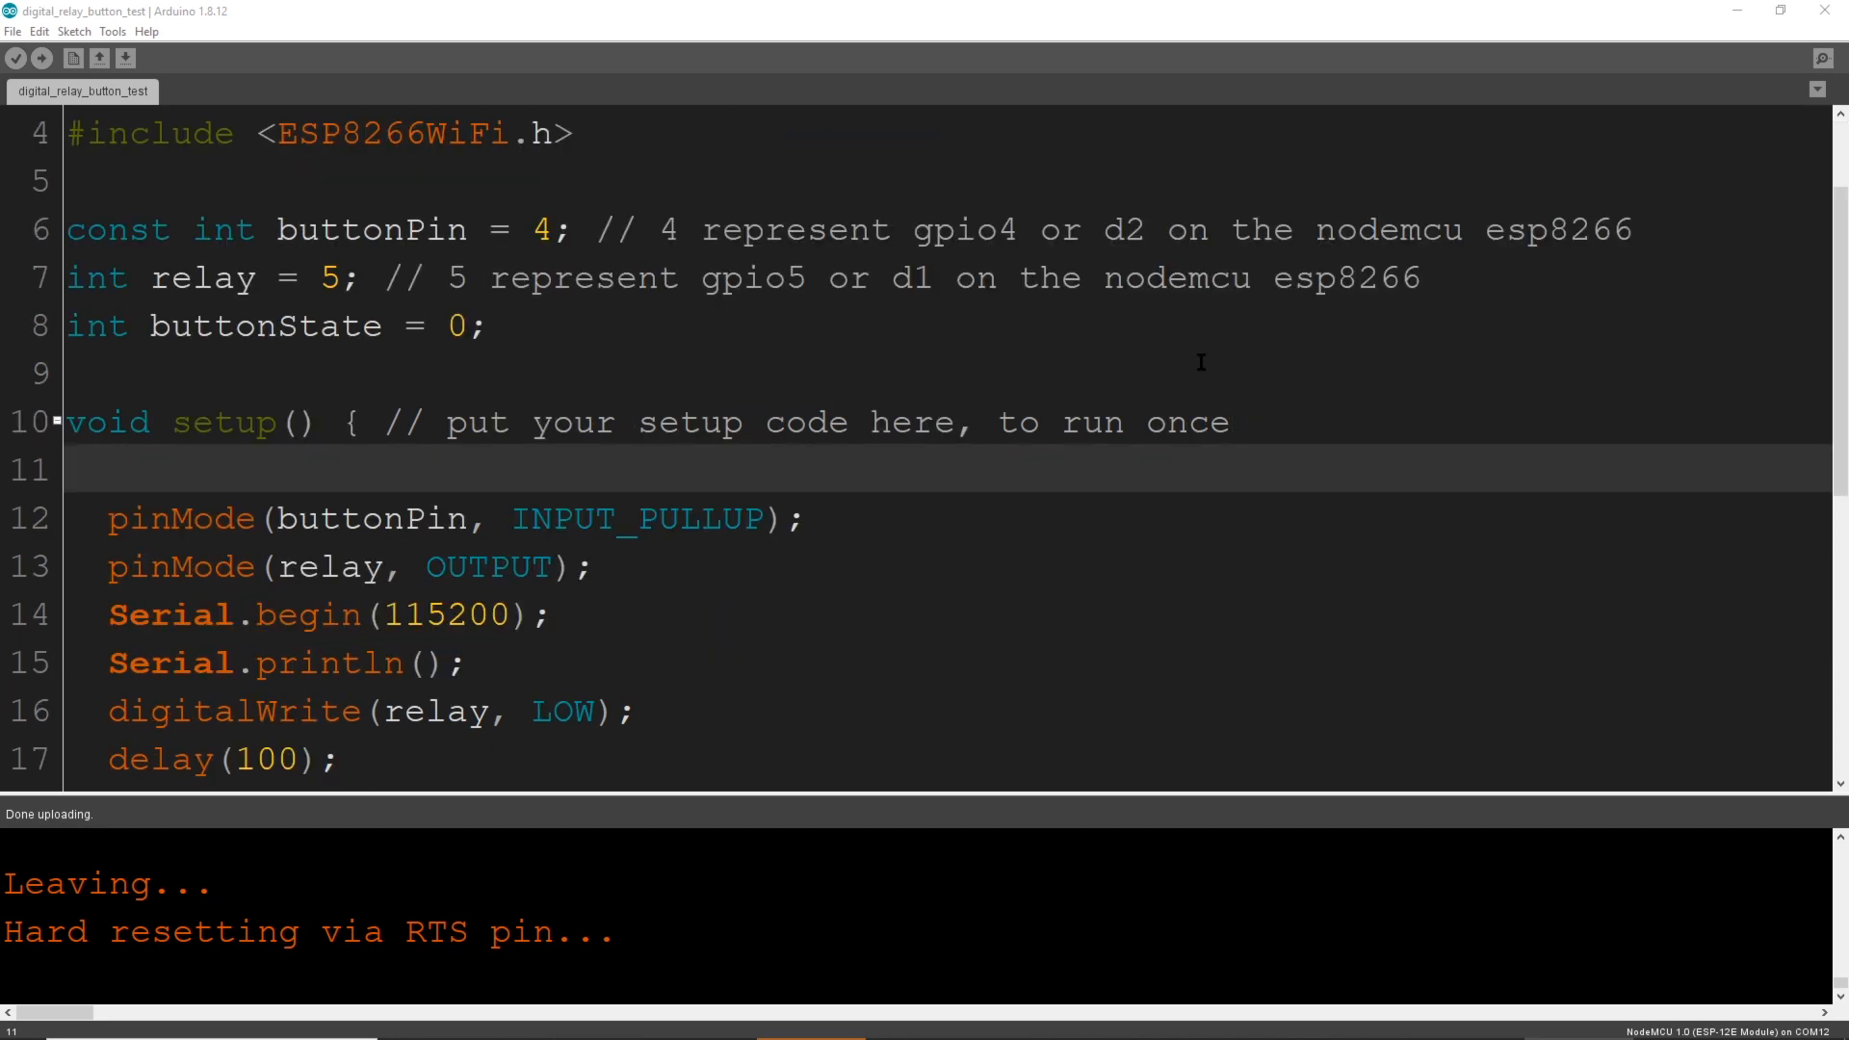
{"action": "scroll", "scroll_direction": "down", "scroll_amount": 3}
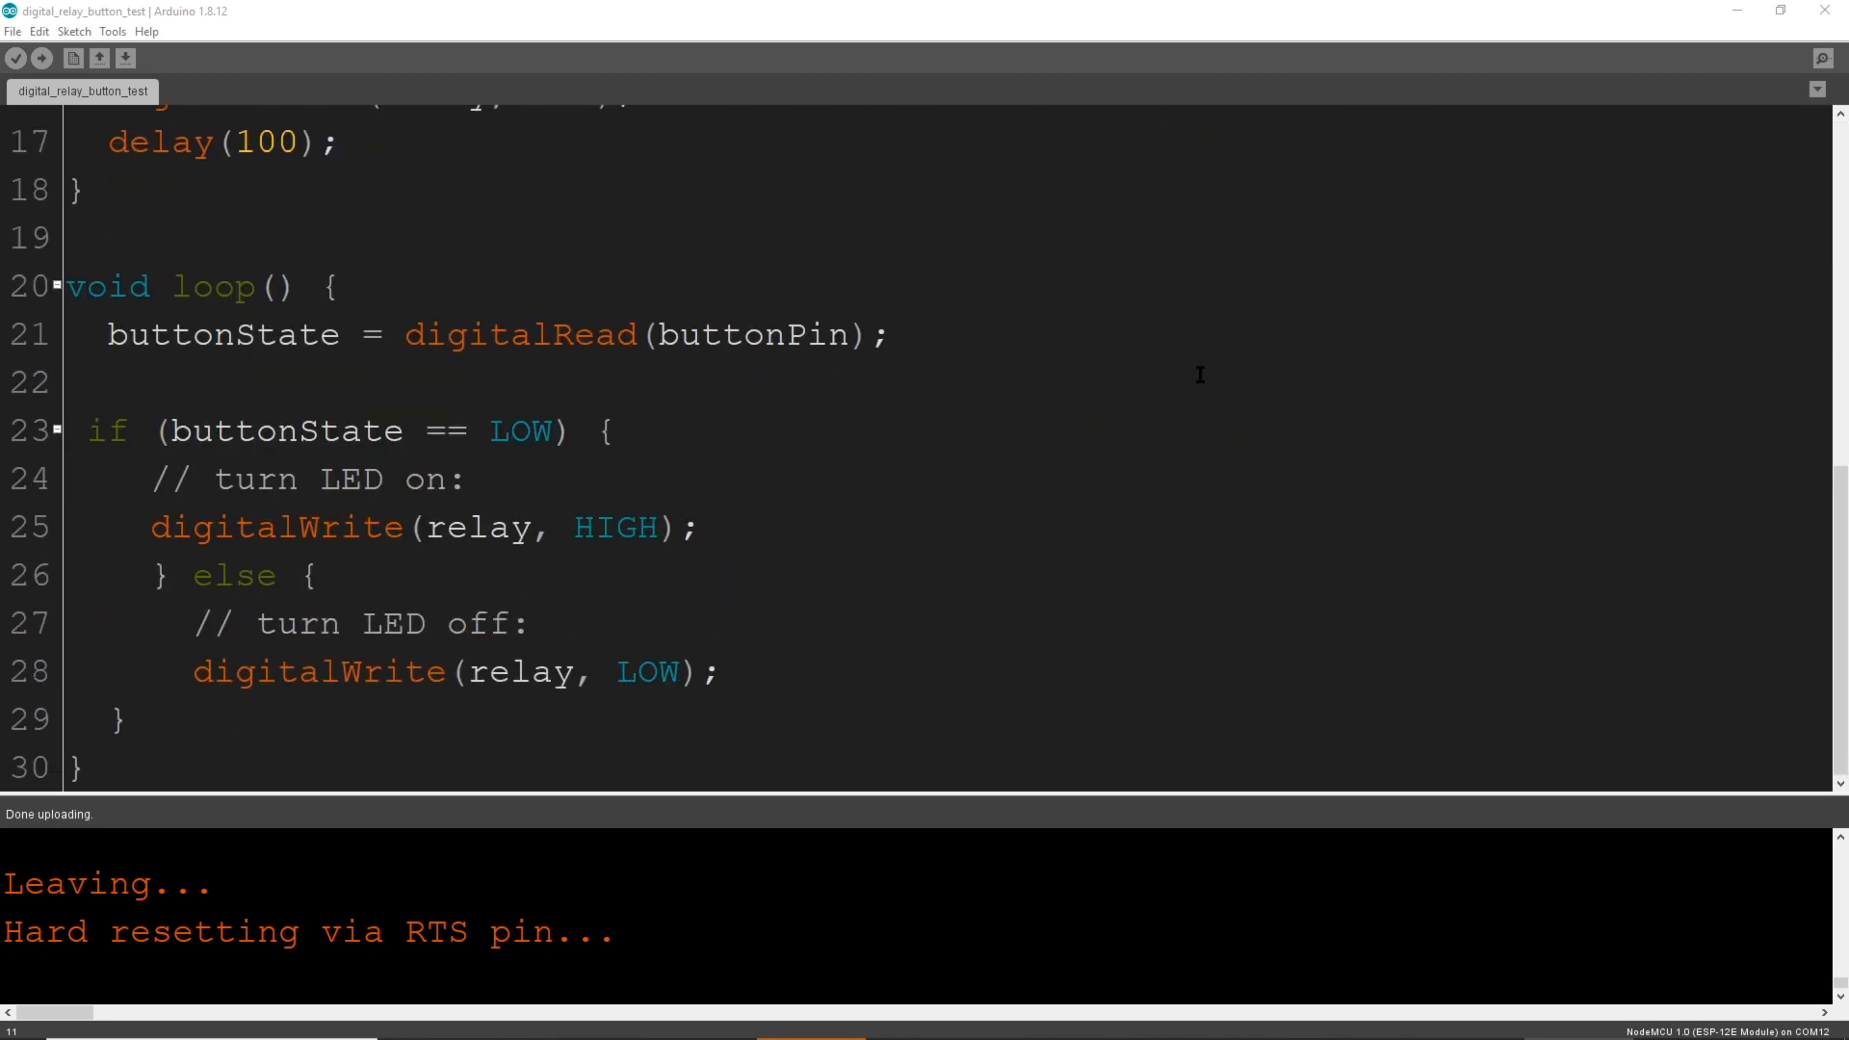
{"action": "scroll", "scroll_direction": "up", "scroll_amount": 3}
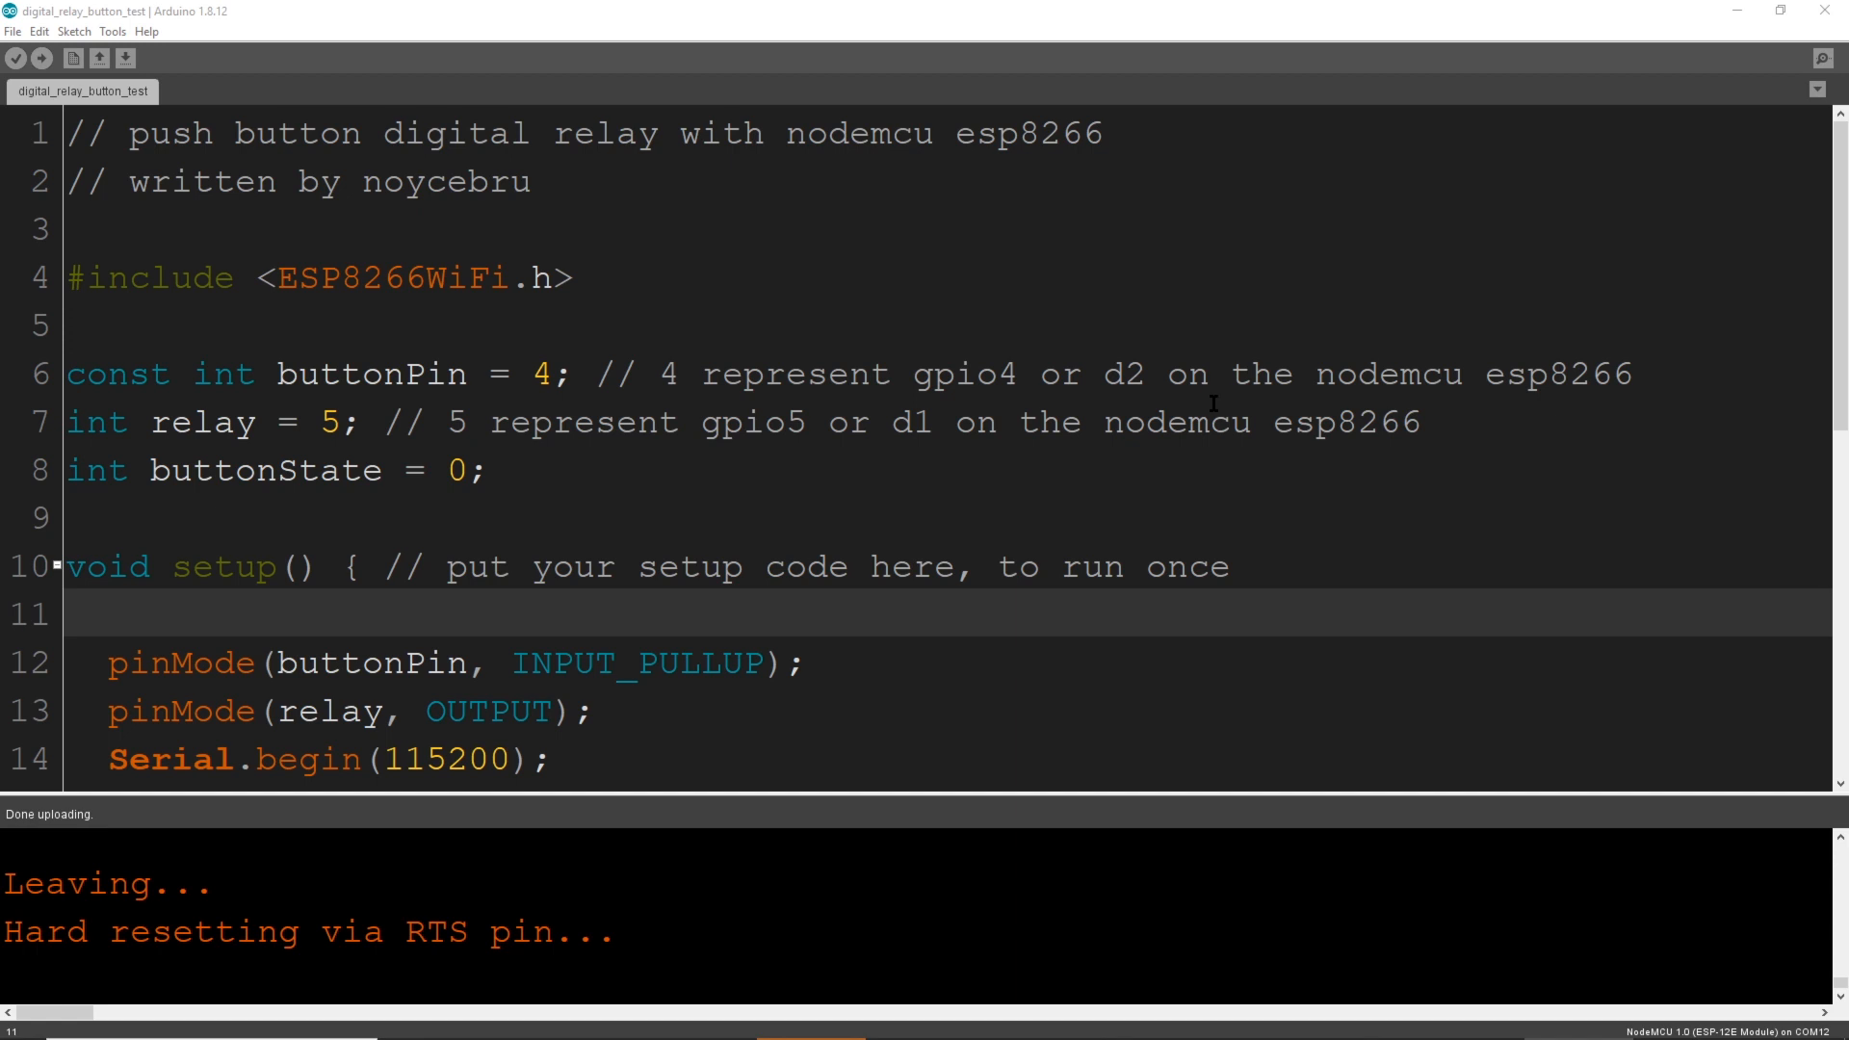